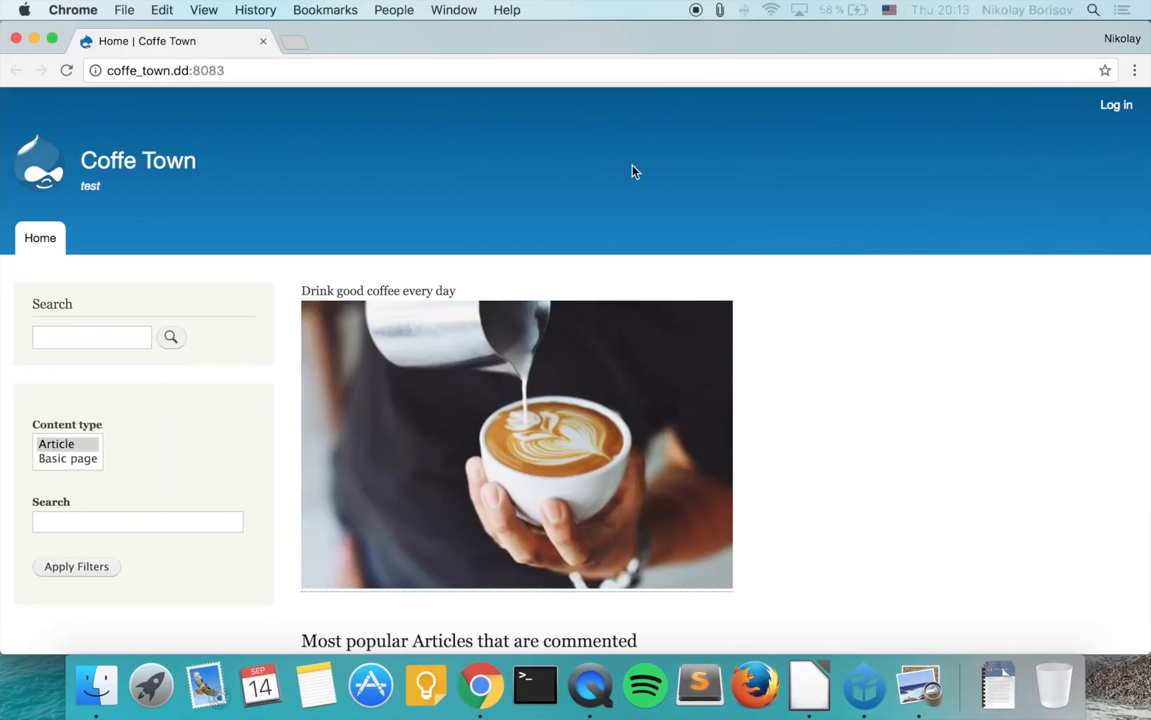
- Load drupal.org in a new Chrome tab beside the Coffe Town site
type("drupal.org")
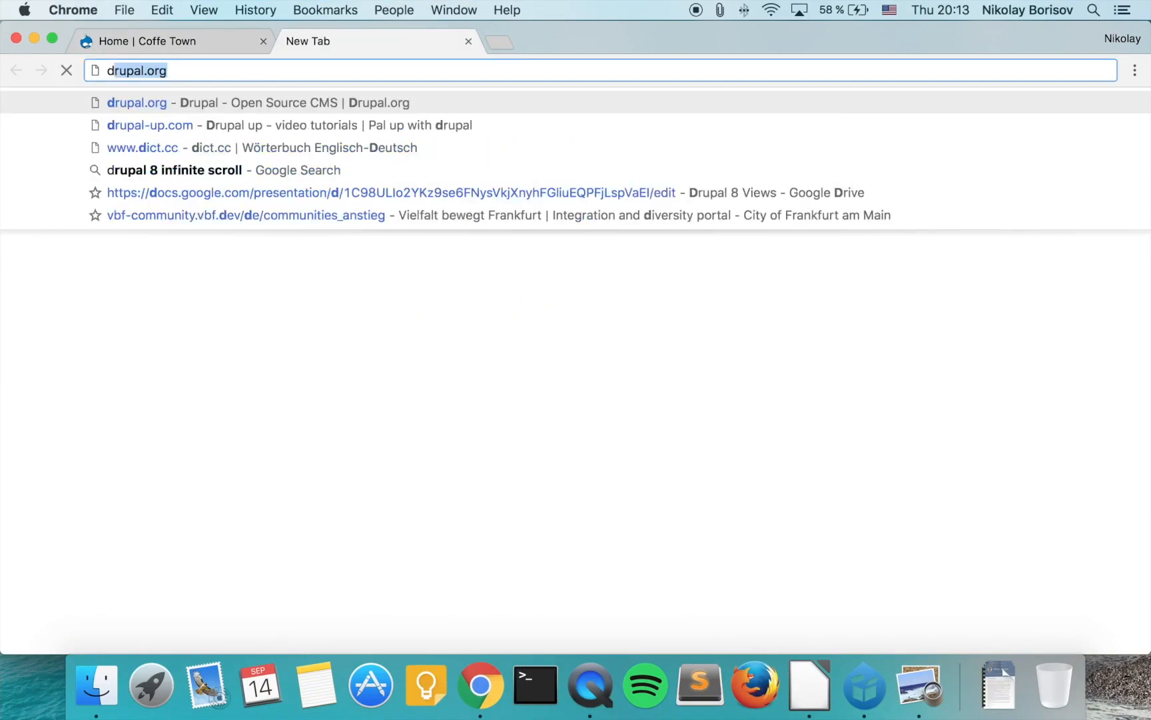
key("Enter")
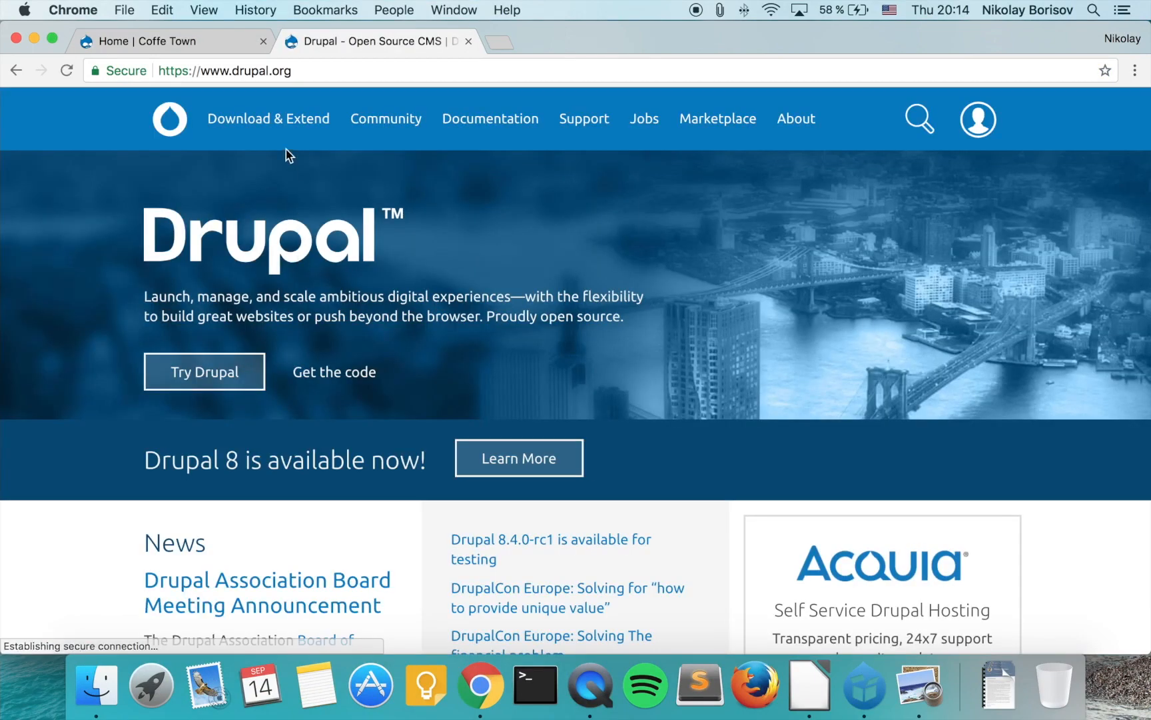
- Search Drupal.org's contributed modules listing for 'inf' (infinite scroll)
left_click(269, 118)
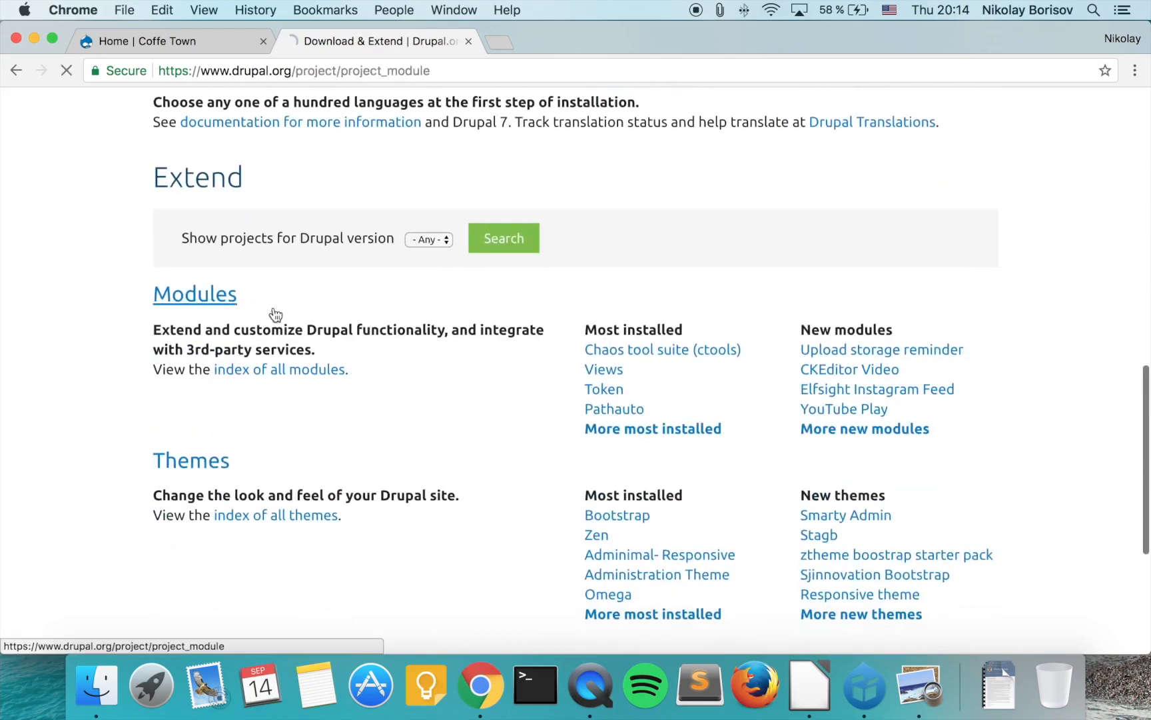
left_click(194, 293)
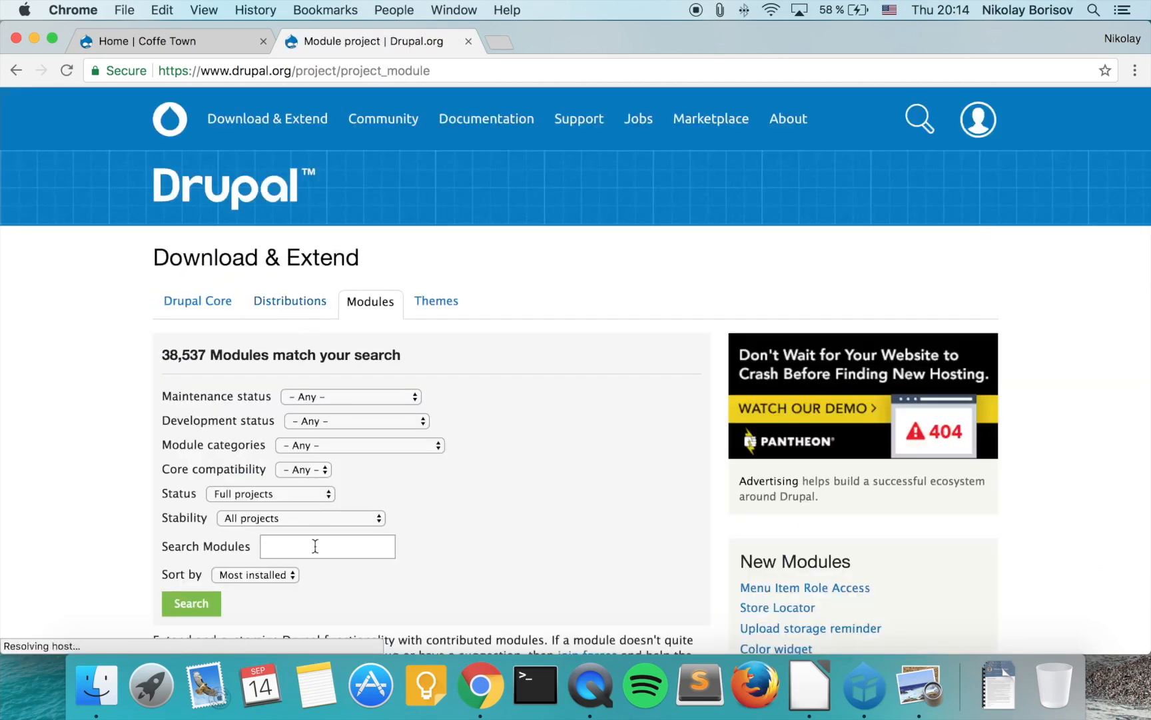
type("infinite scroll")
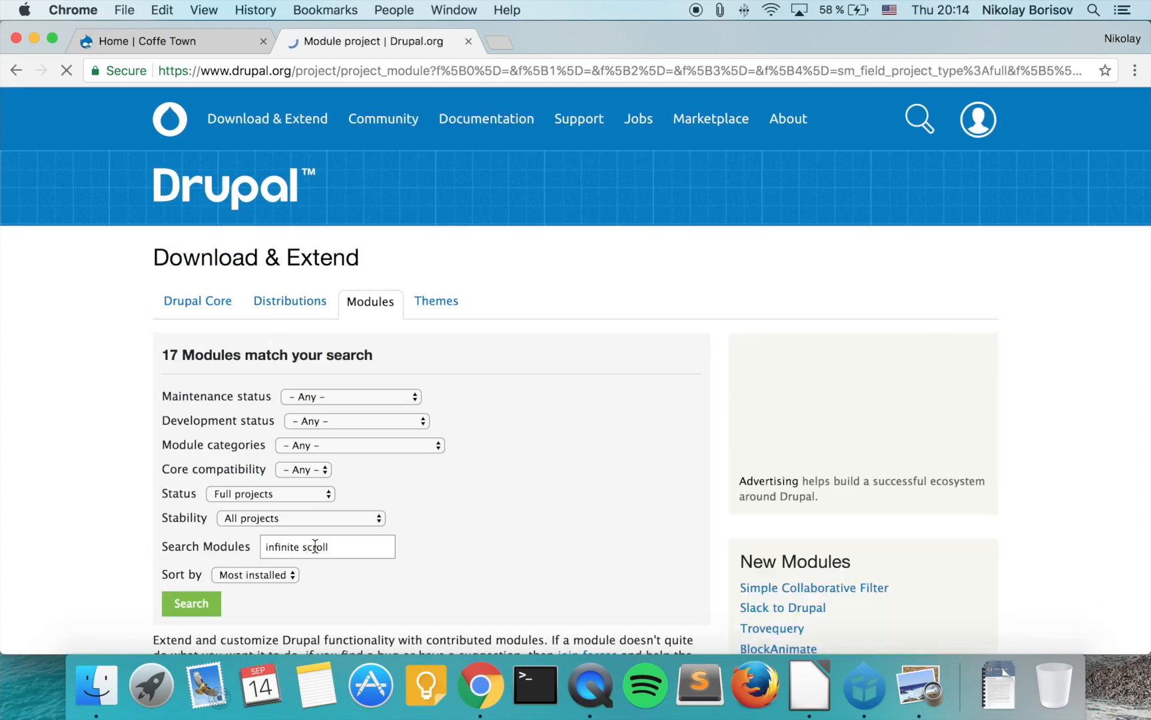
scroll("down", 3)
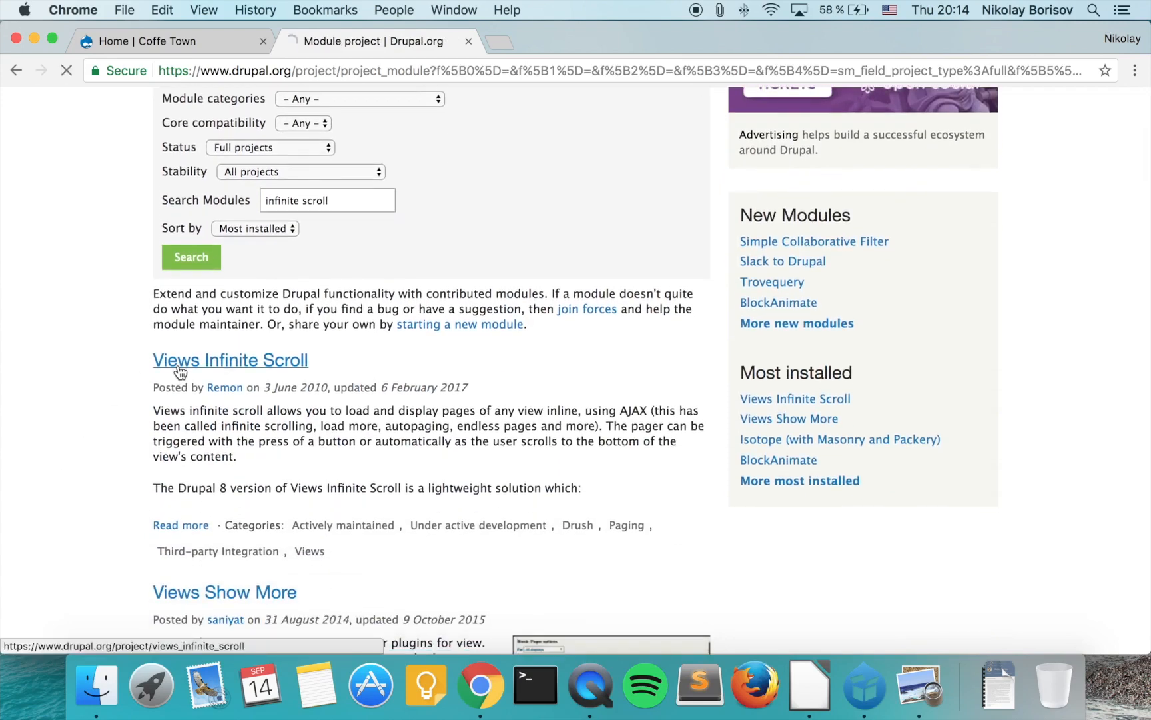
- Go to the Views Infinite Scroll project page and reach its Downloads section
left_click(230, 360)
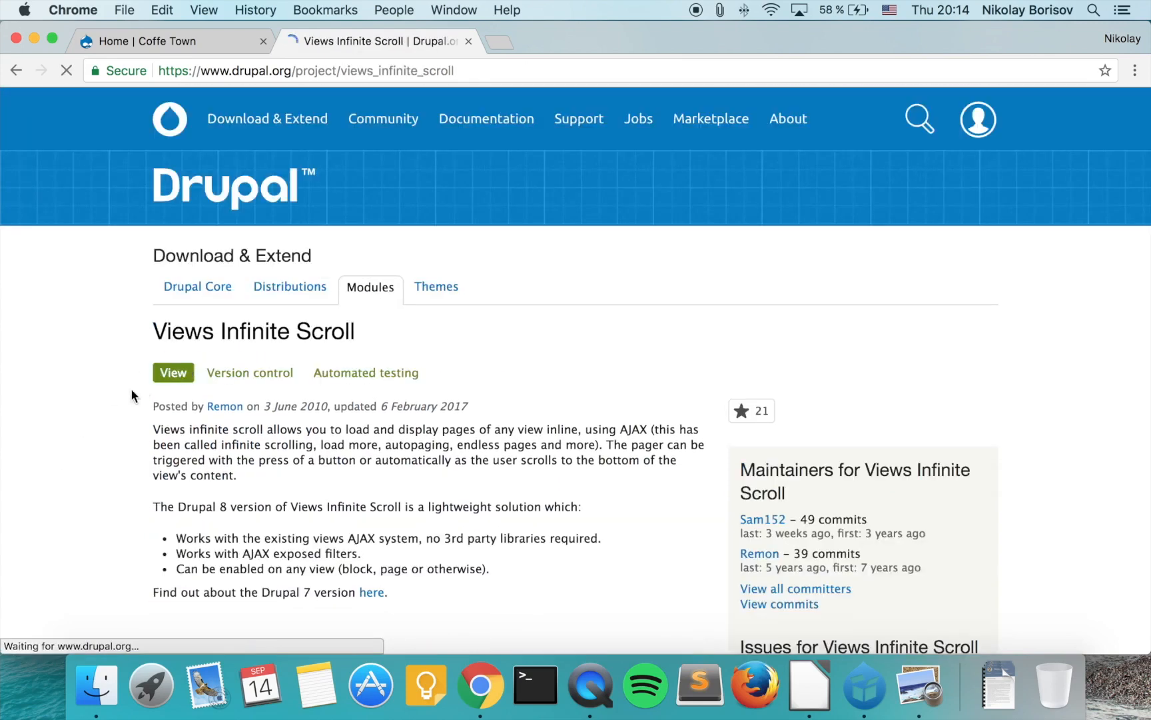
scroll("down", 3)
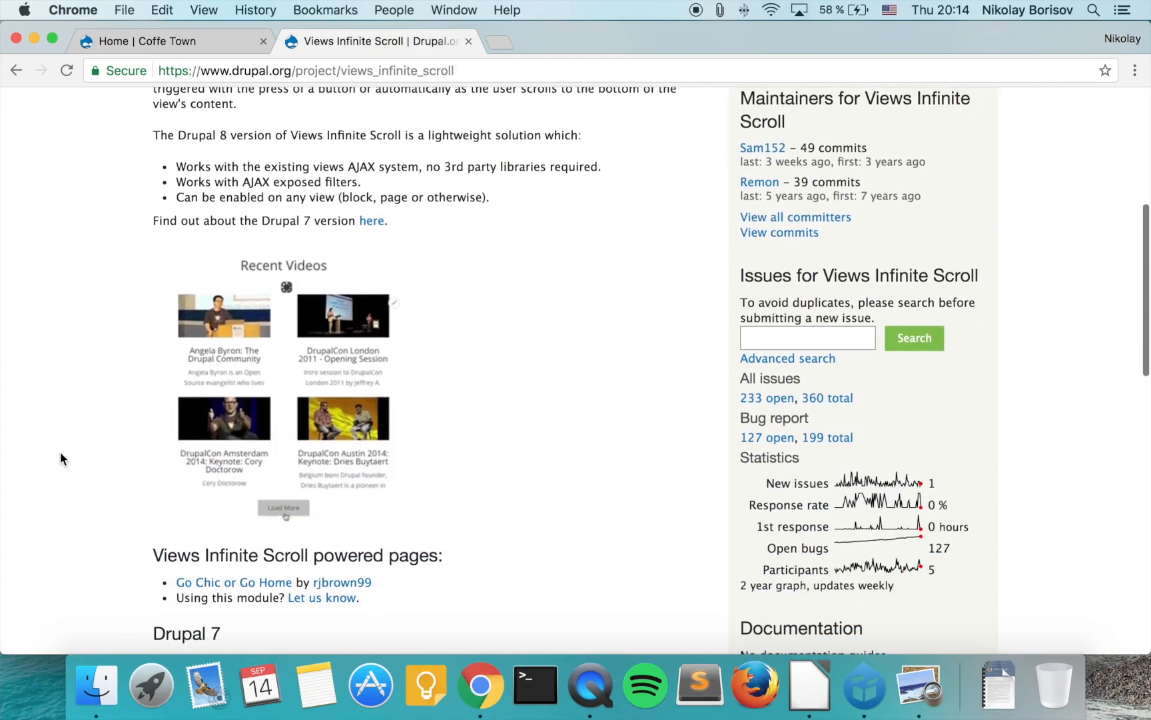
left_click(283, 507)
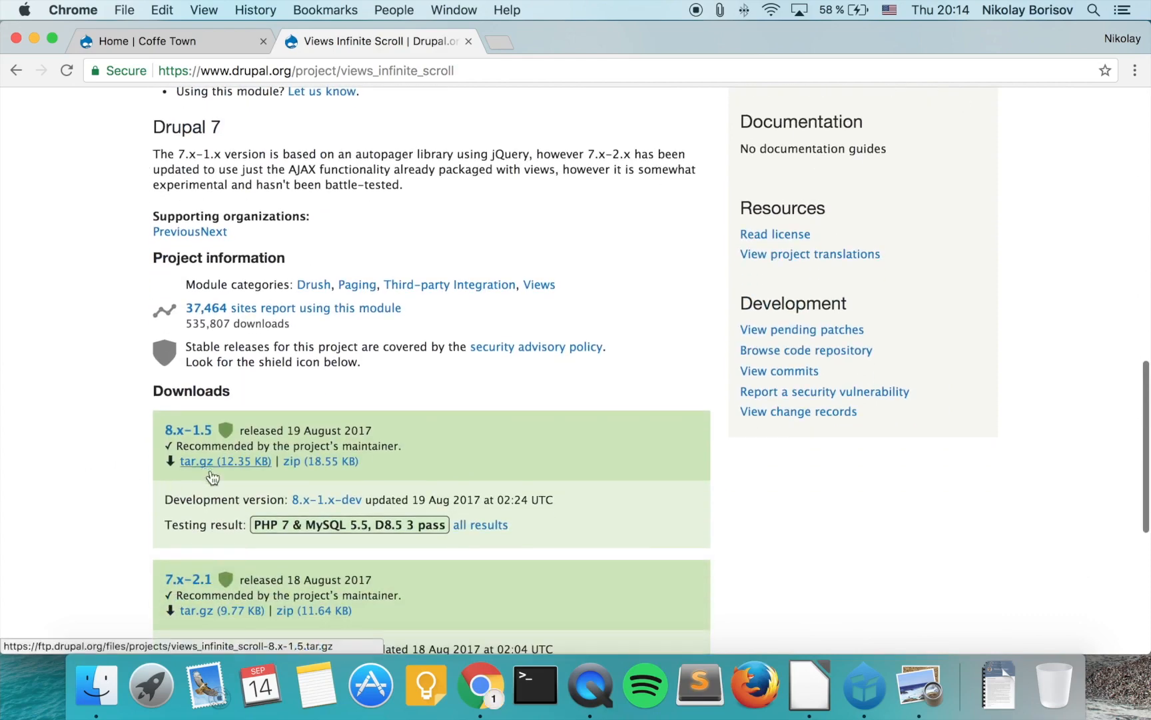
- Save the Views Infinite Scroll 8.x-1.5 tar.gz under Sites > devdesktop > coffe_town
left_click(224, 461)
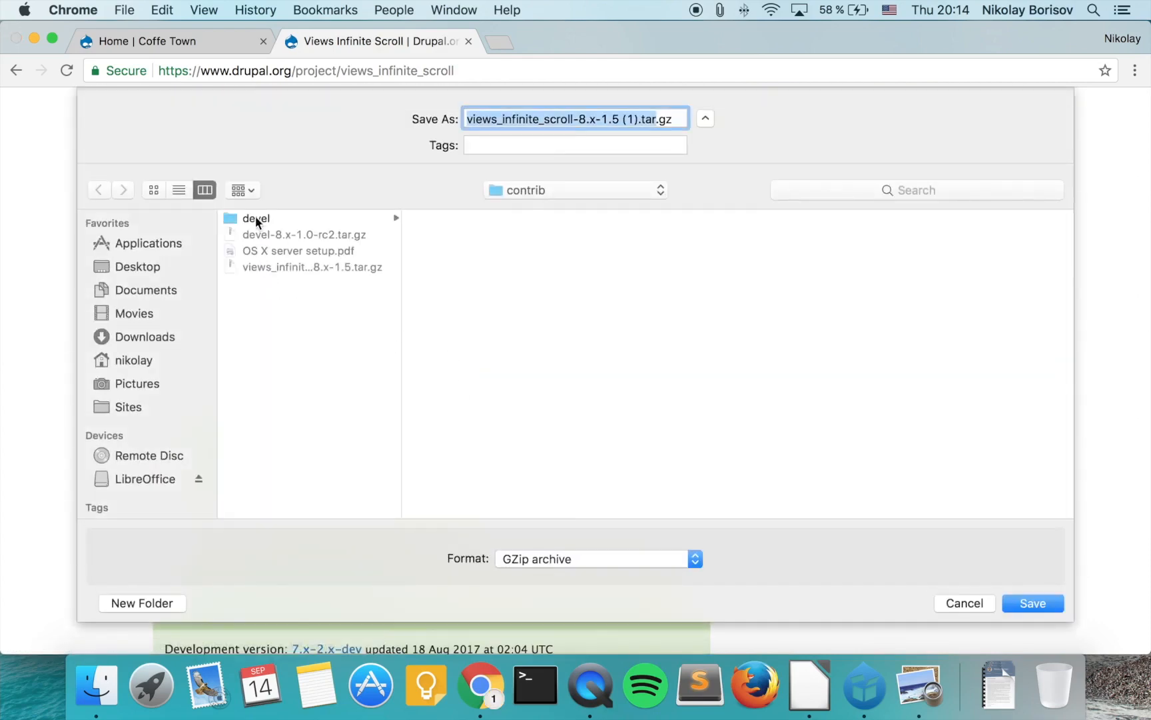
mouse_move(142, 413)
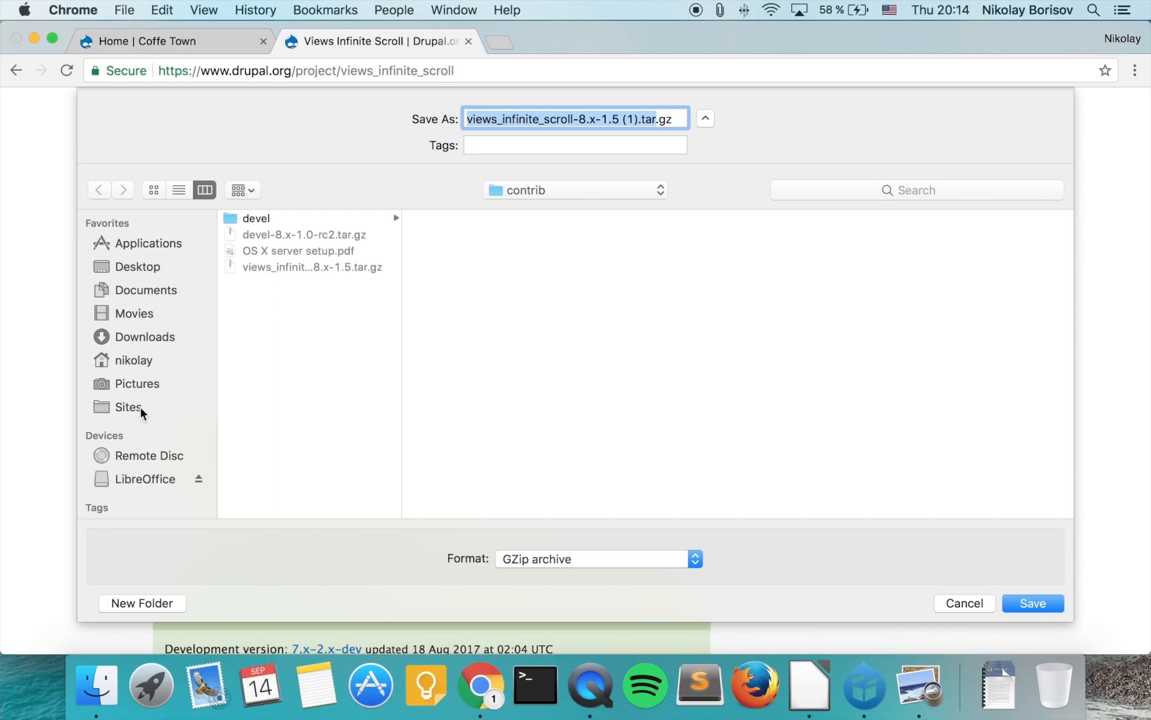
left_click(128, 408)
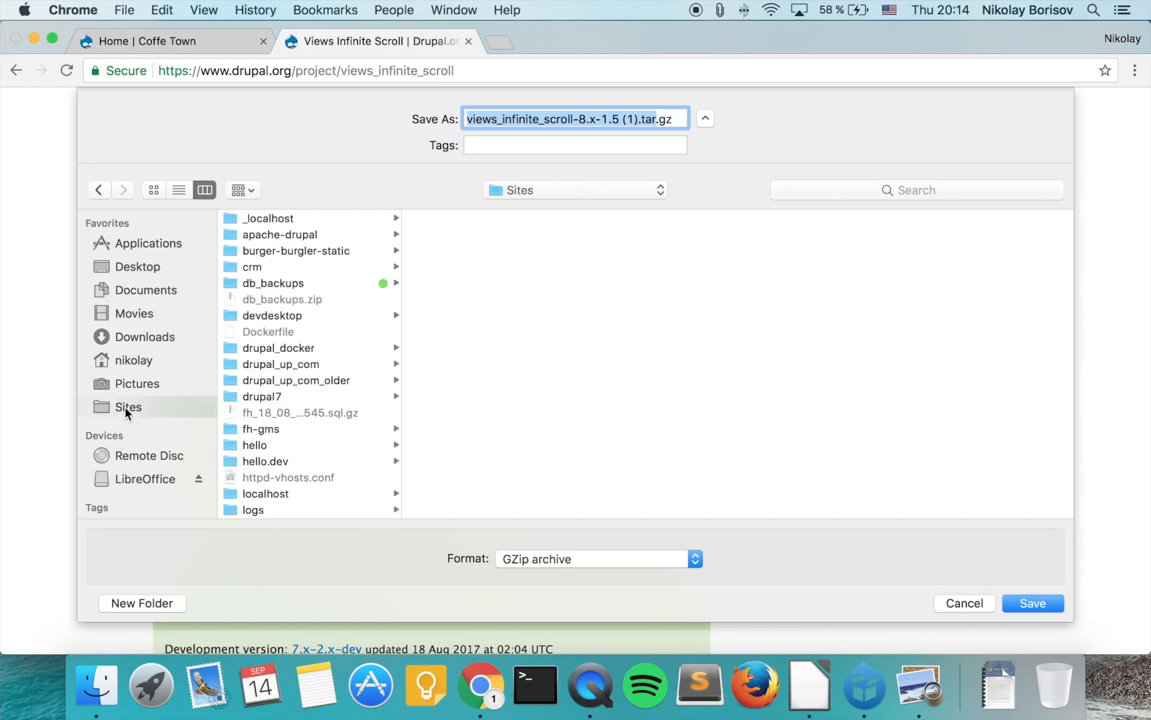
left_click(273, 316)
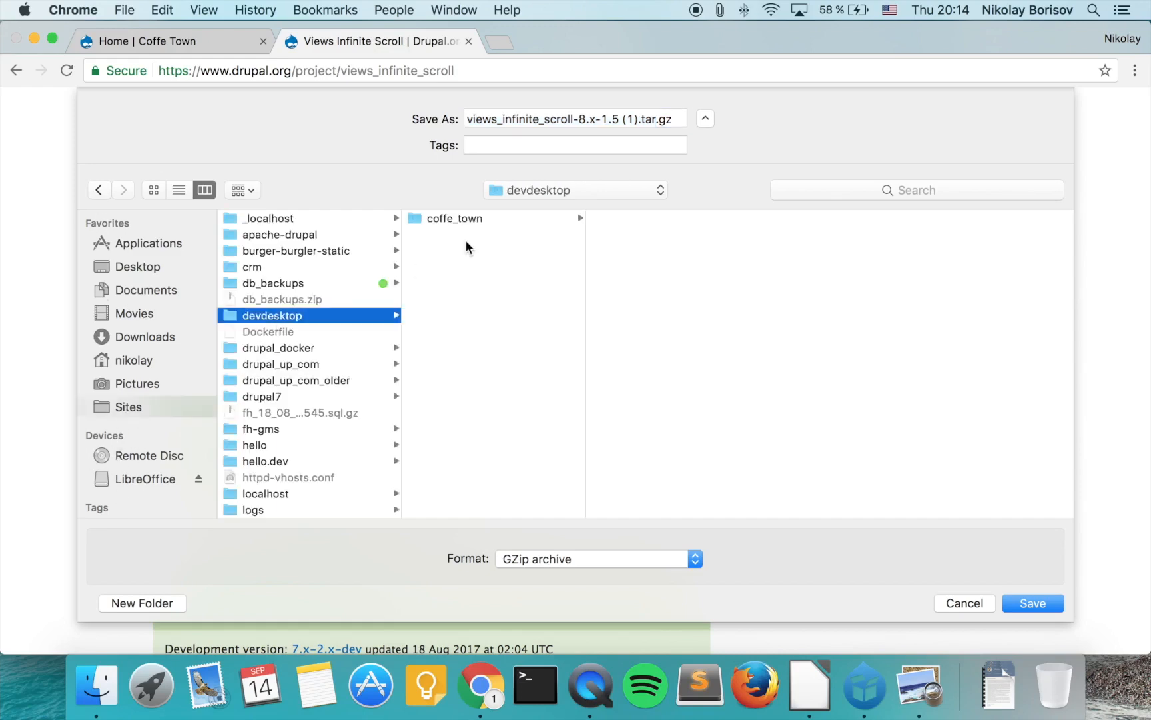
left_click(453, 218)
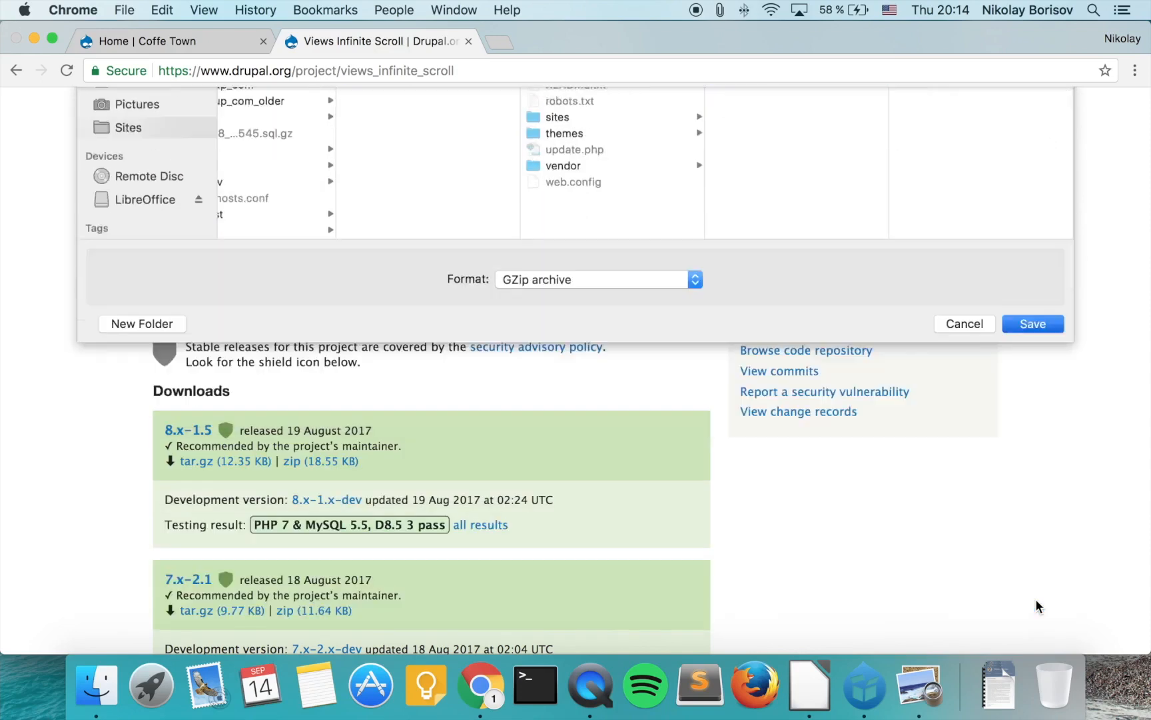
left_click(1033, 324)
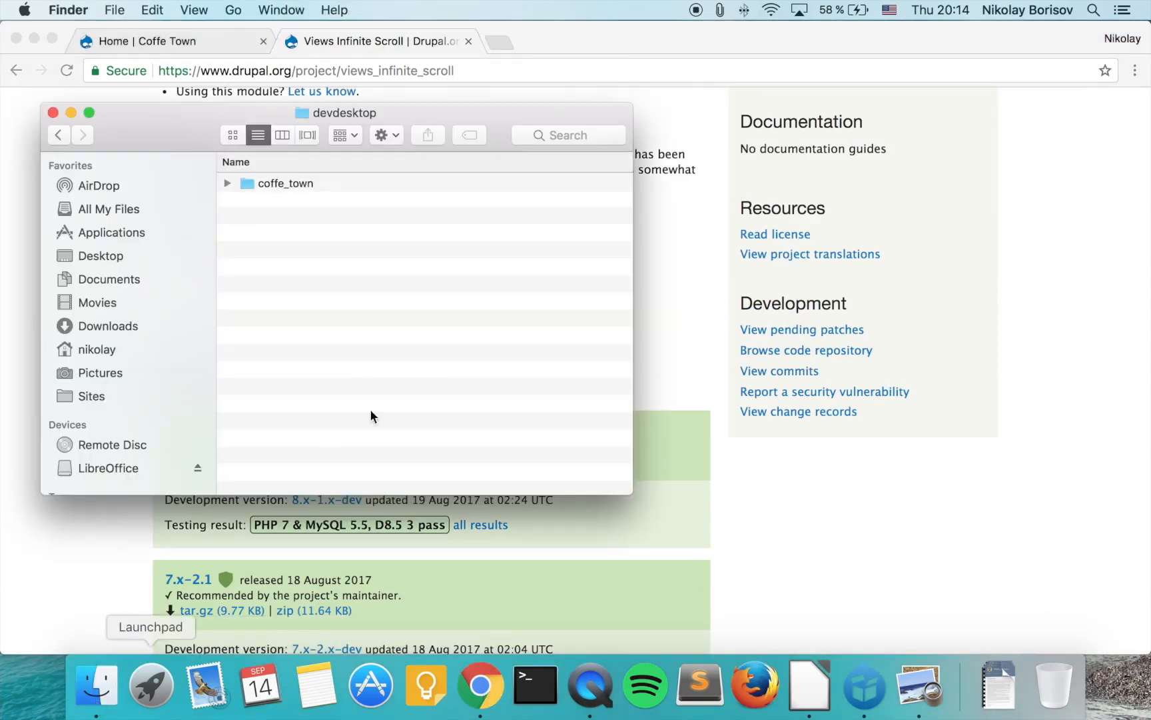
- Extract the views_infinite_scroll-8.x-1.5 archive in coffe_town's modules/contrib folder, then close Finder
double_click(285, 184)
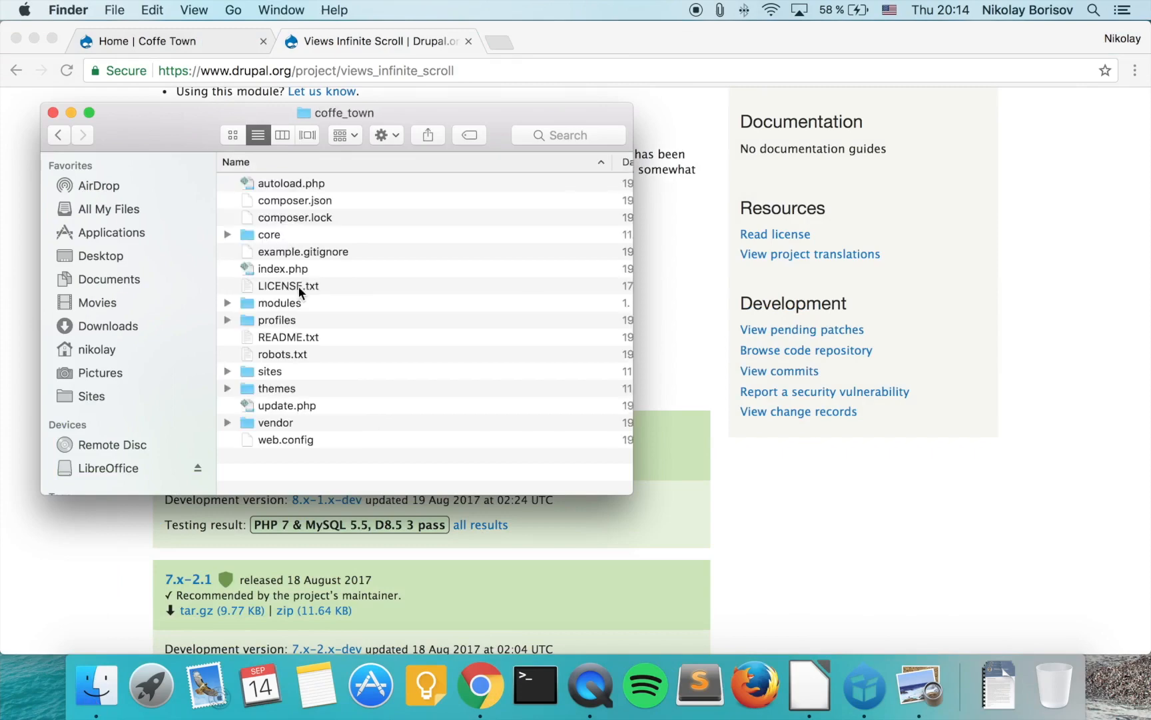
left_click(279, 302)
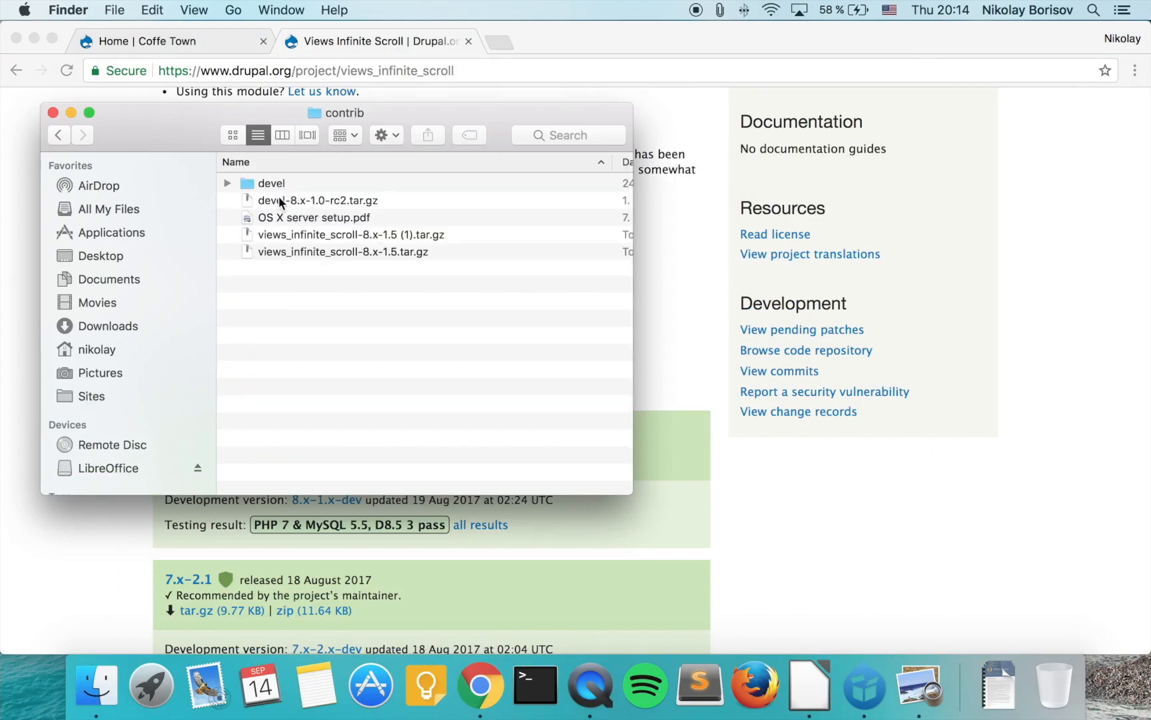
mouse_move(292, 257)
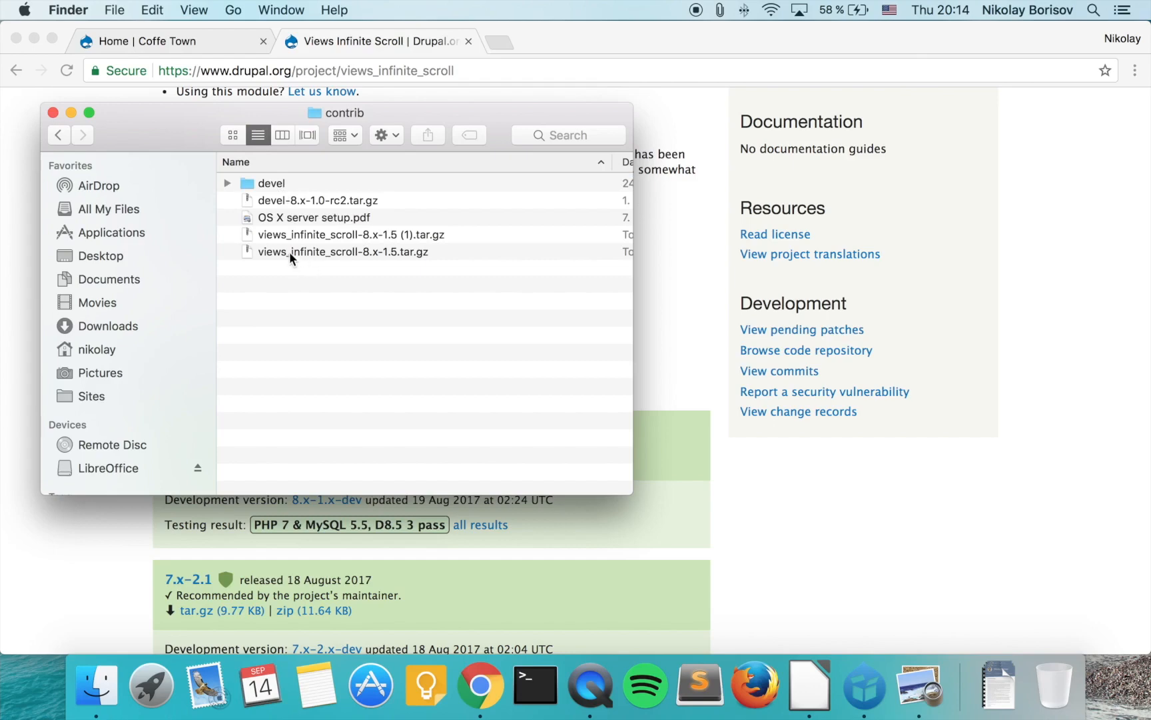
double_click(342, 250)
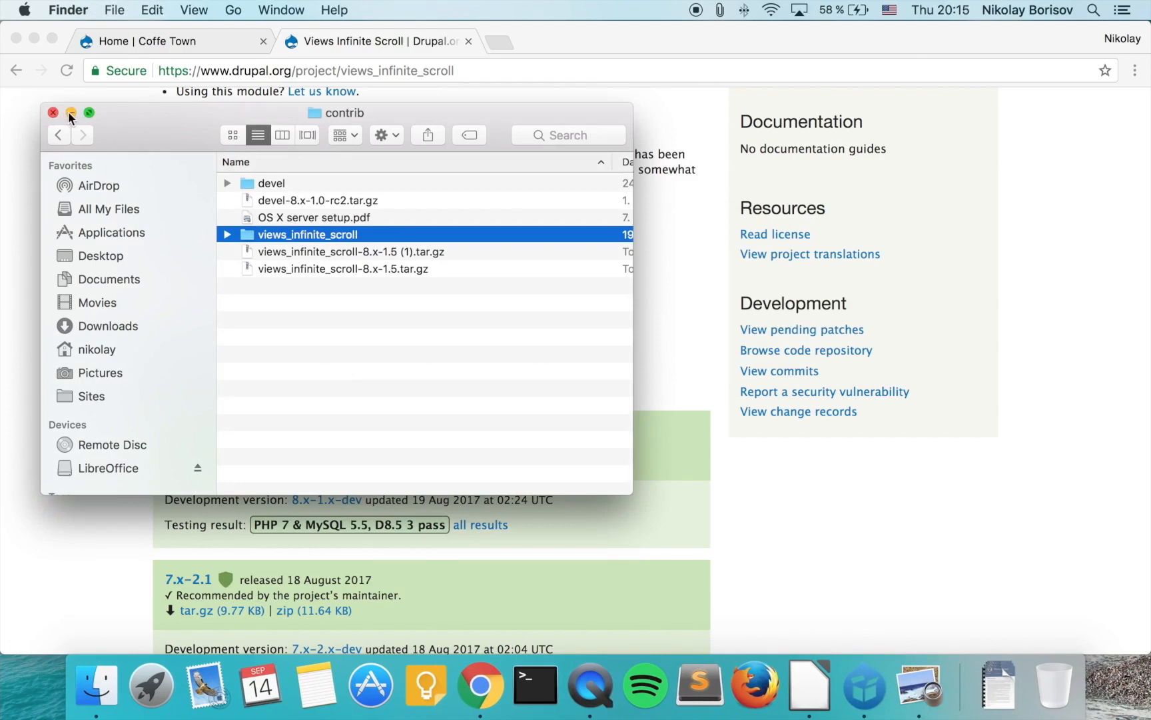
left_click(54, 114)
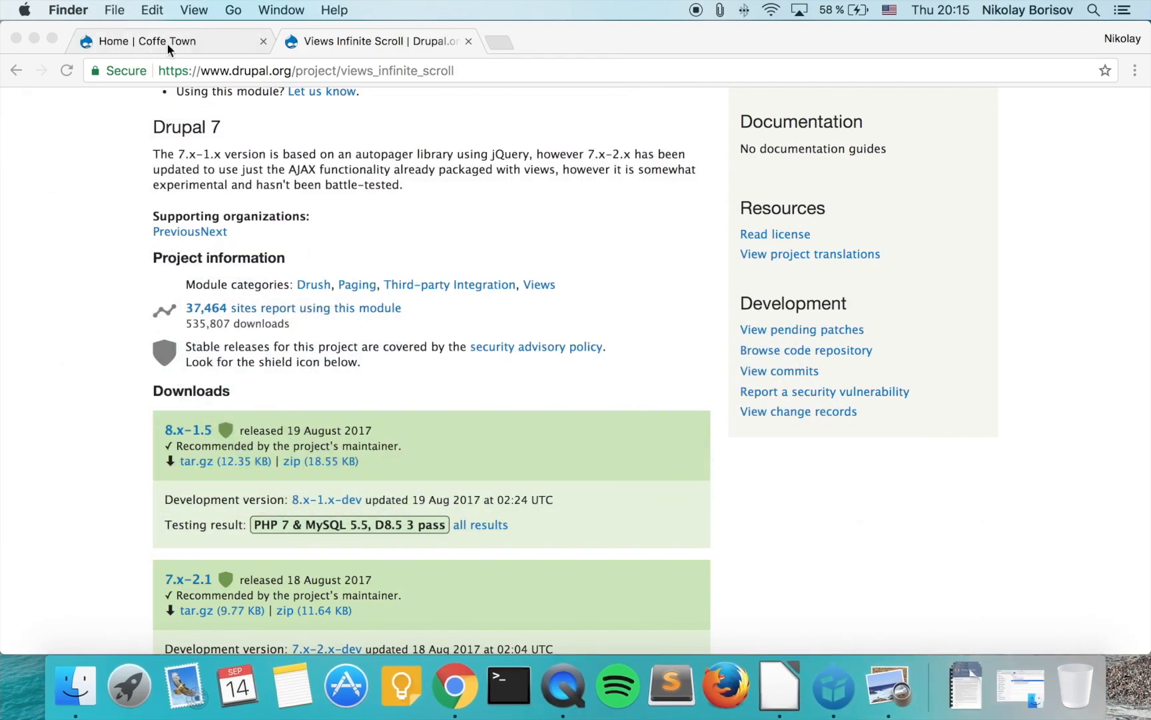
- Log in to the Coffe Town site as administrator via /user
left_click(153, 41)
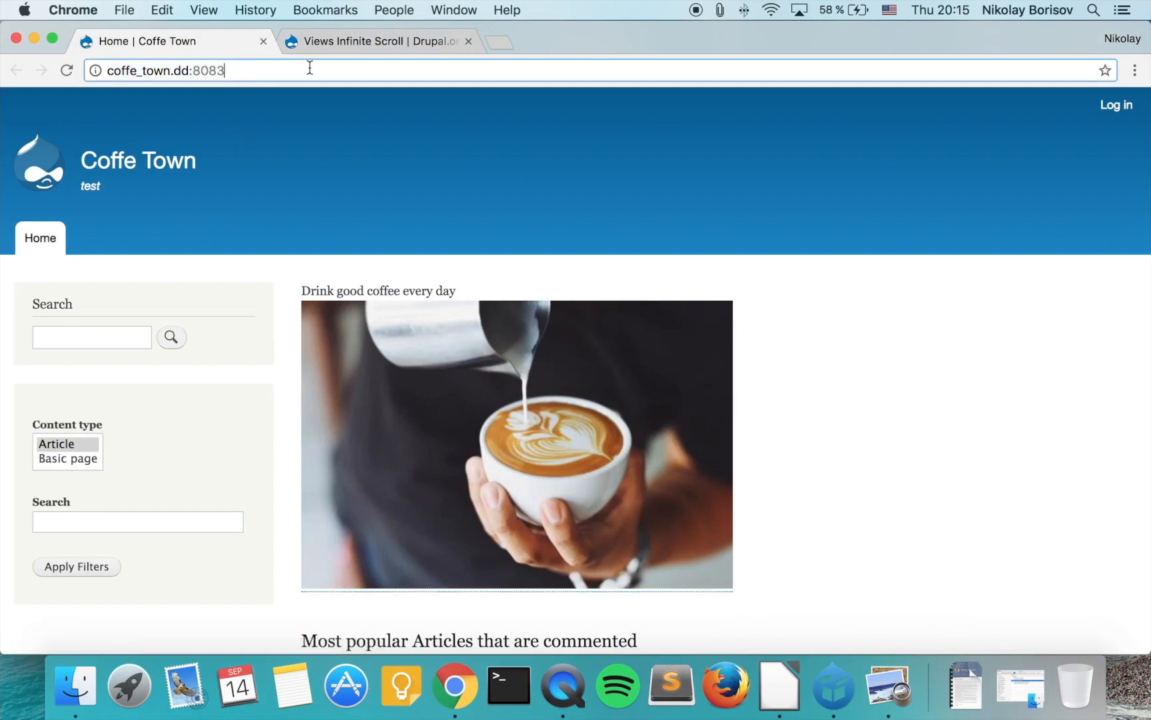
type("/user/login")
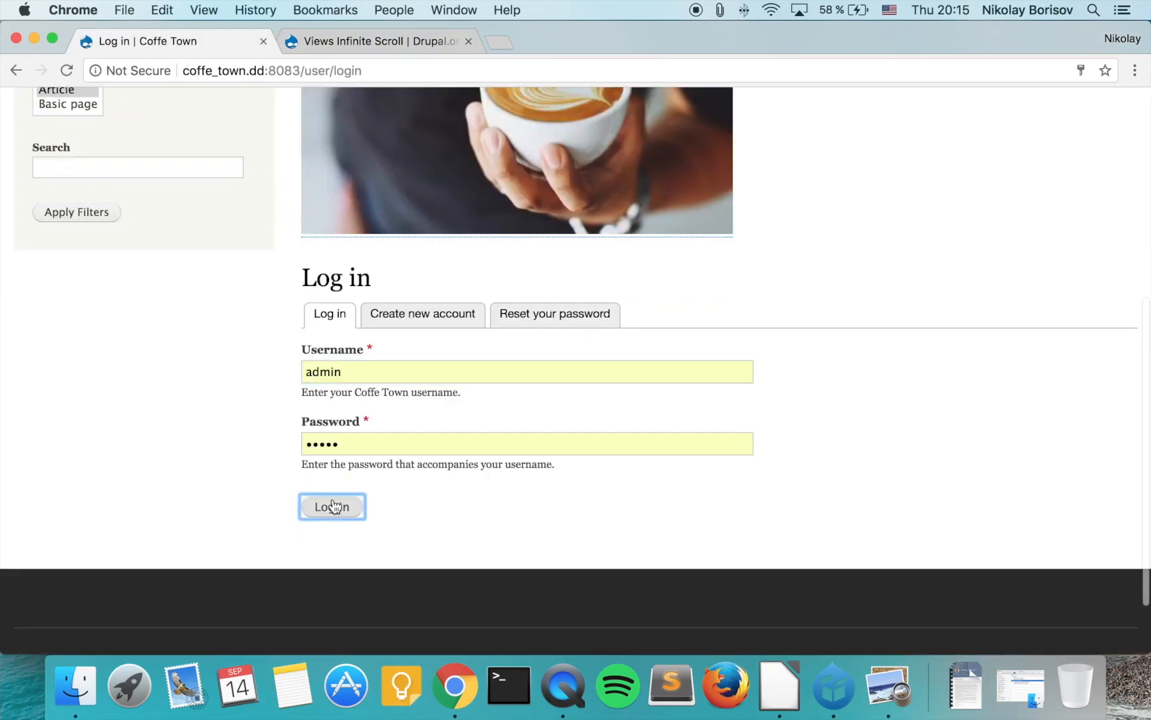
left_click(332, 506)
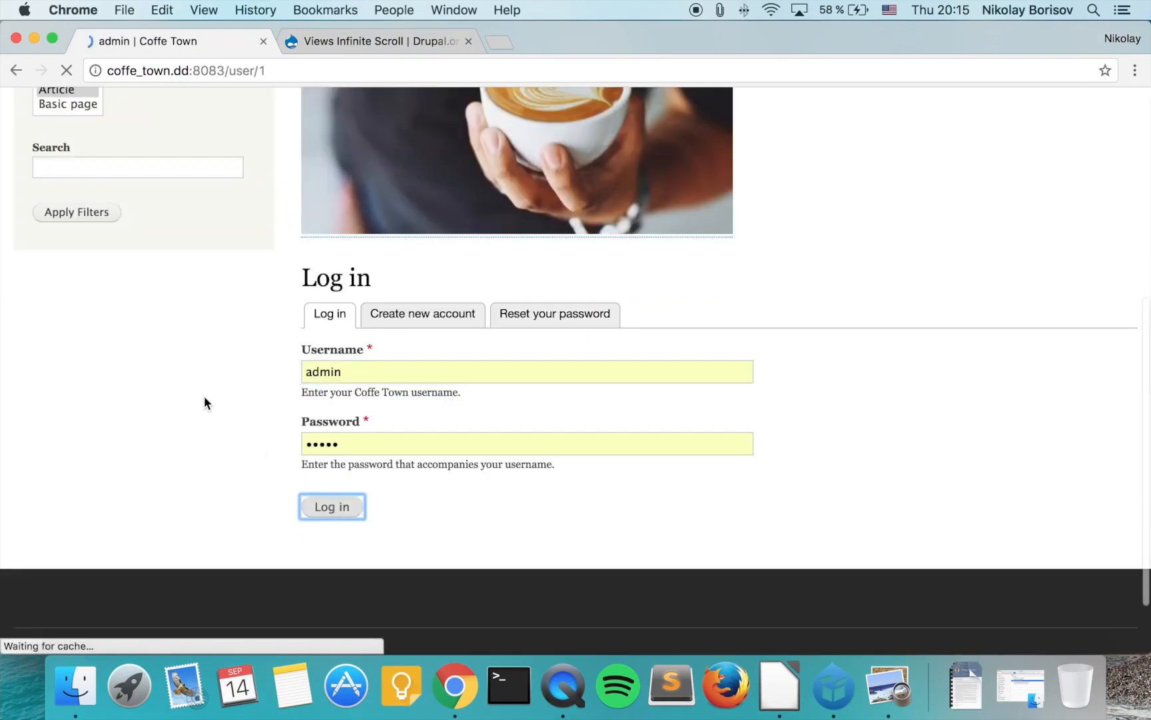
left_click(332, 507)
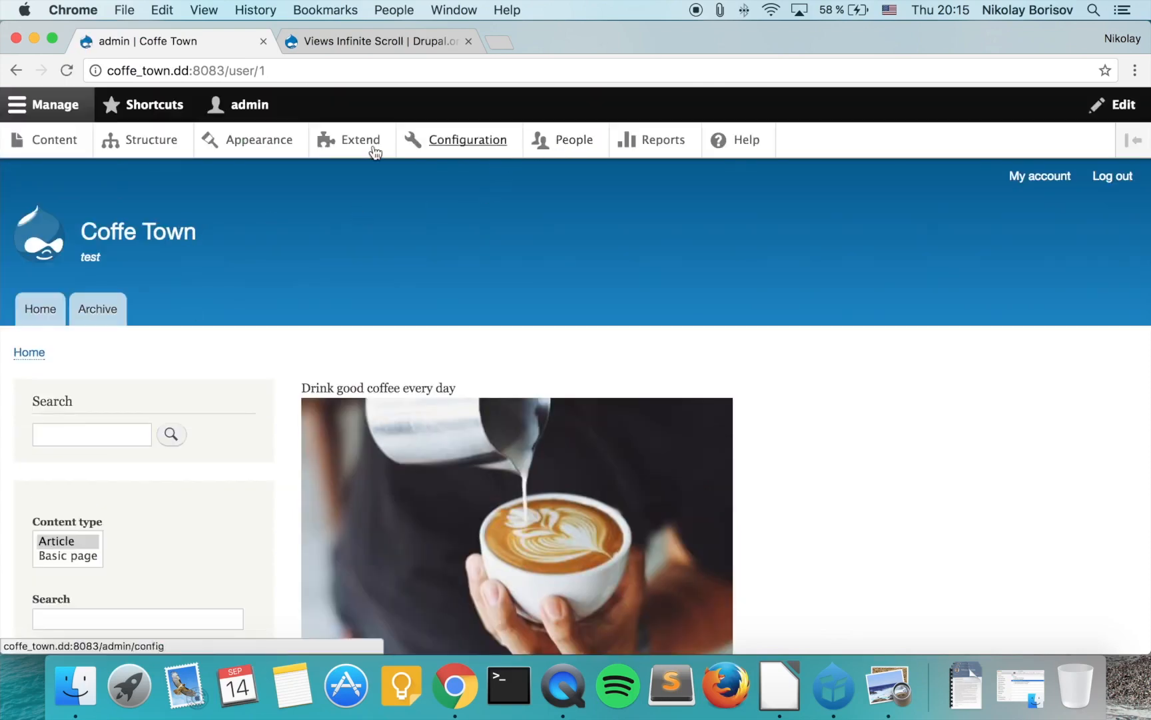
- Go to the Extend page for managing modules
left_click(359, 139)
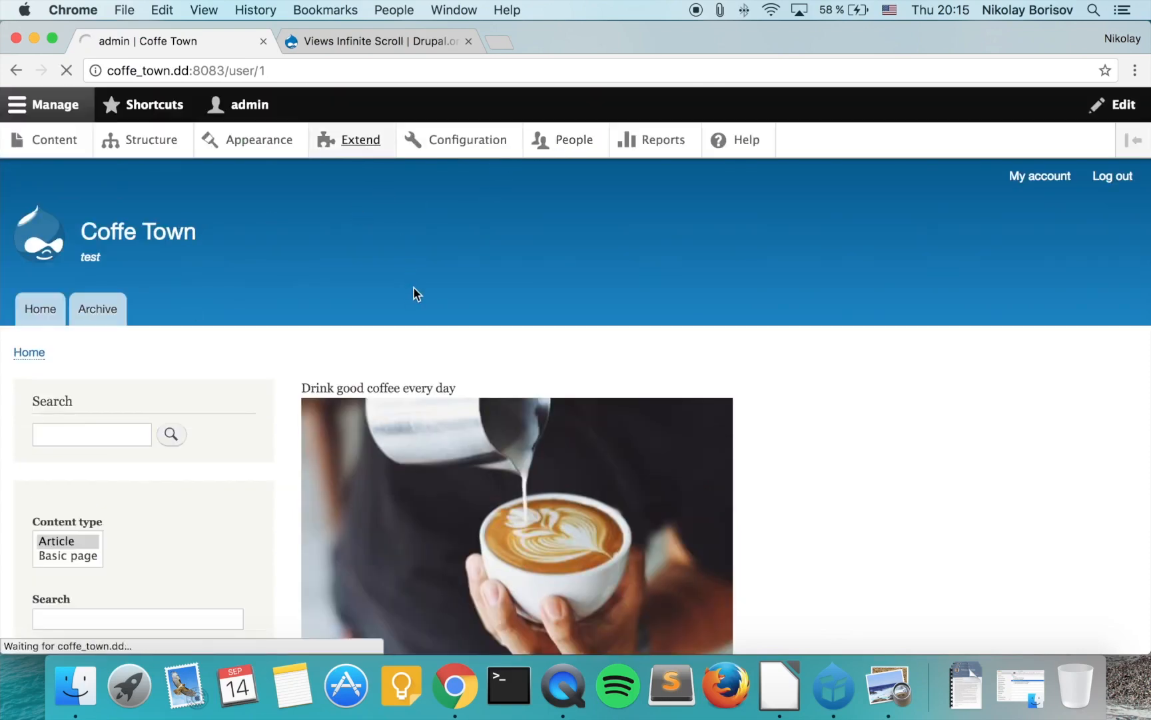
left_click(359, 140)
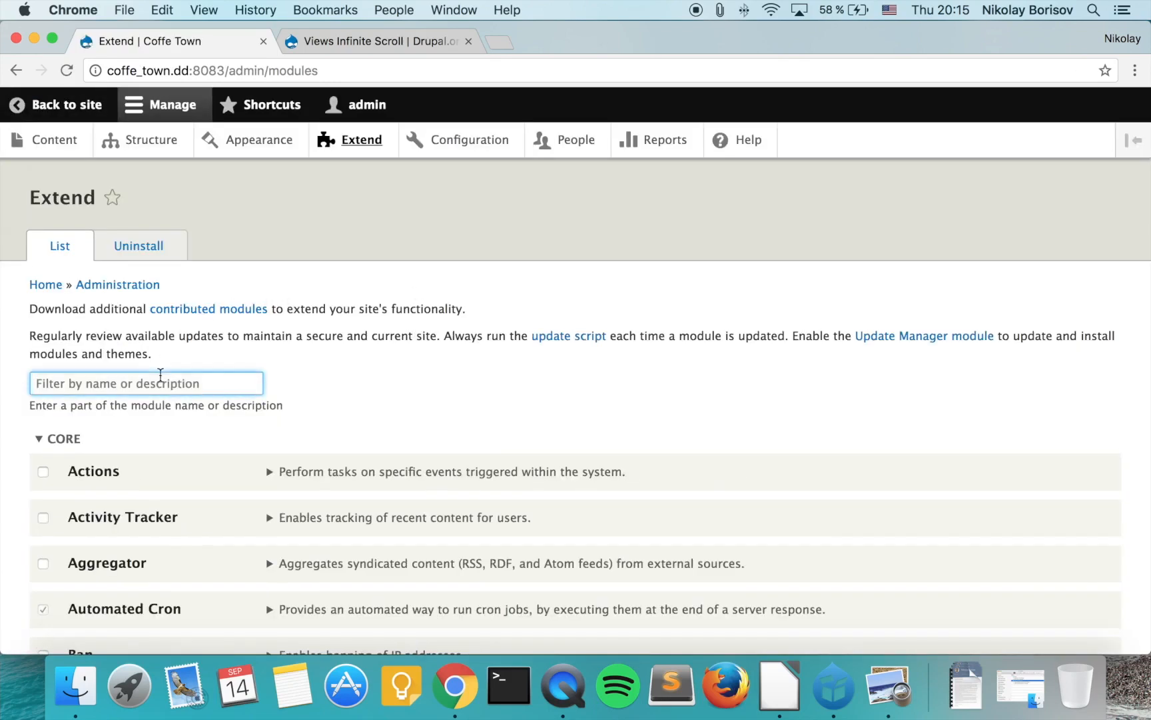
- Filter Extend by 'infin', tick Views Infinite Scroll and install it
type("infin")
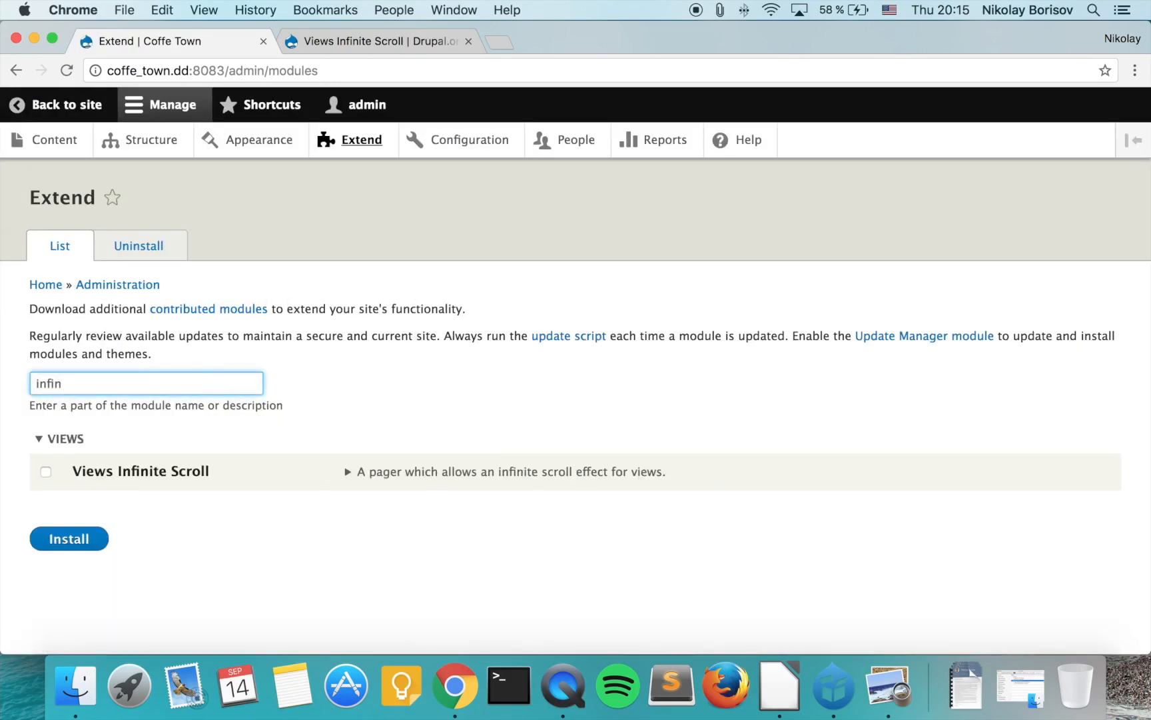
left_click(46, 472)
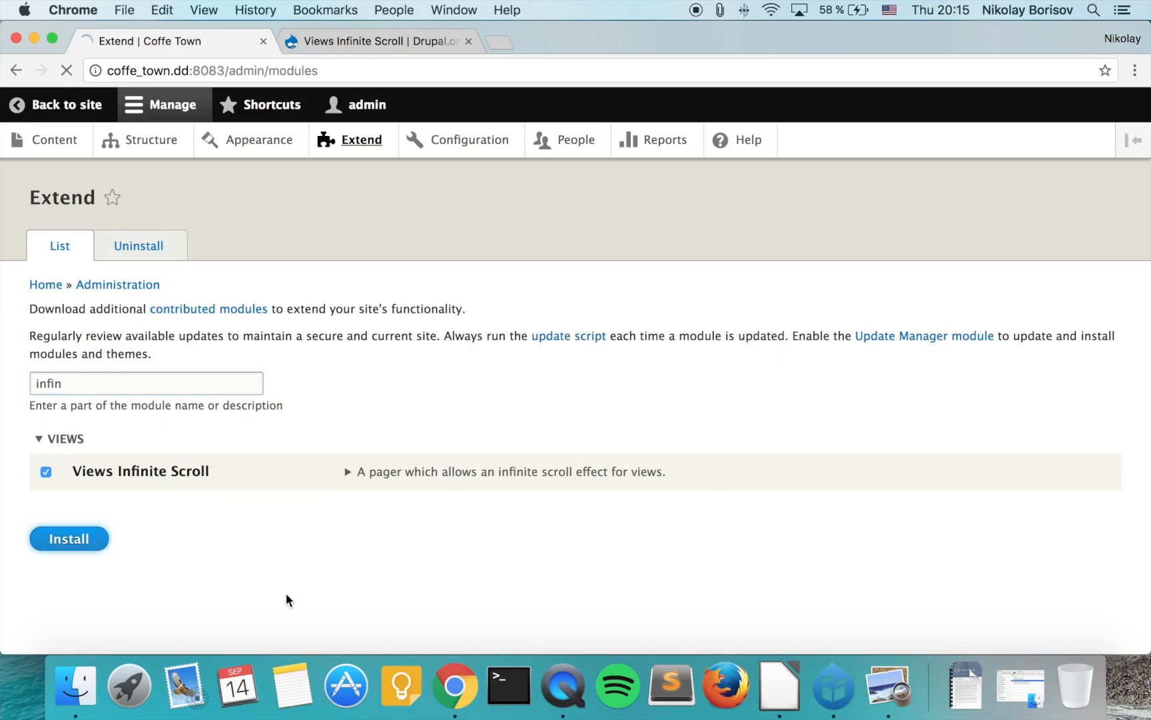
left_click(69, 539)
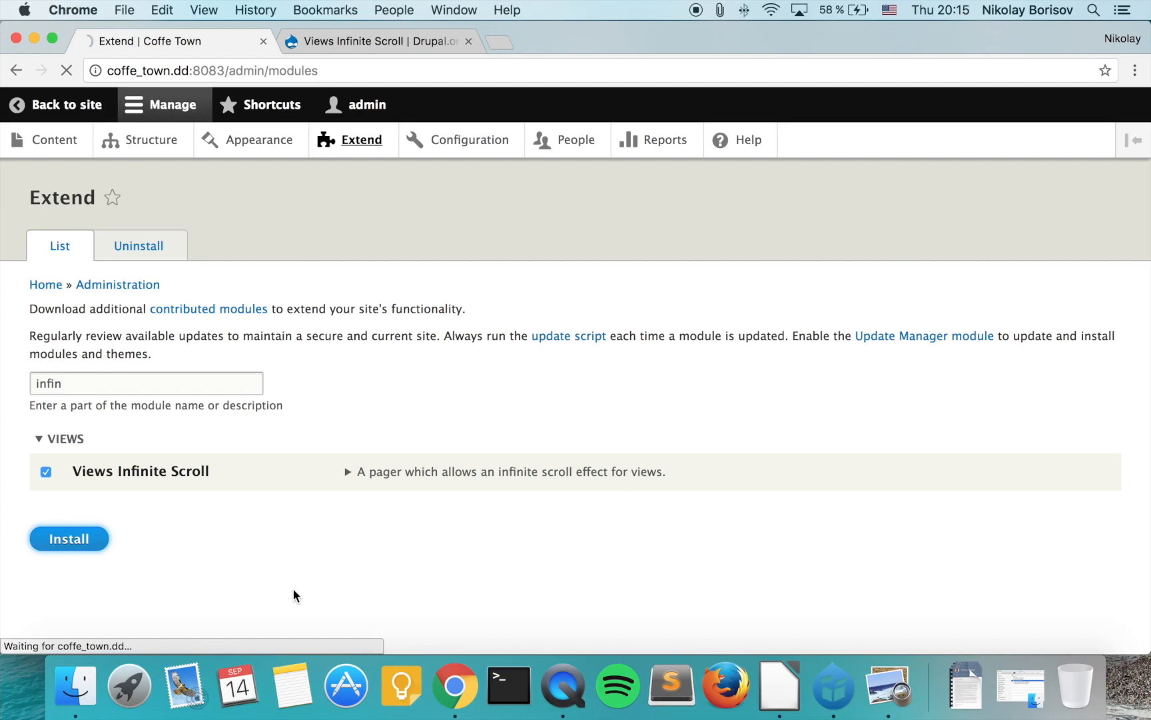
left_click(70, 538)
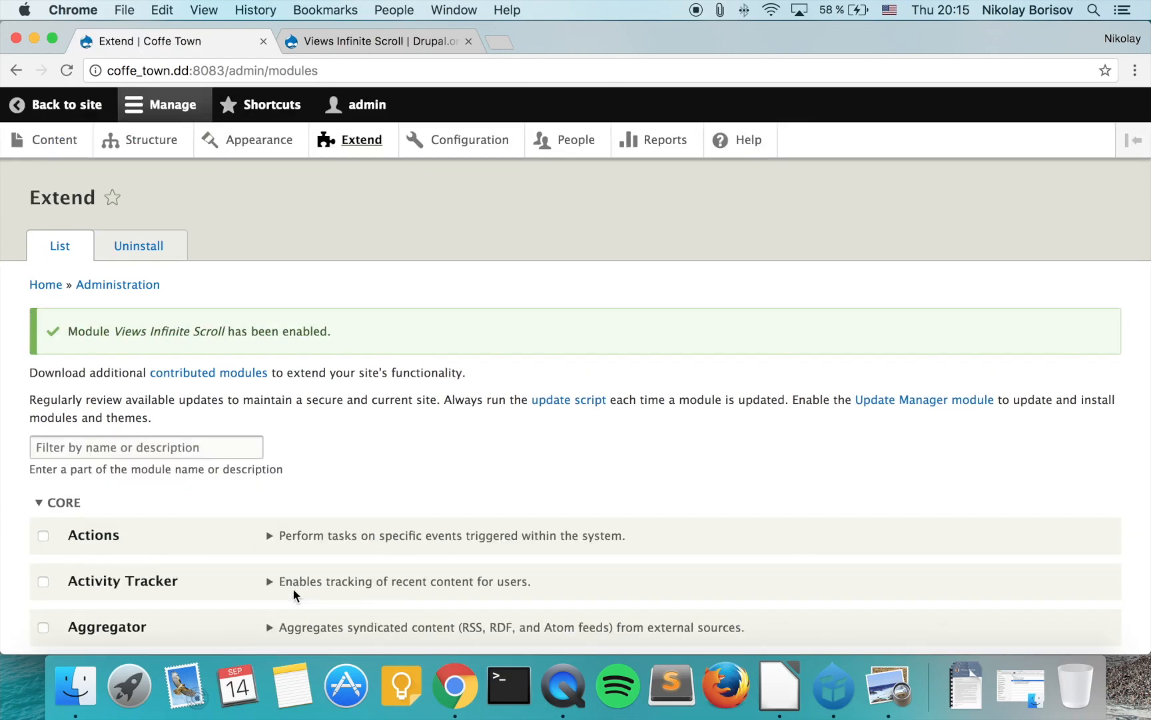
mouse_move(147, 165)
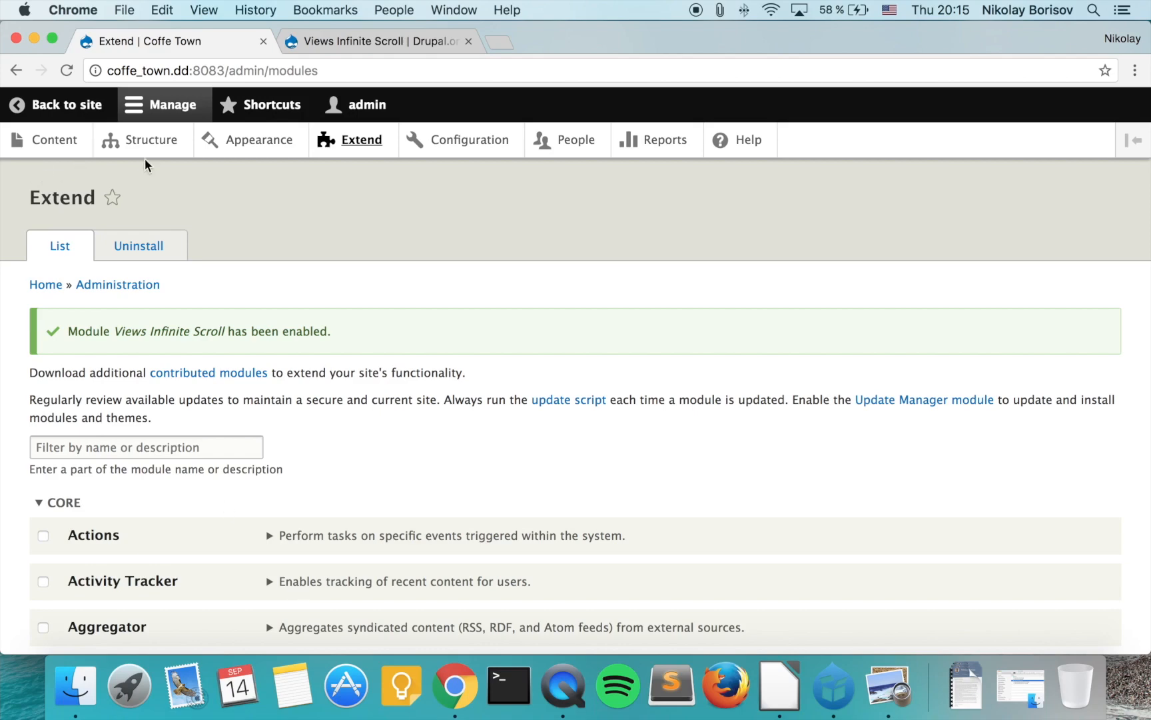
- Reach Structure > Views and start adding a new view
left_click(153, 140)
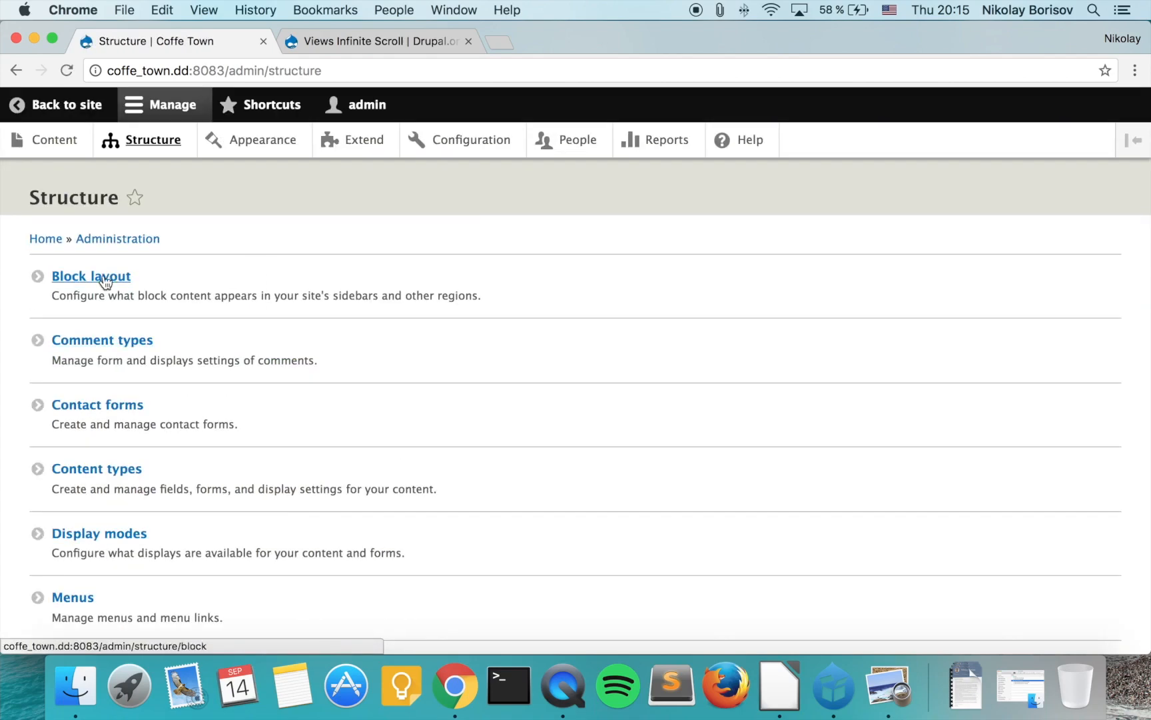
scroll("down", 3)
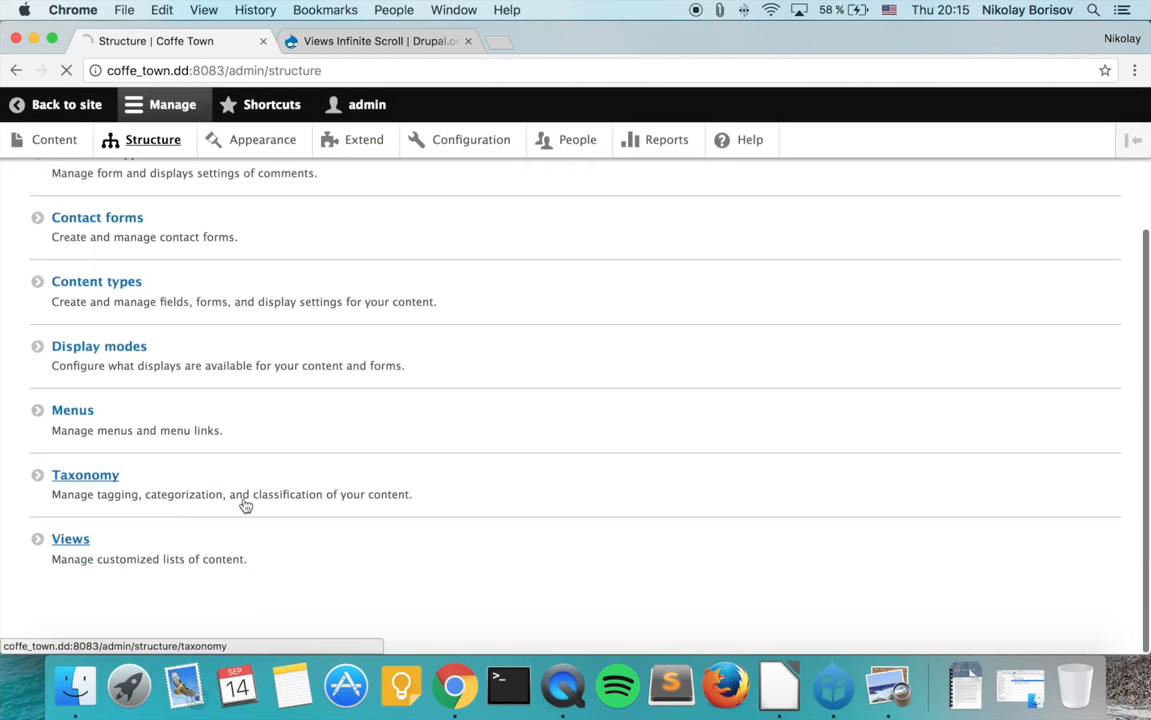
left_click(71, 538)
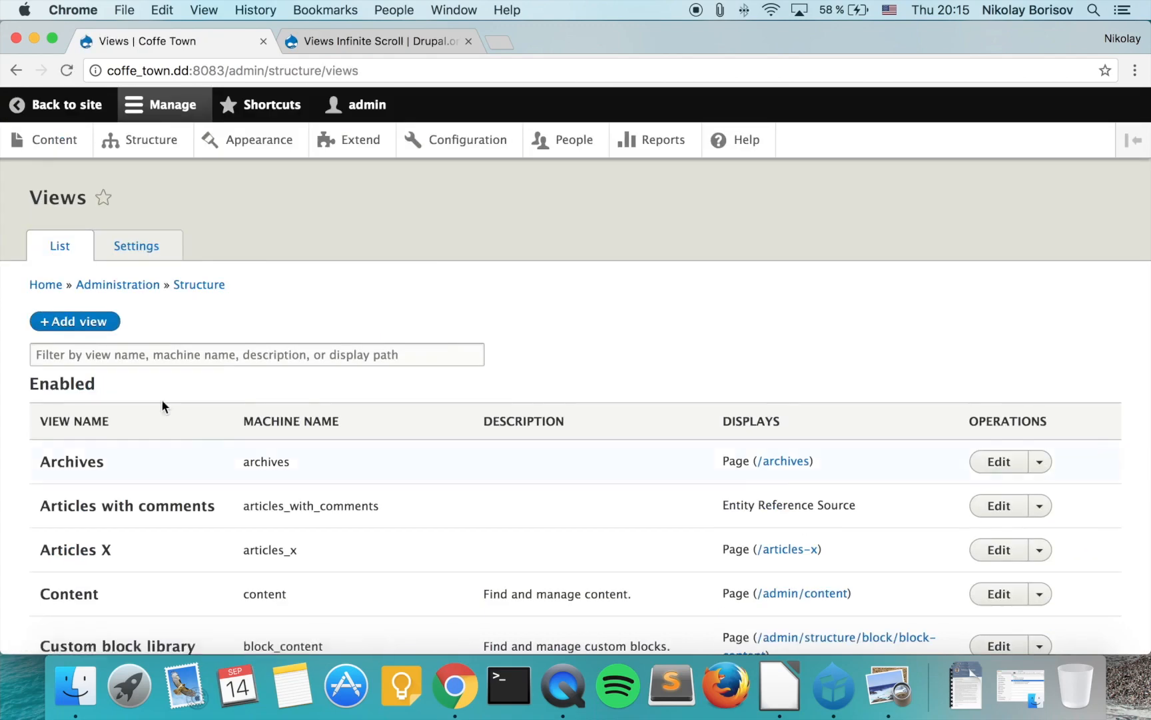
left_click(74, 321)
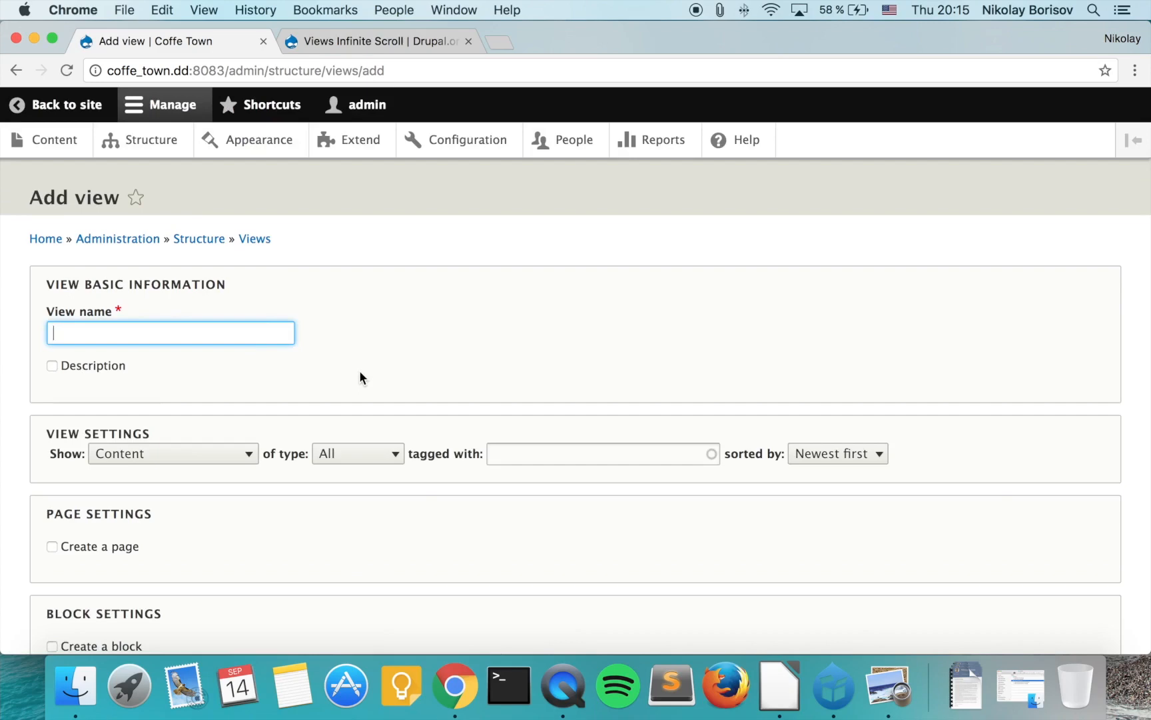
- Name the view Infinite coffee, give it its own page, and save and edit it
type("Infinite coffee")
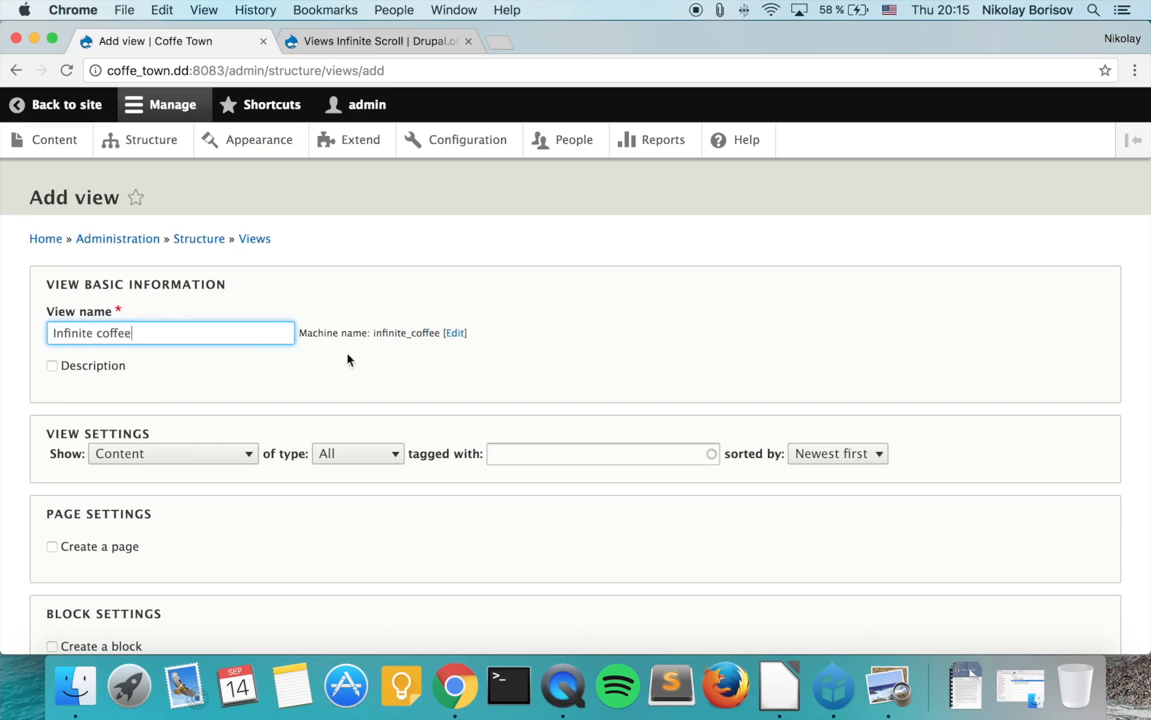
scroll("down", 3)
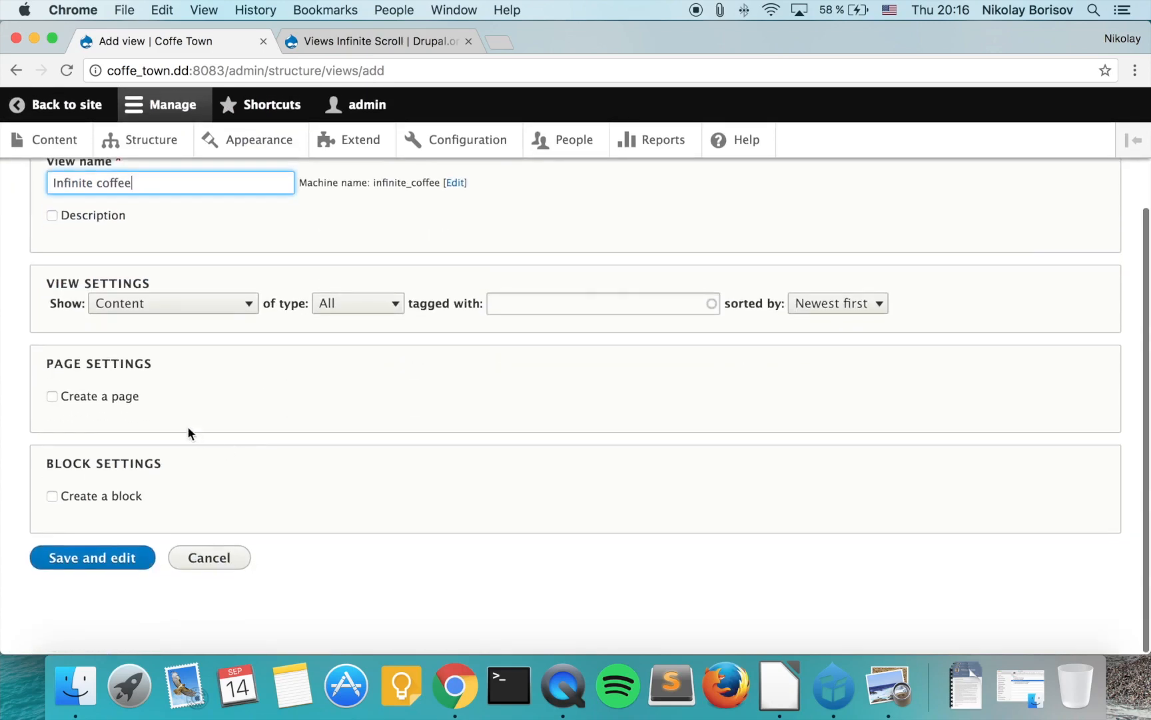
scroll("up", 3)
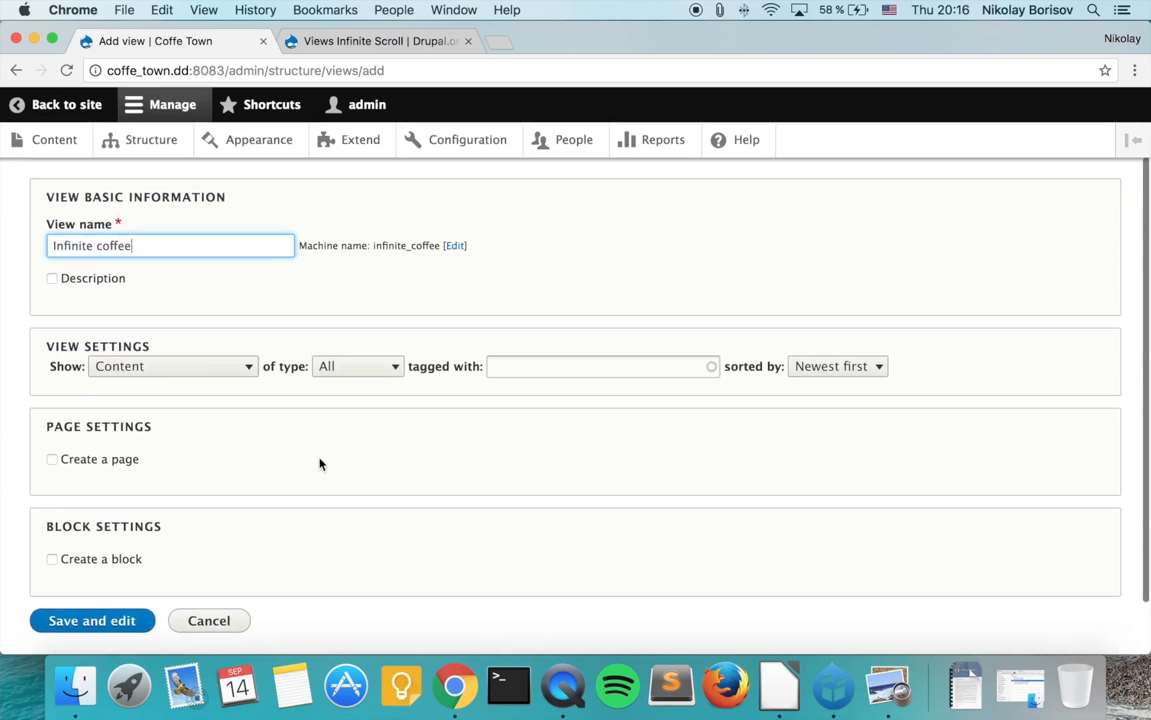
left_click(52, 460)
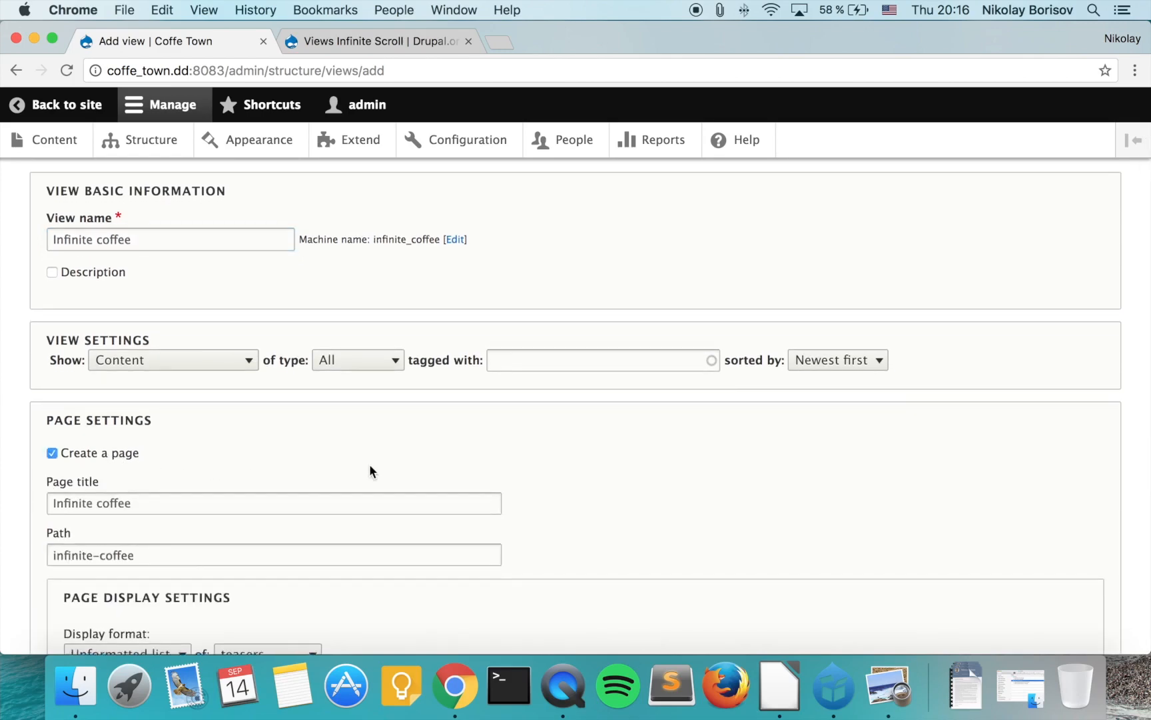
left_click(90, 559)
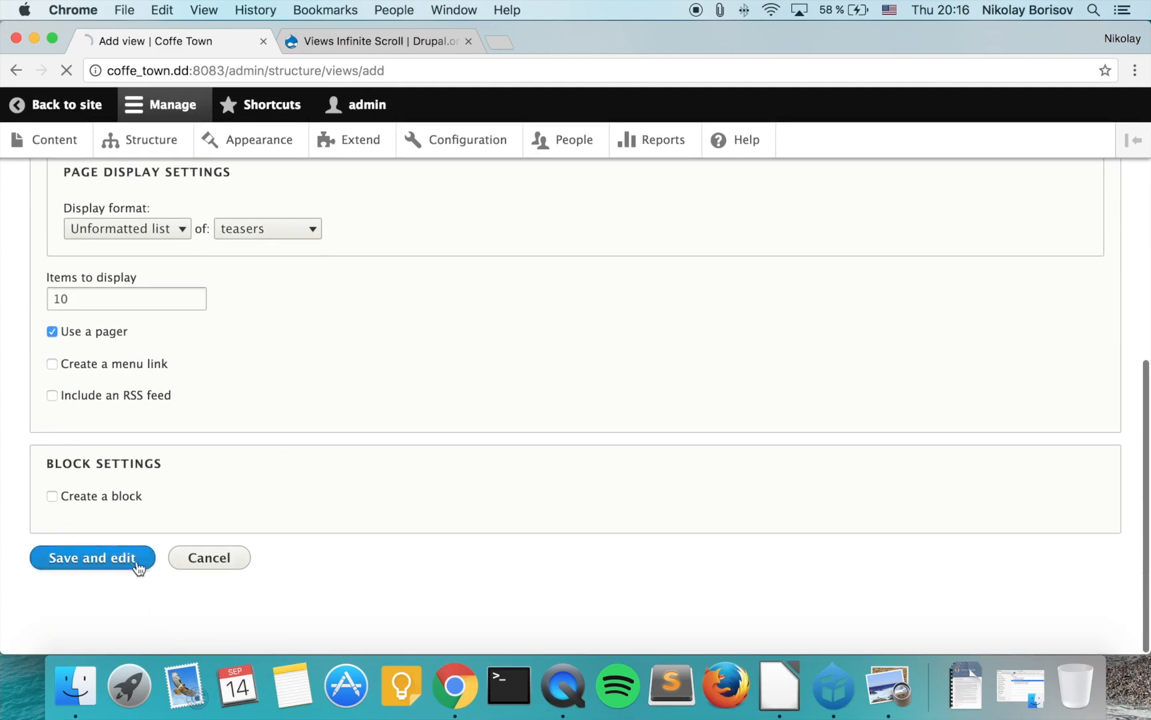
left_click(92, 558)
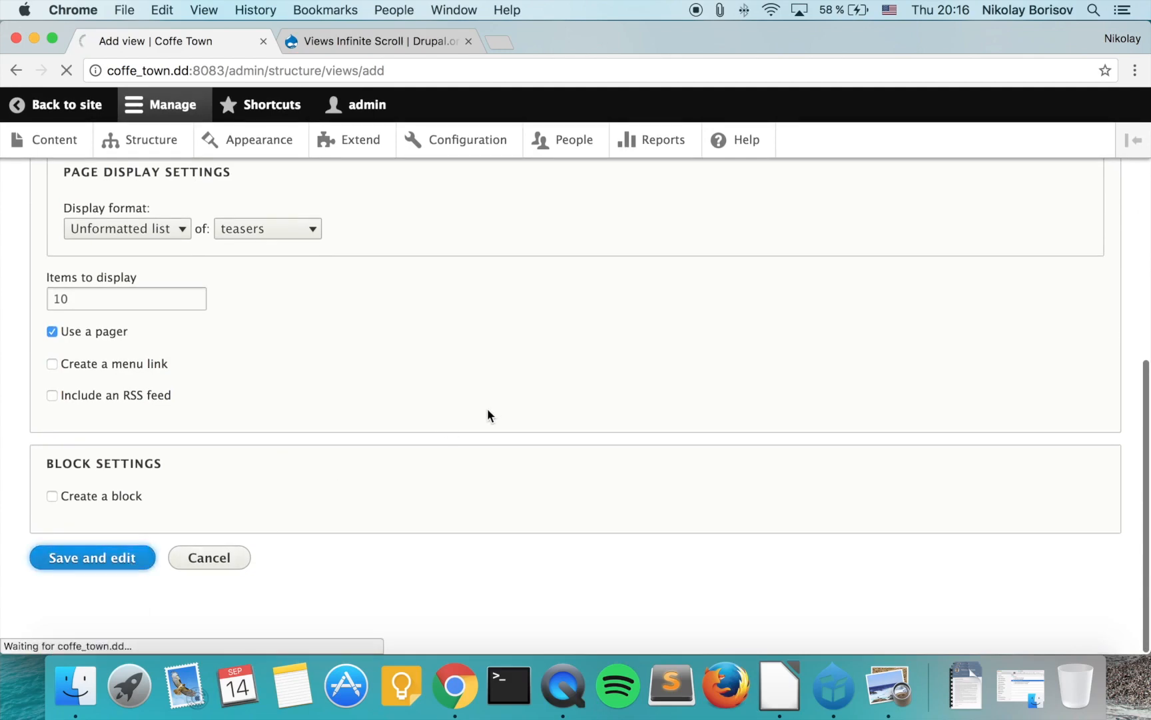
mouse_move(485, 422)
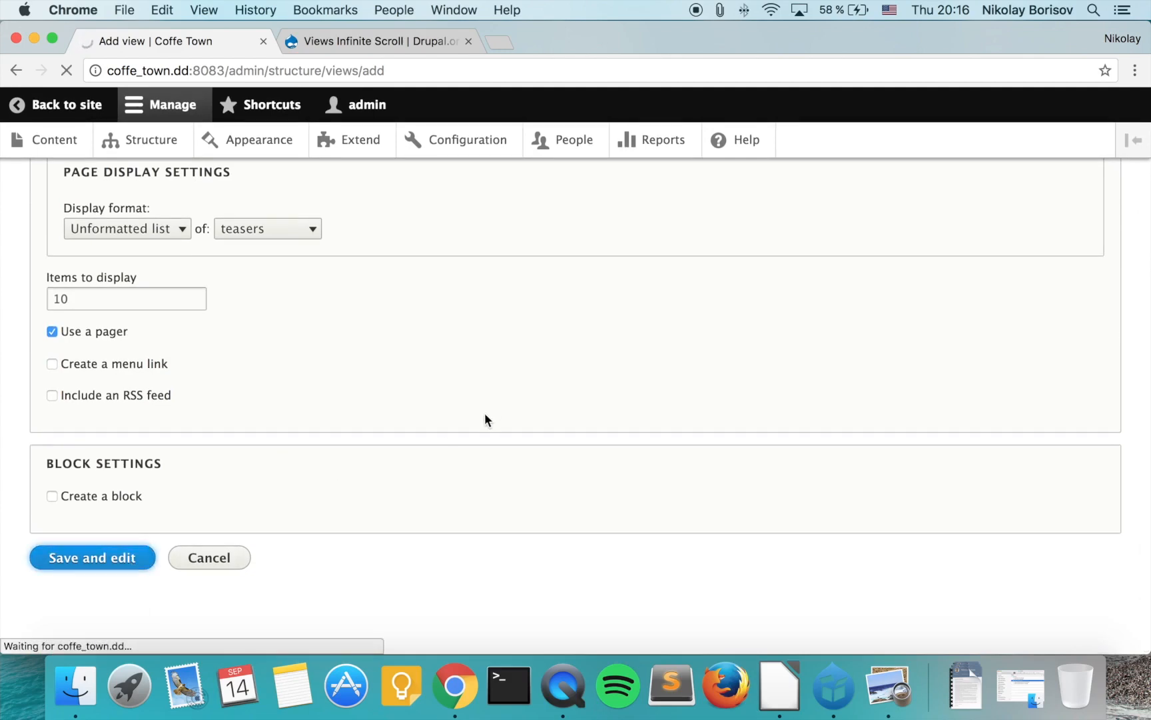
left_click(92, 557)
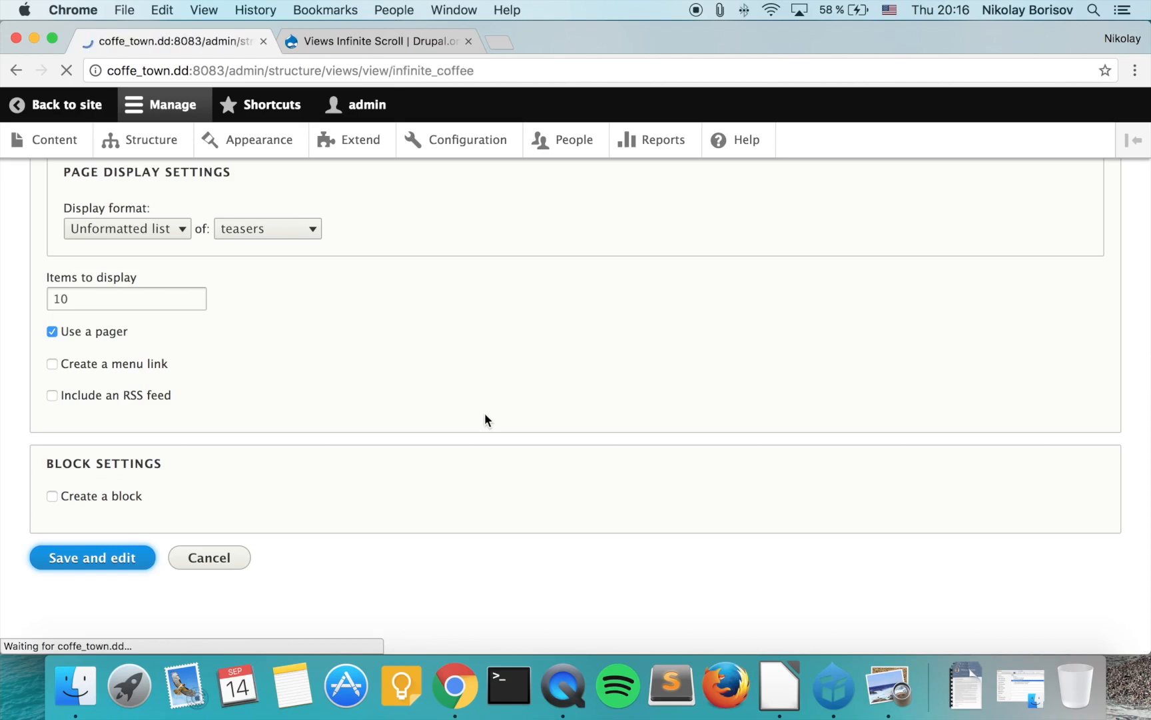
left_click(93, 557)
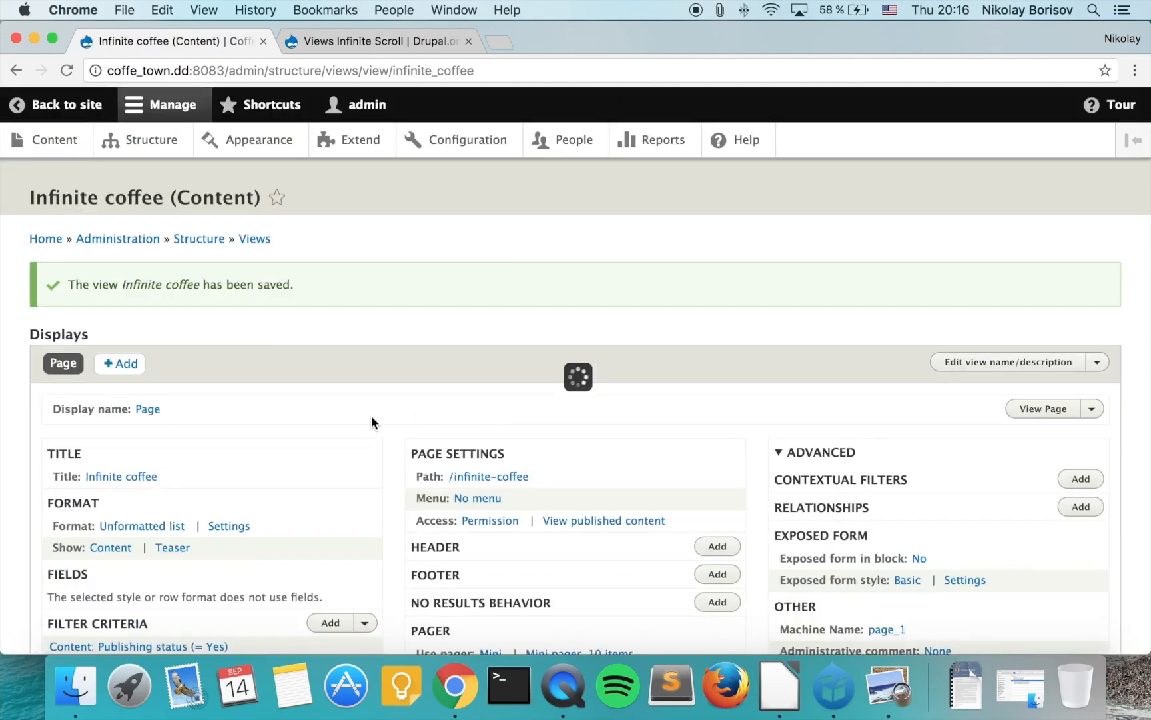
scroll("down", 3)
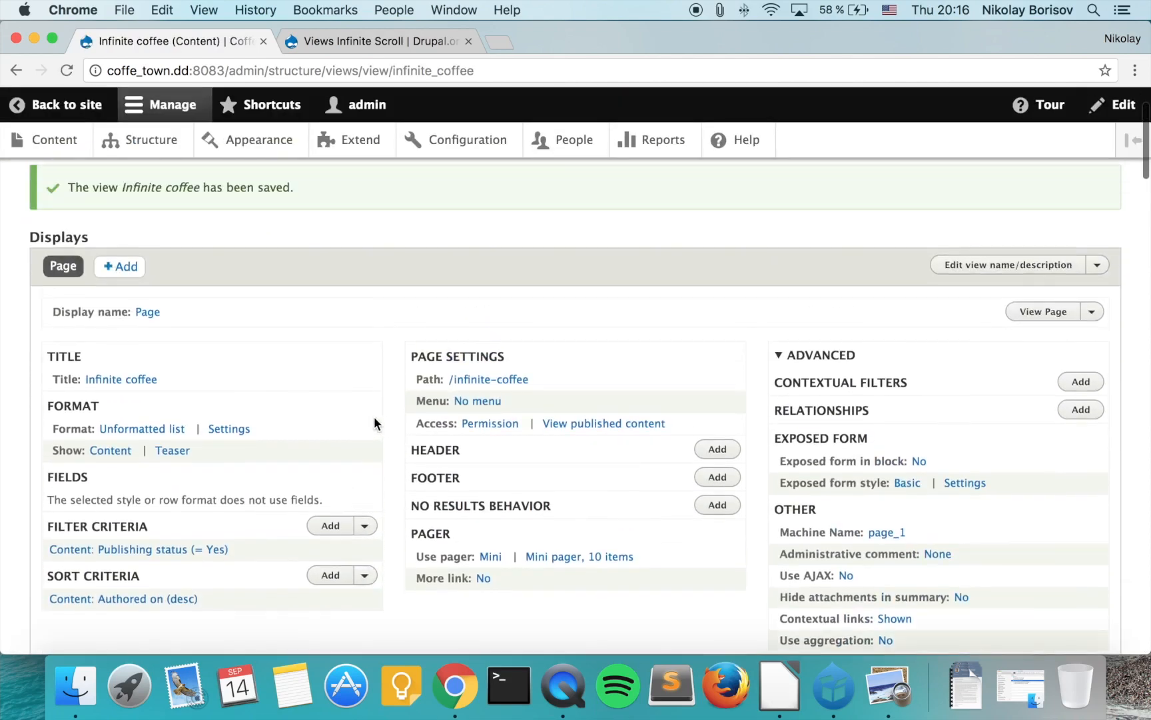
mouse_move(338, 313)
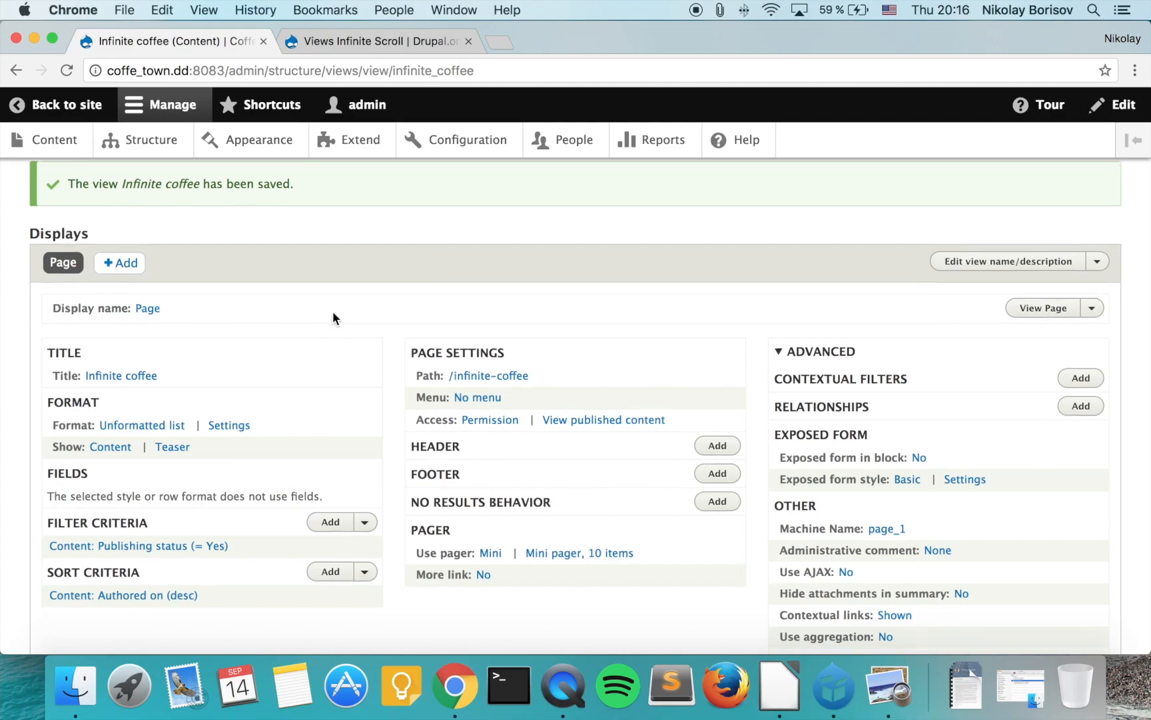
scroll("down", 3)
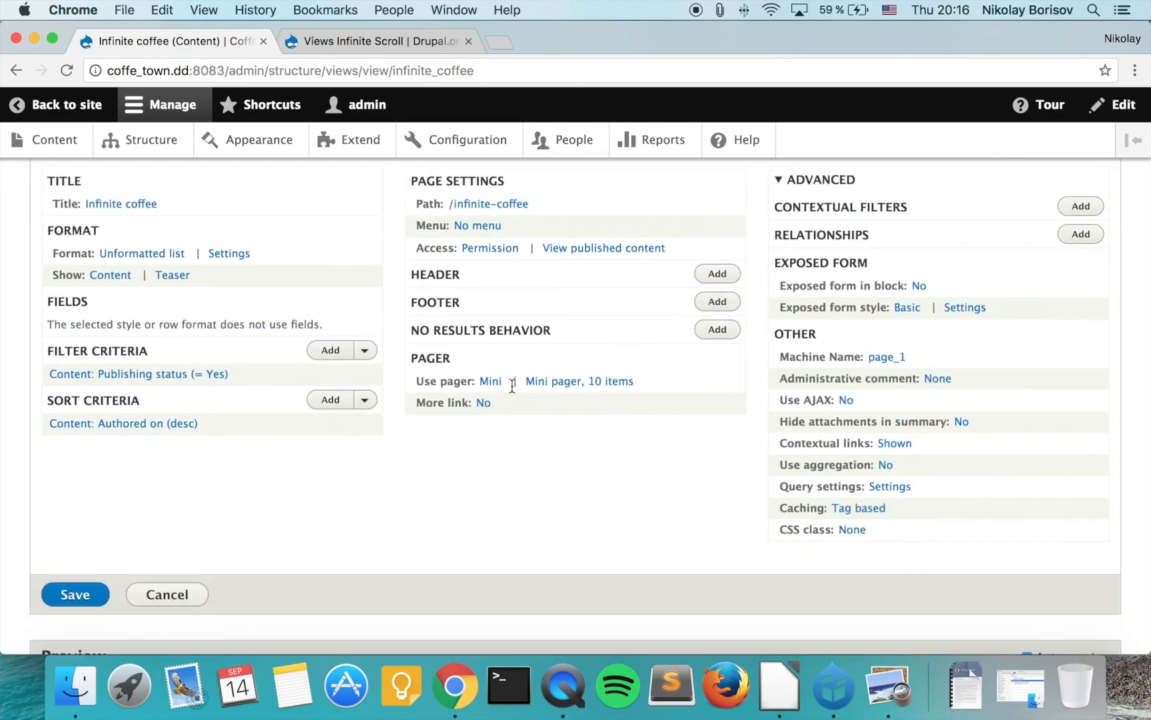
scroll("down", 3)
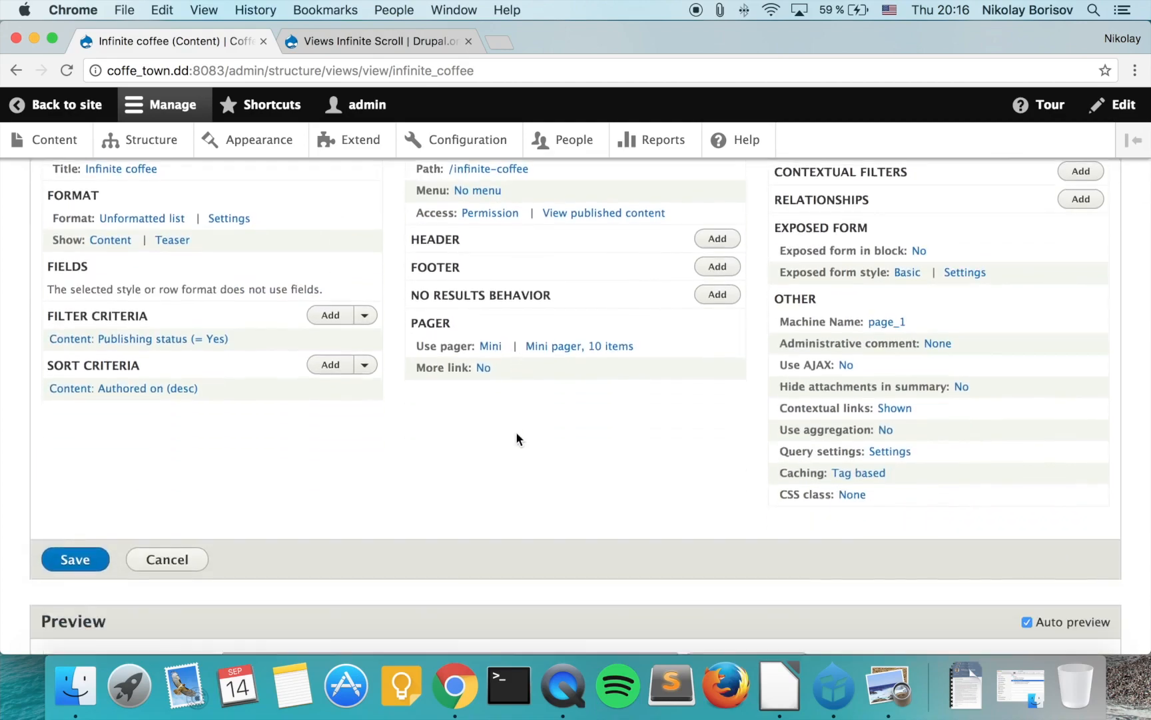
scroll("down", 3)
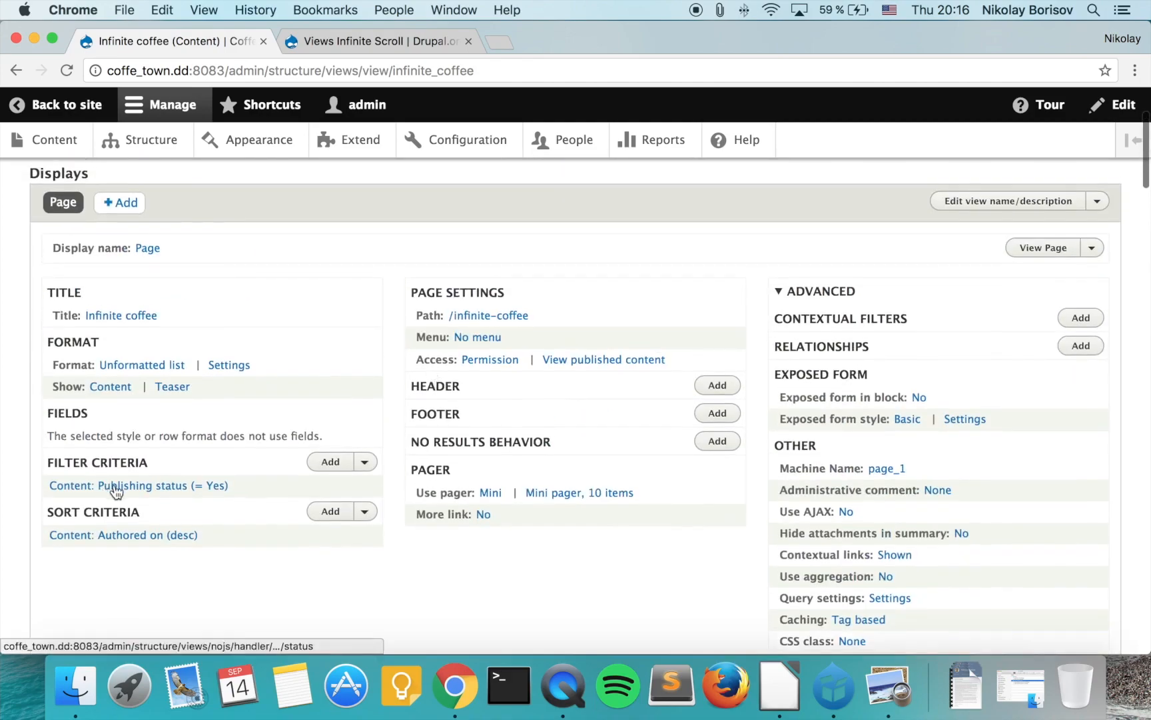
mouse_move(318, 469)
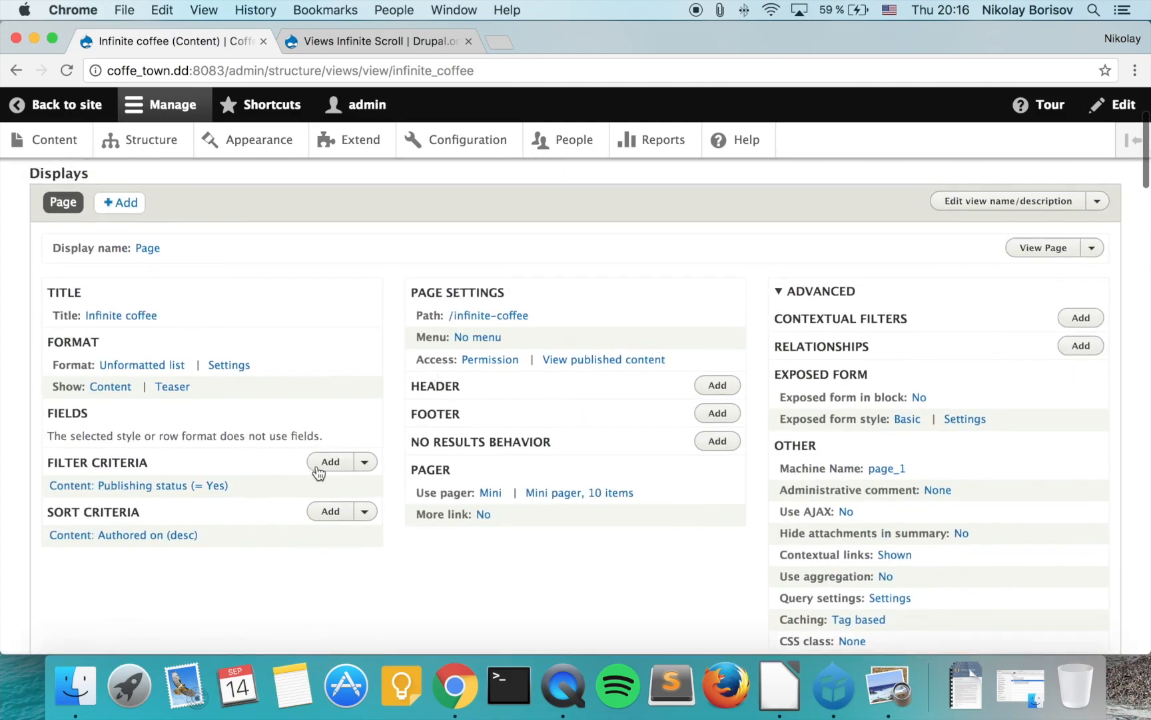
left_click(330, 461)
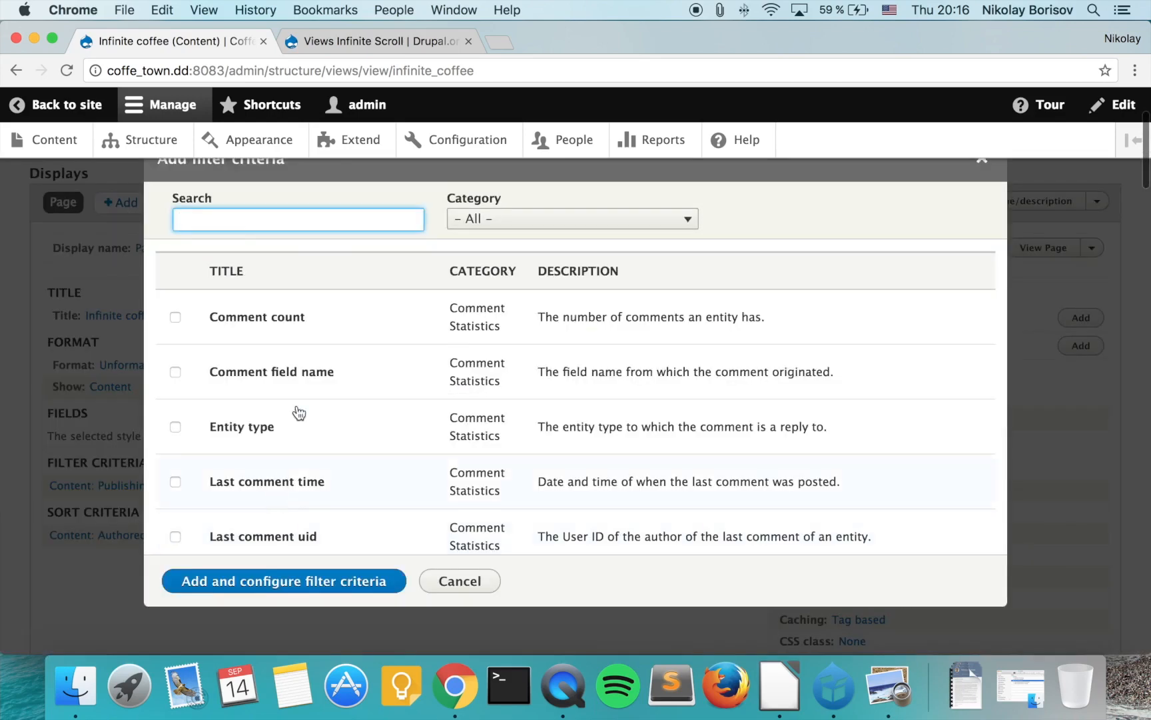
mouse_move(298, 413)
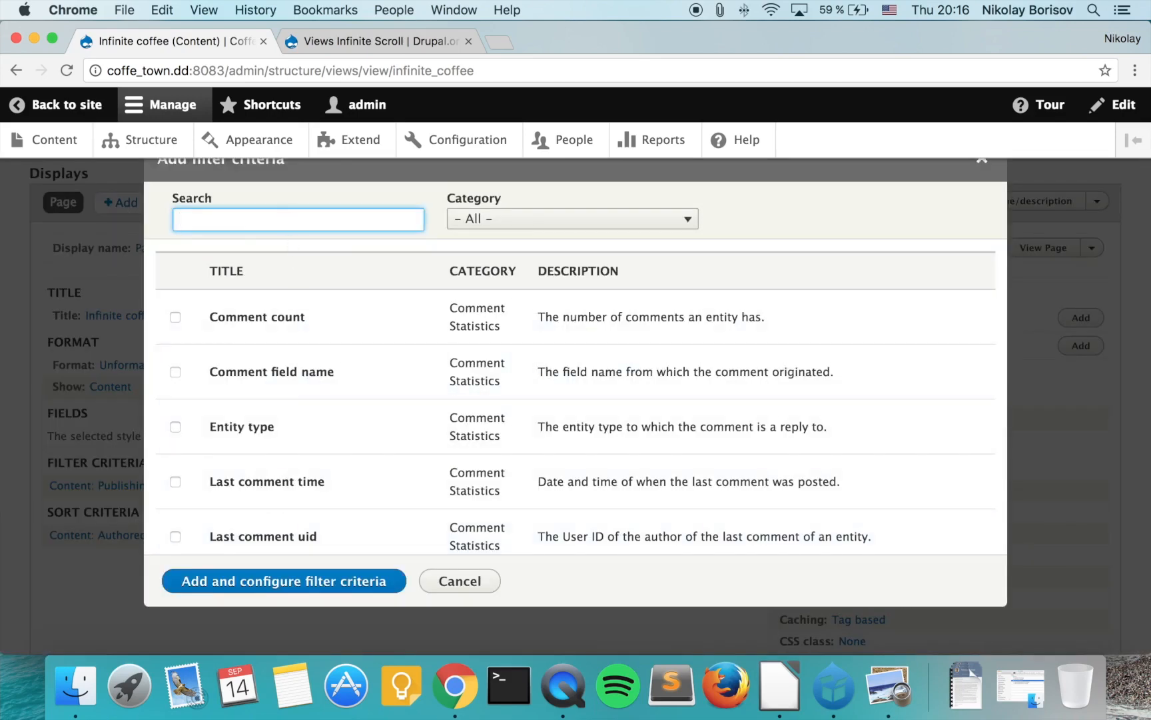
type("type")
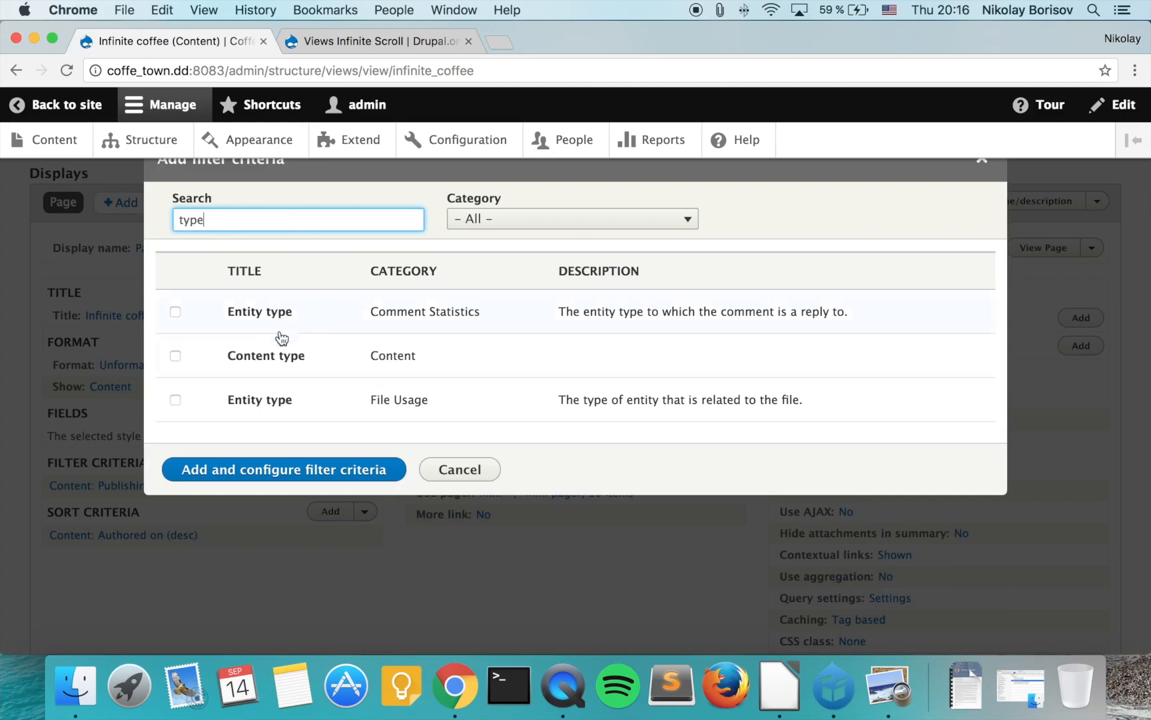
left_click(176, 356)
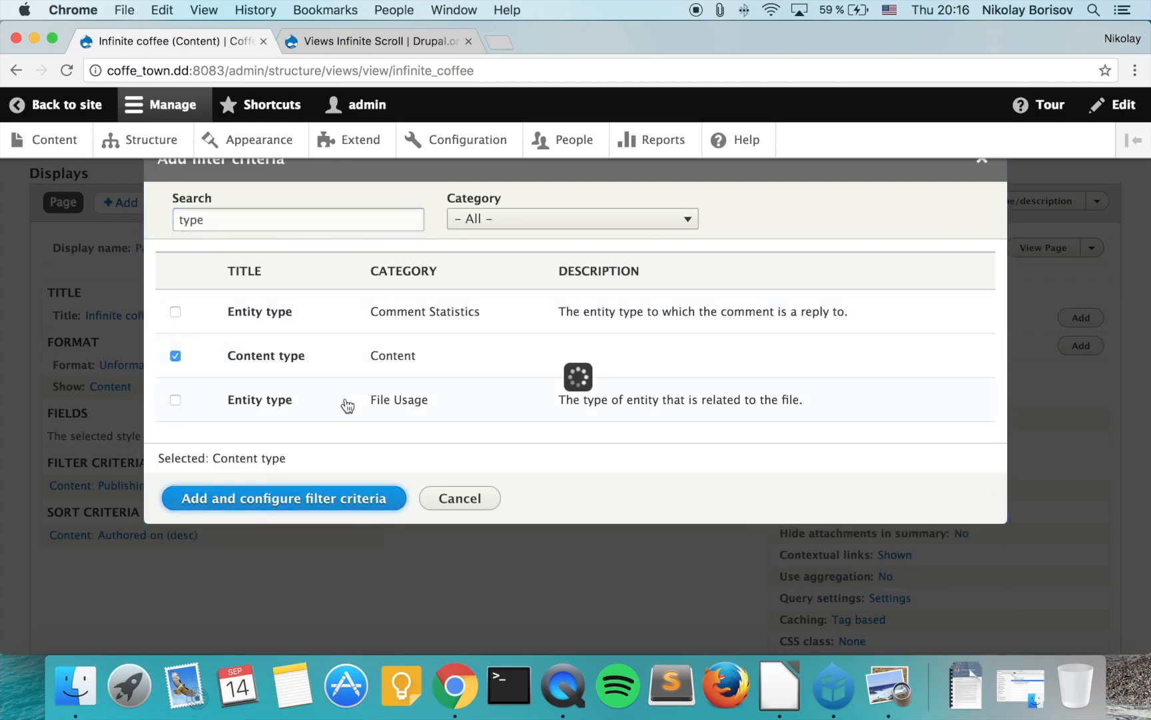
left_click(284, 498)
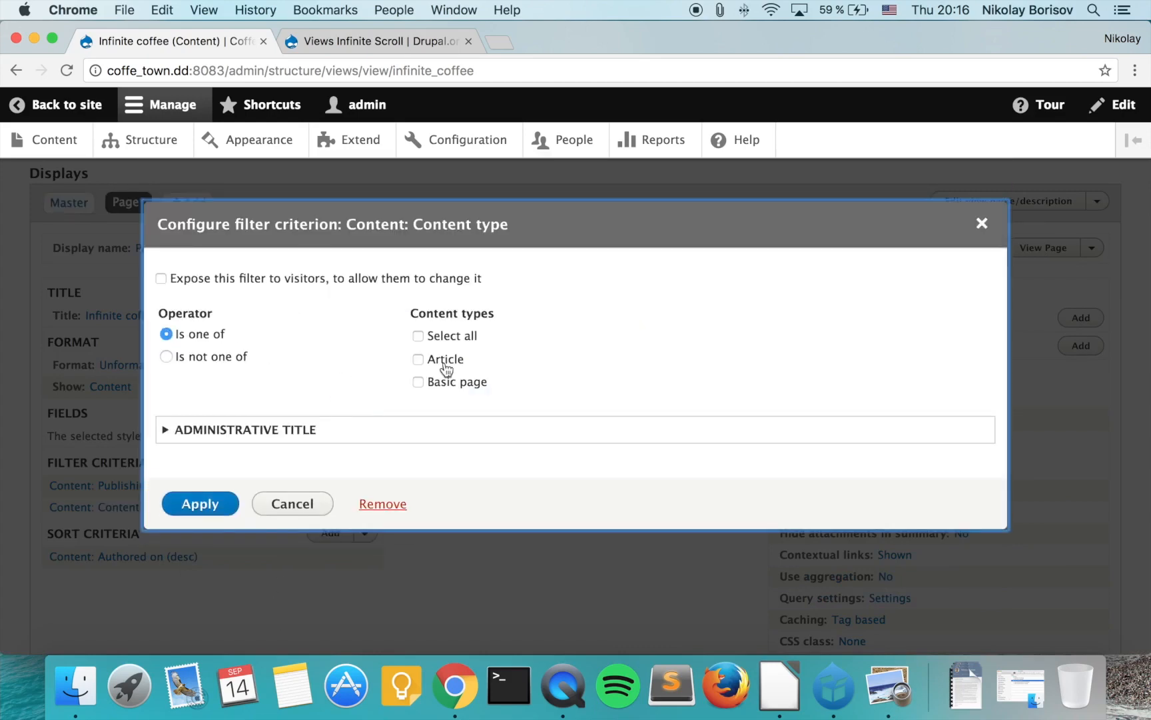
left_click(200, 503)
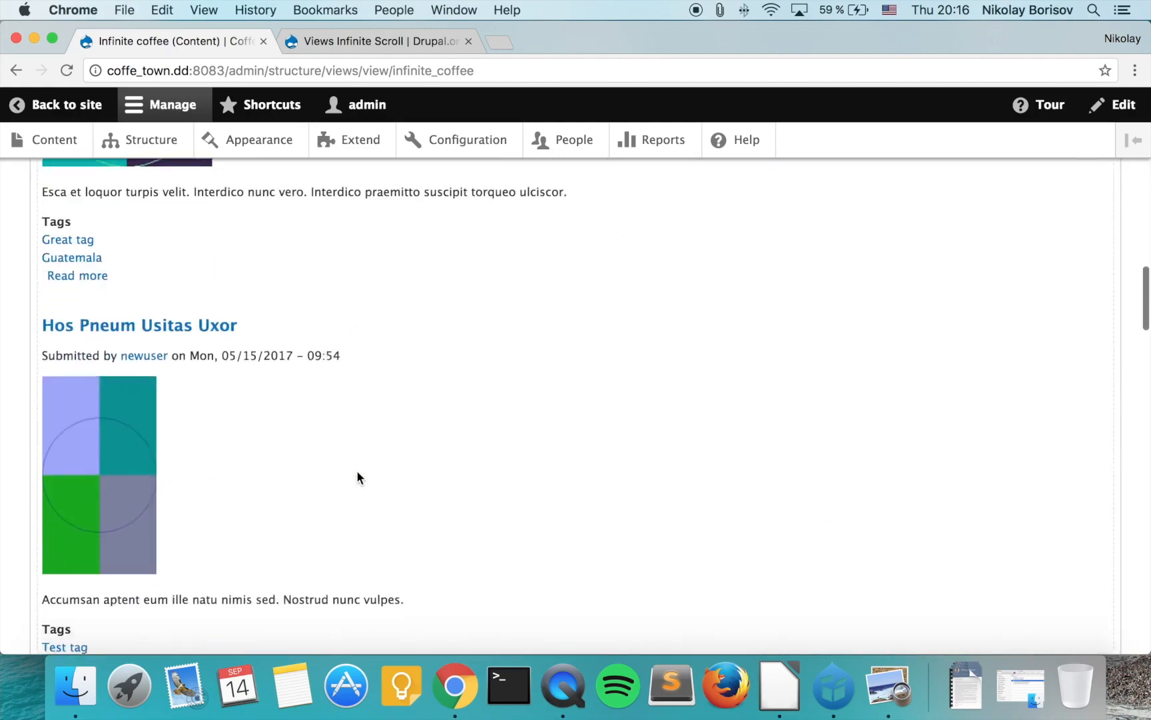
scroll("down", 3)
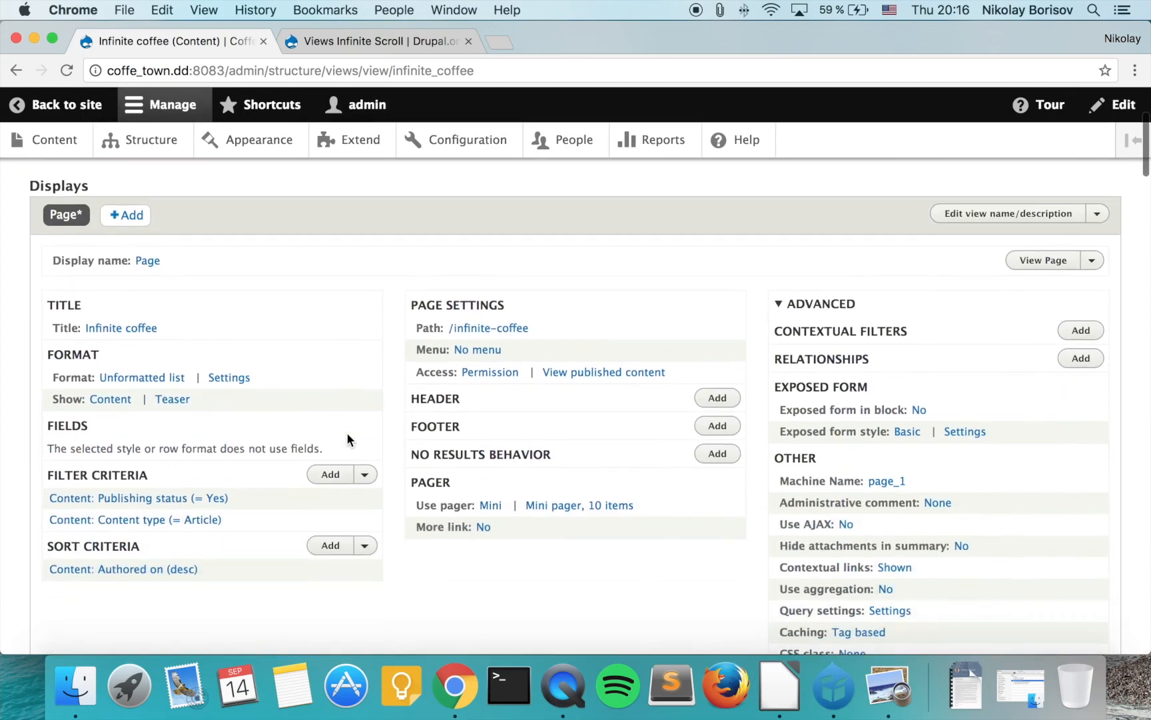
scroll("down", 3)
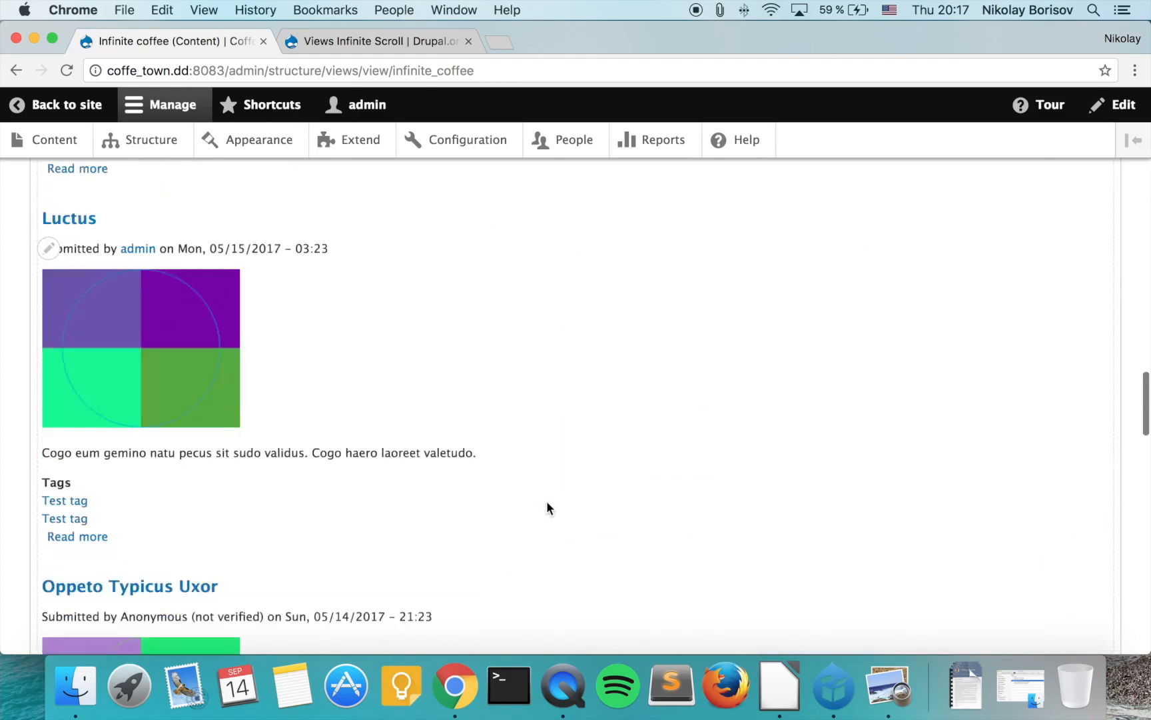
scroll("down", 3)
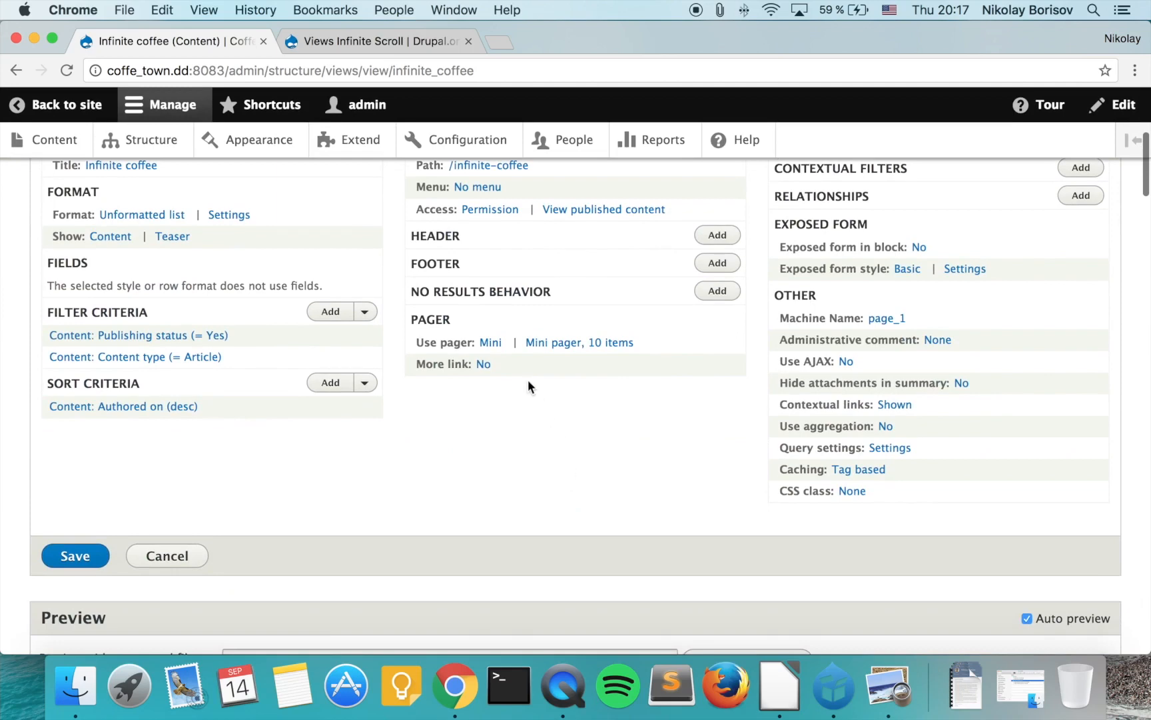
- Switch the pager to Infinite Scroll with 3 items per page and Automatically Load Content
left_click(490, 341)
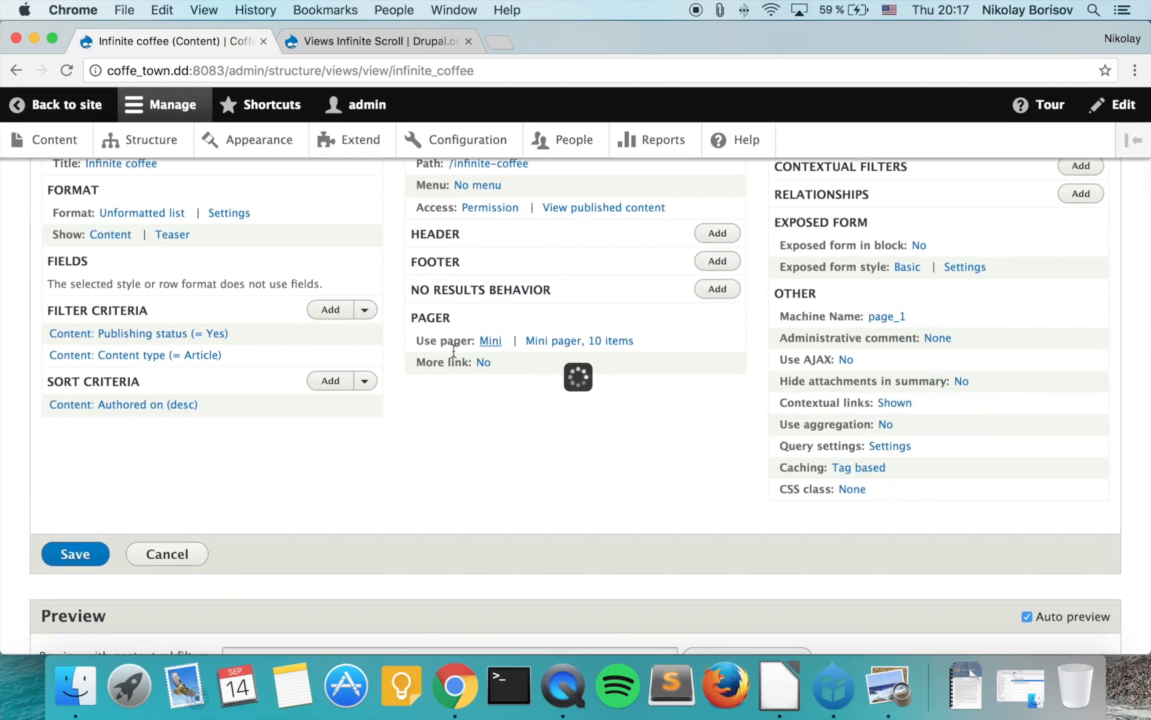
left_click(490, 341)
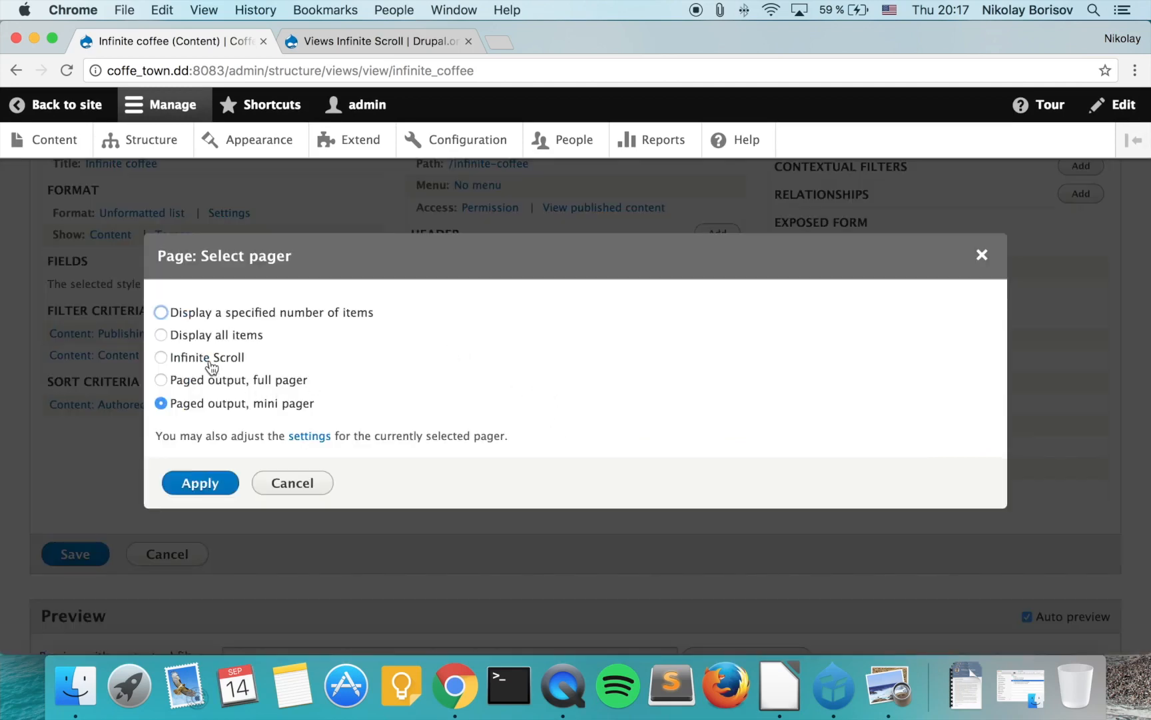
left_click(161, 357)
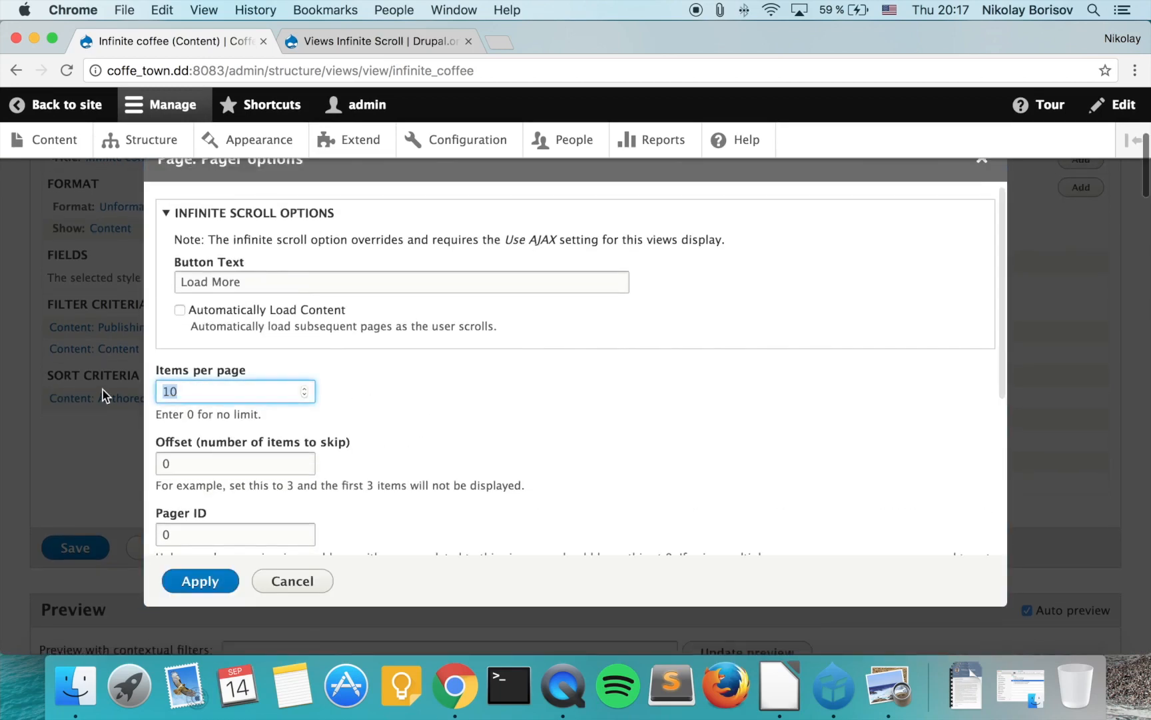
type("3")
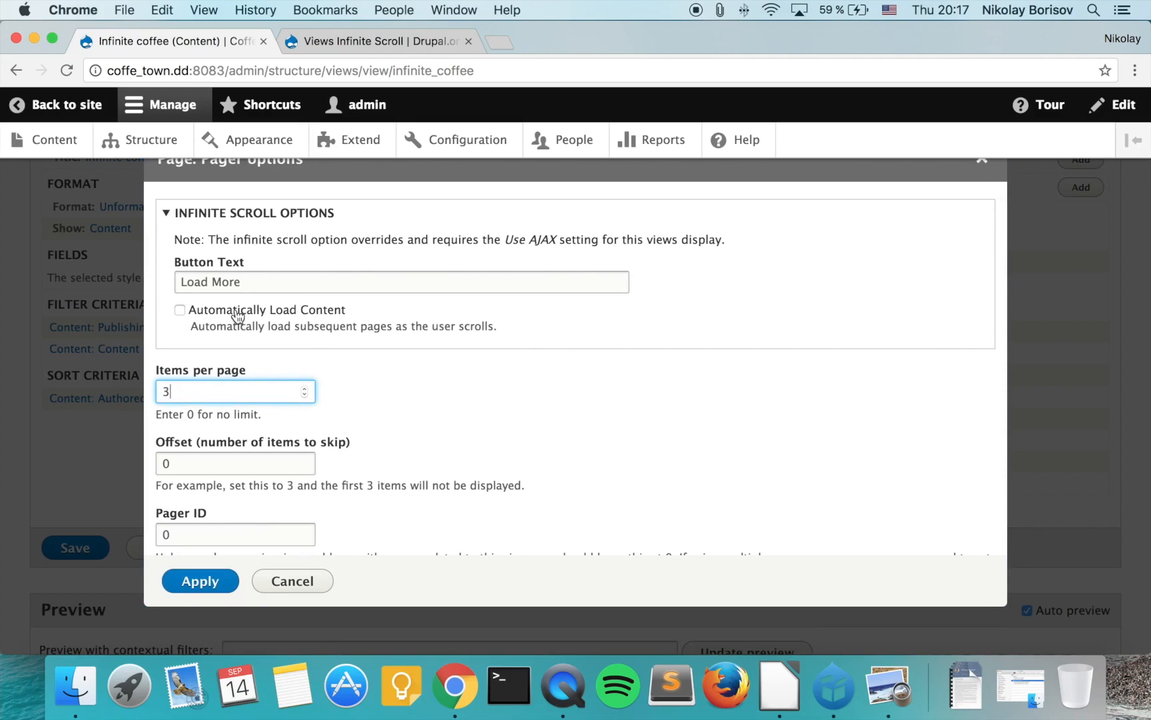
left_click(178, 311)
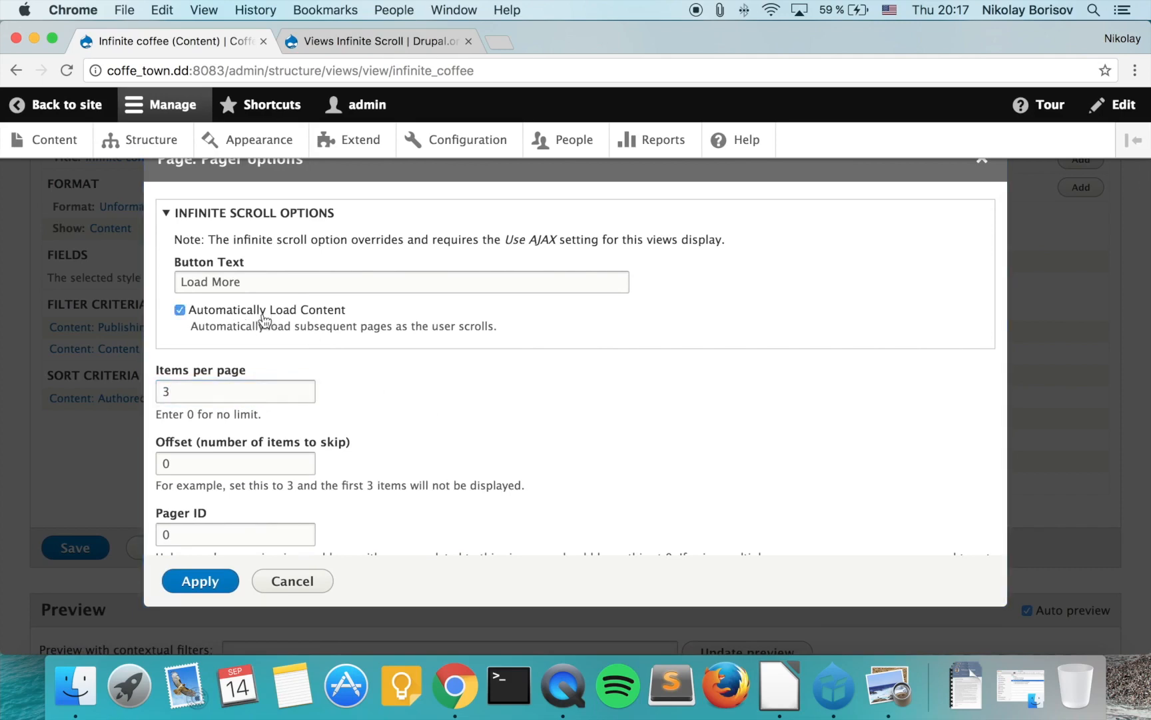
mouse_move(220, 317)
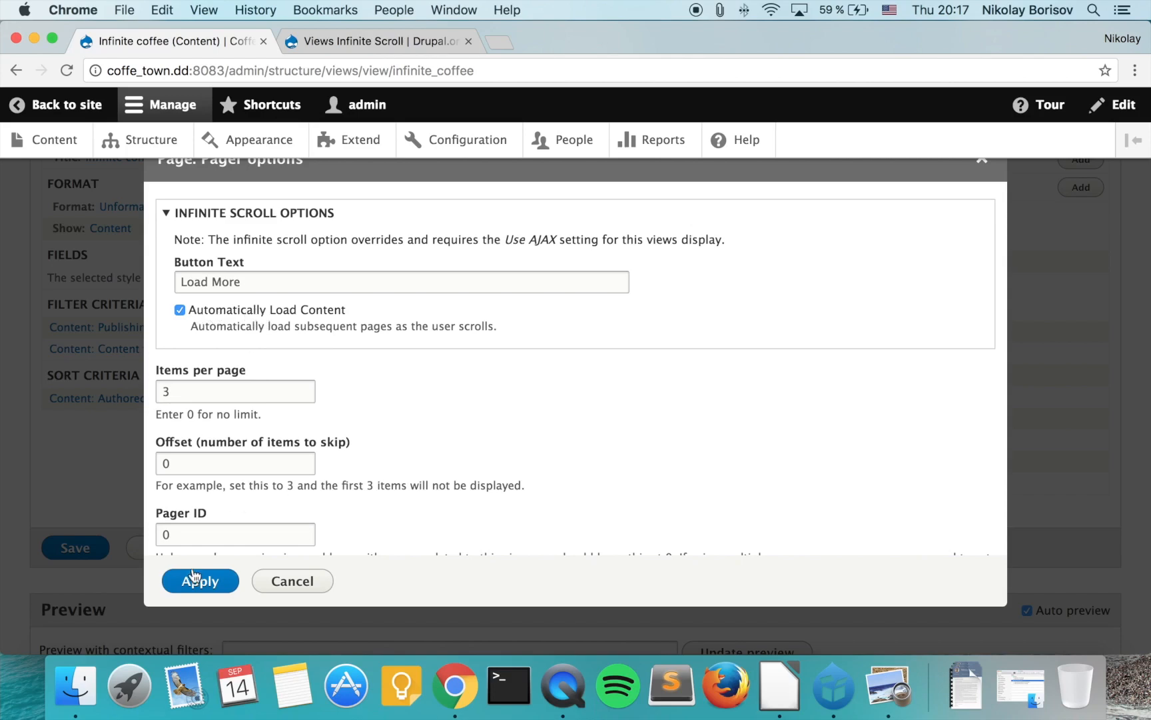
left_click(200, 581)
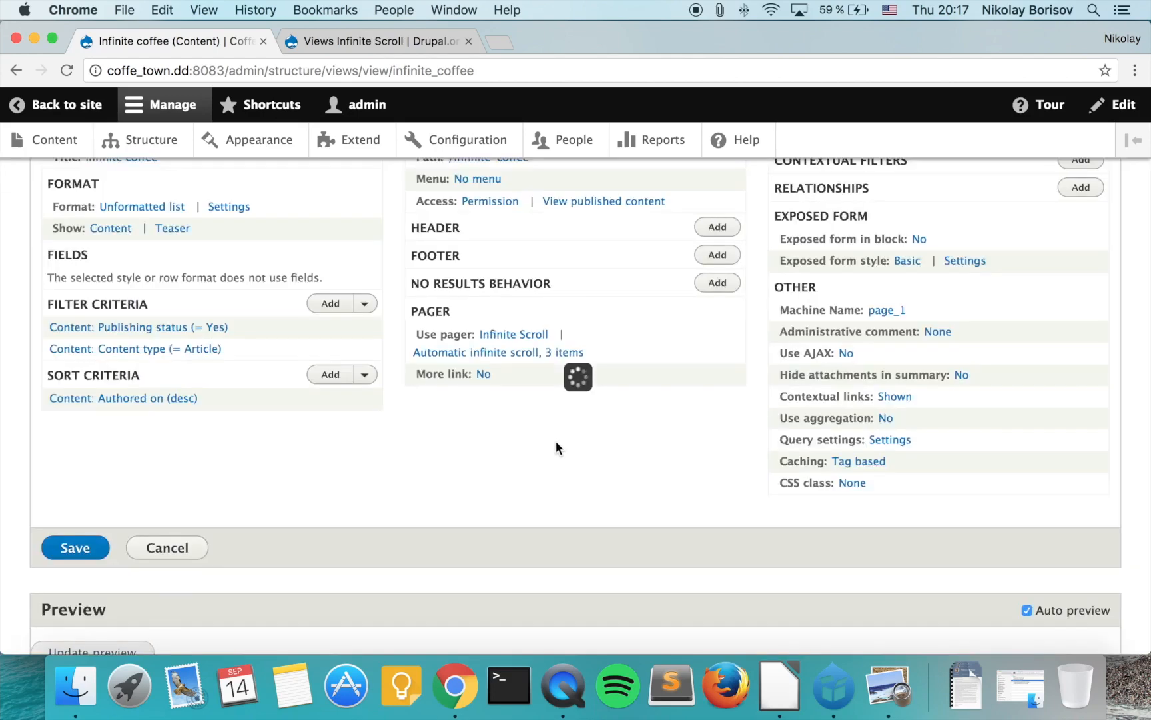
- Save the Infinite coffee view
left_click(76, 546)
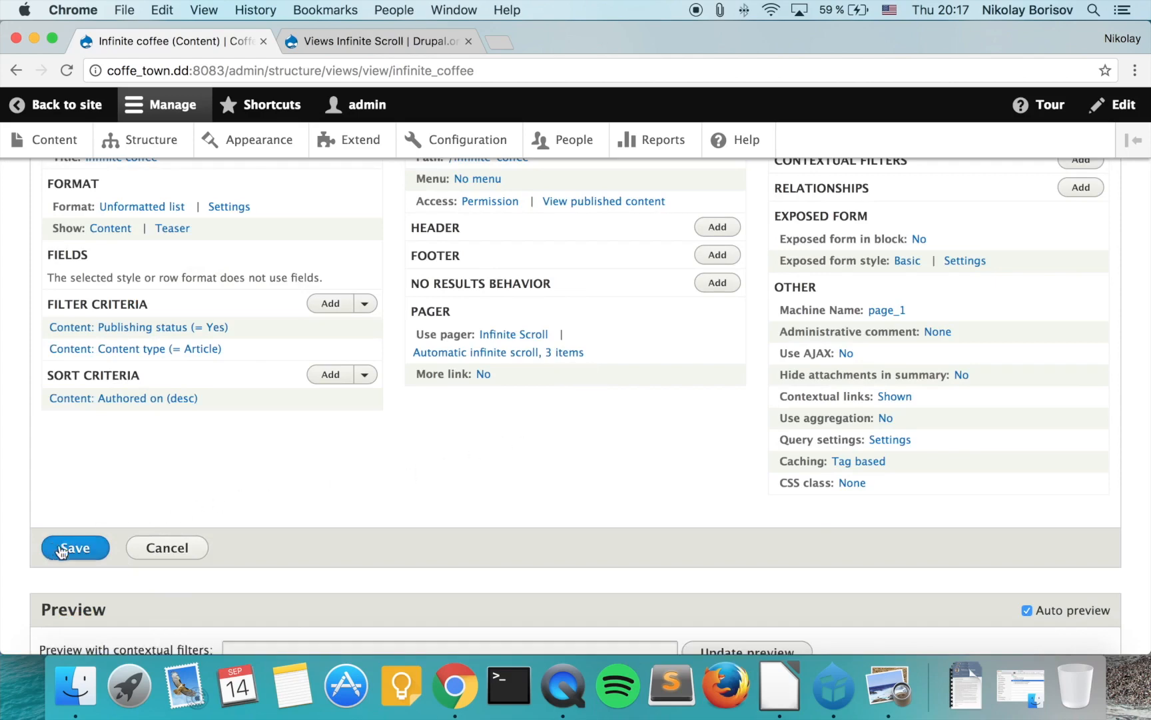
left_click(74, 547)
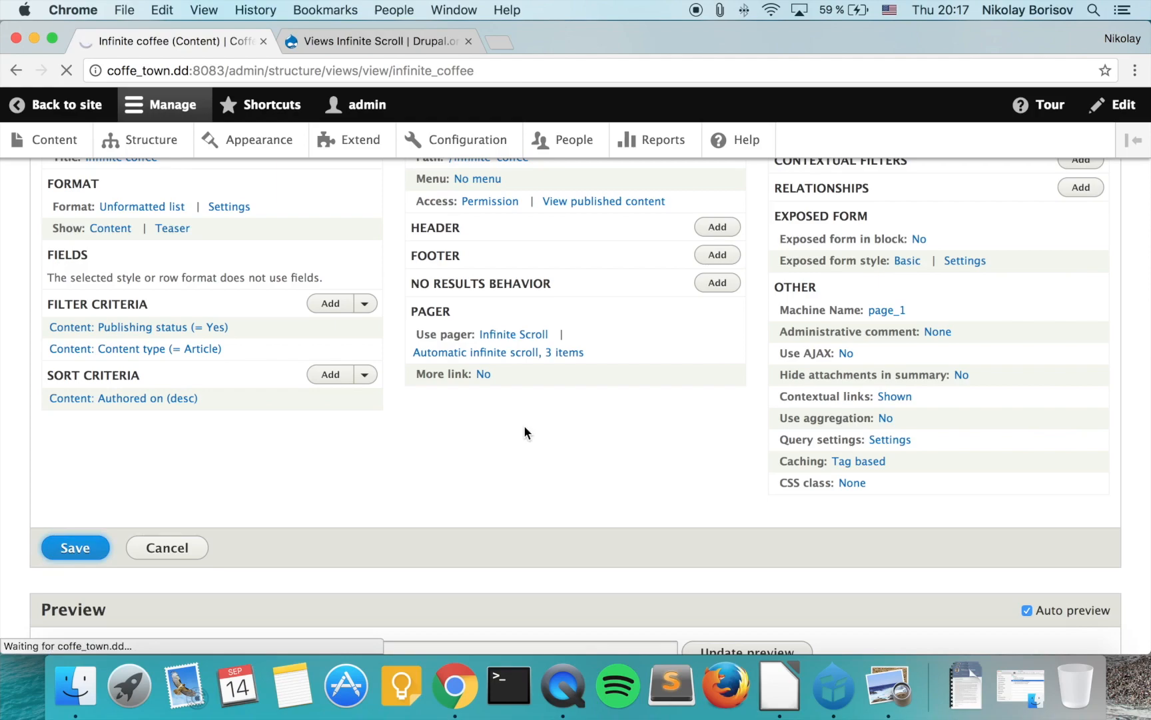
- View the saved /infinite-coffee page in a new tab and scroll through its articles
left_click(76, 546)
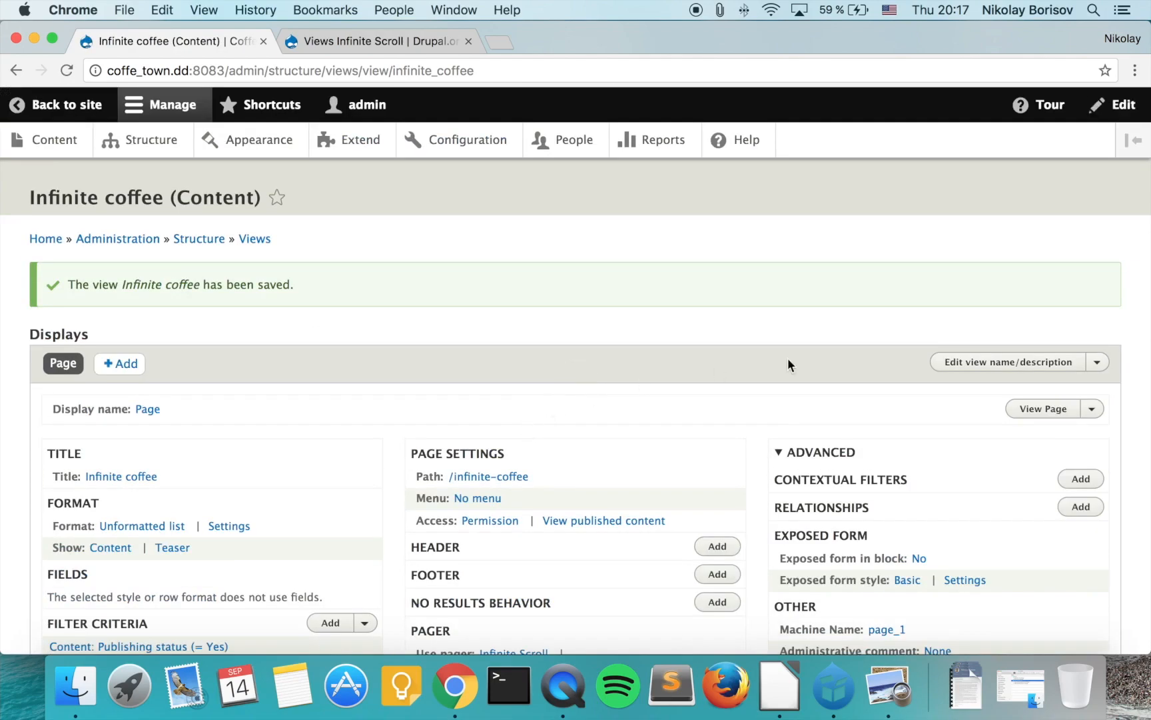
right_click(1043, 409)
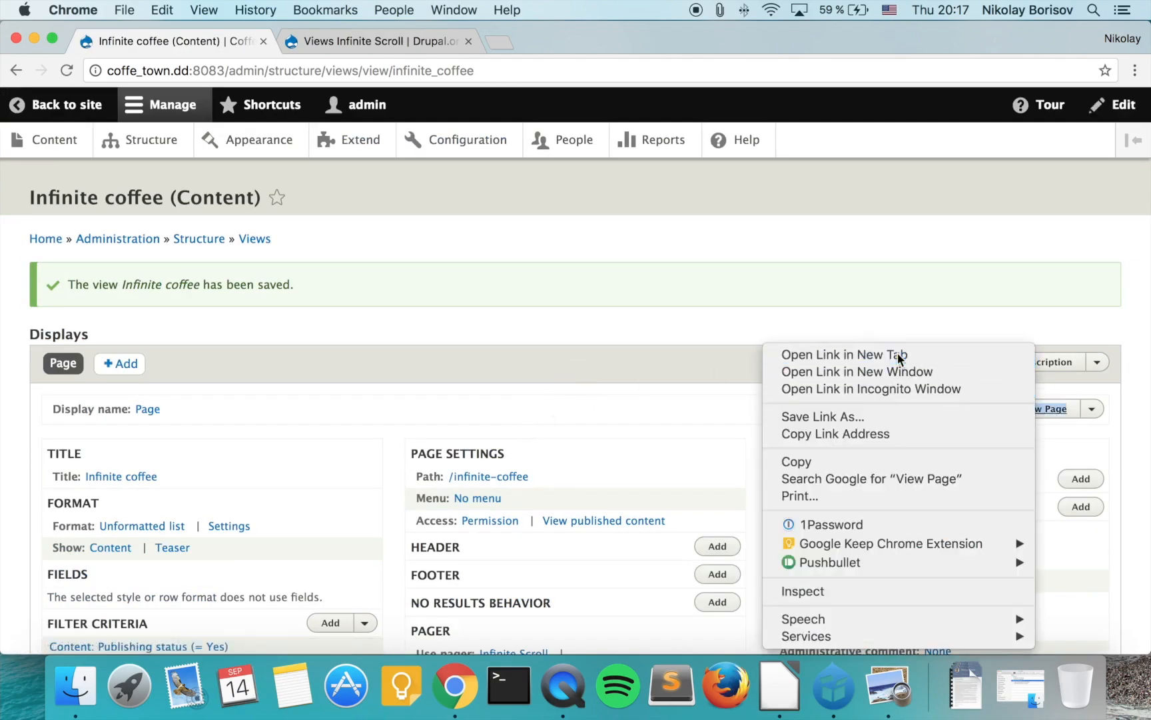
left_click(845, 355)
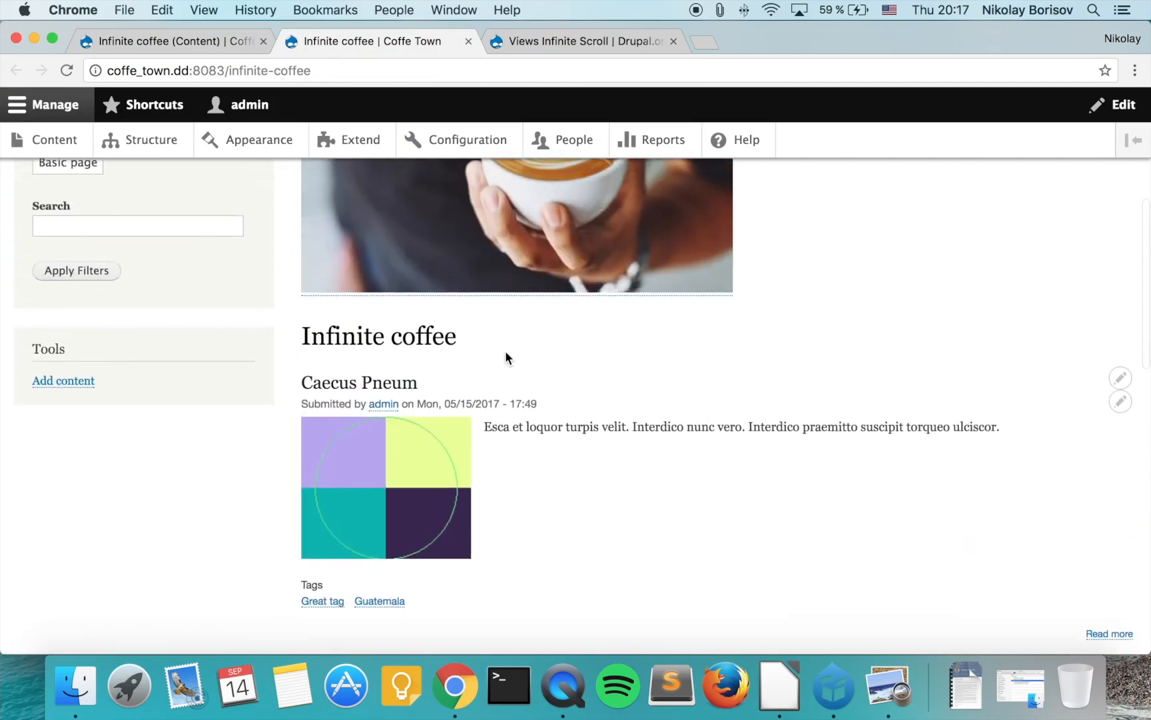
scroll("down", 3)
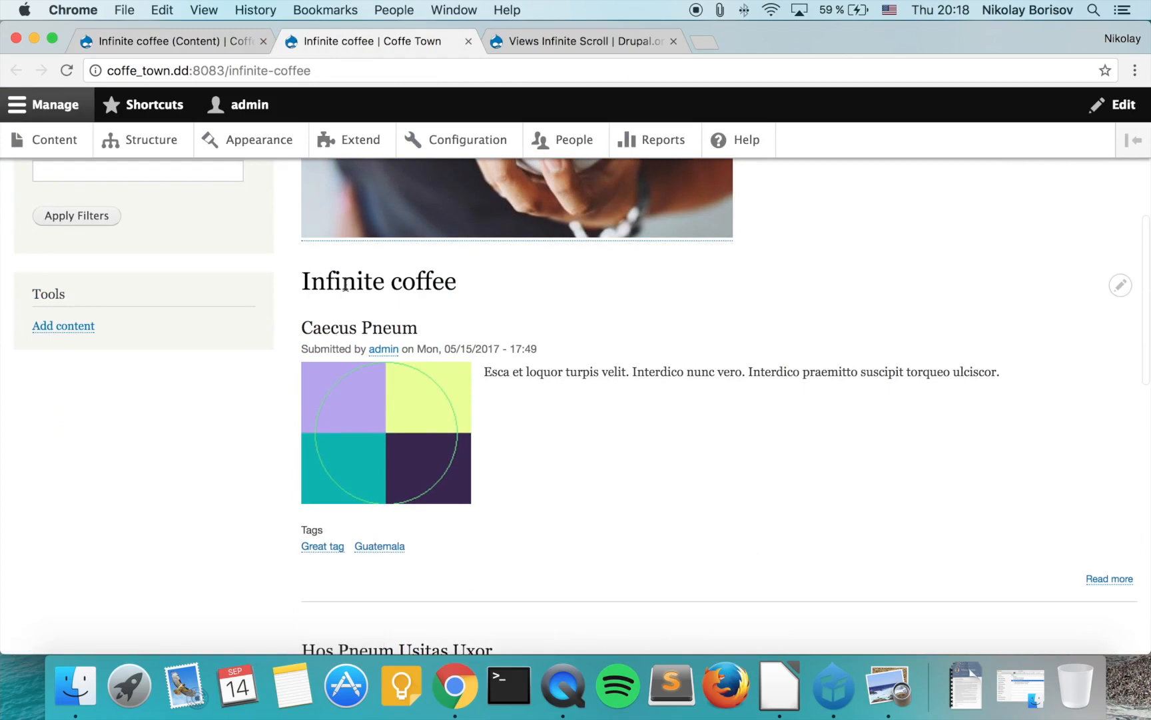
mouse_move(398, 287)
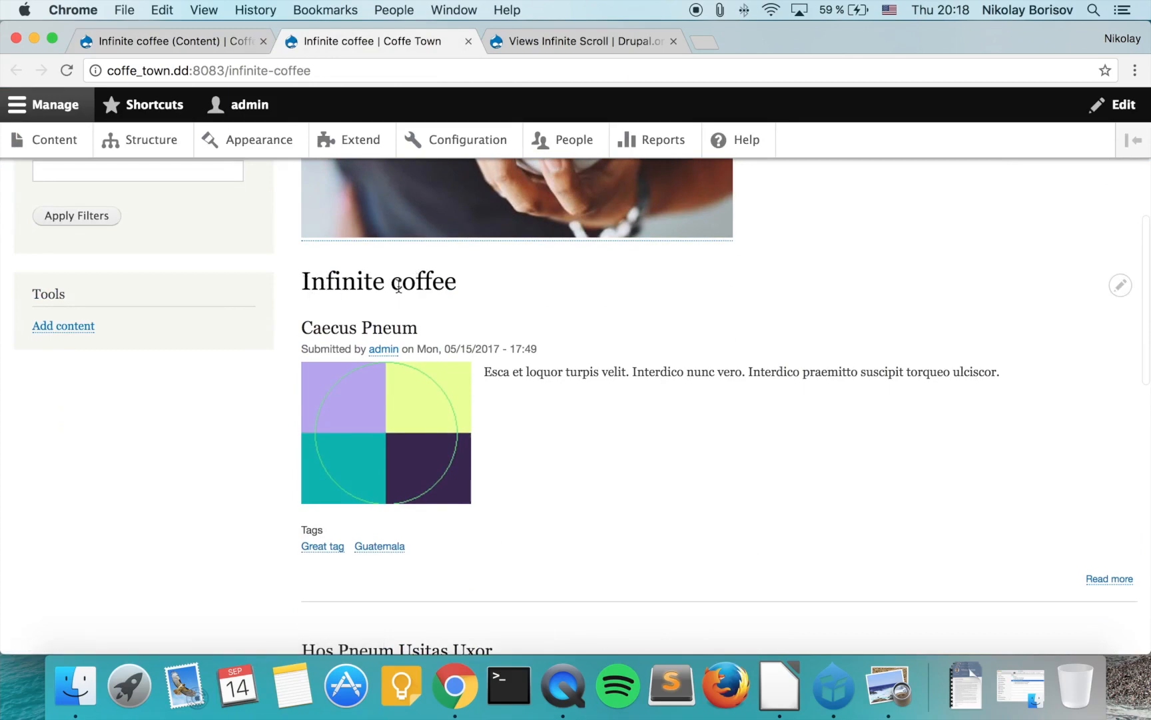
scroll("down", 3)
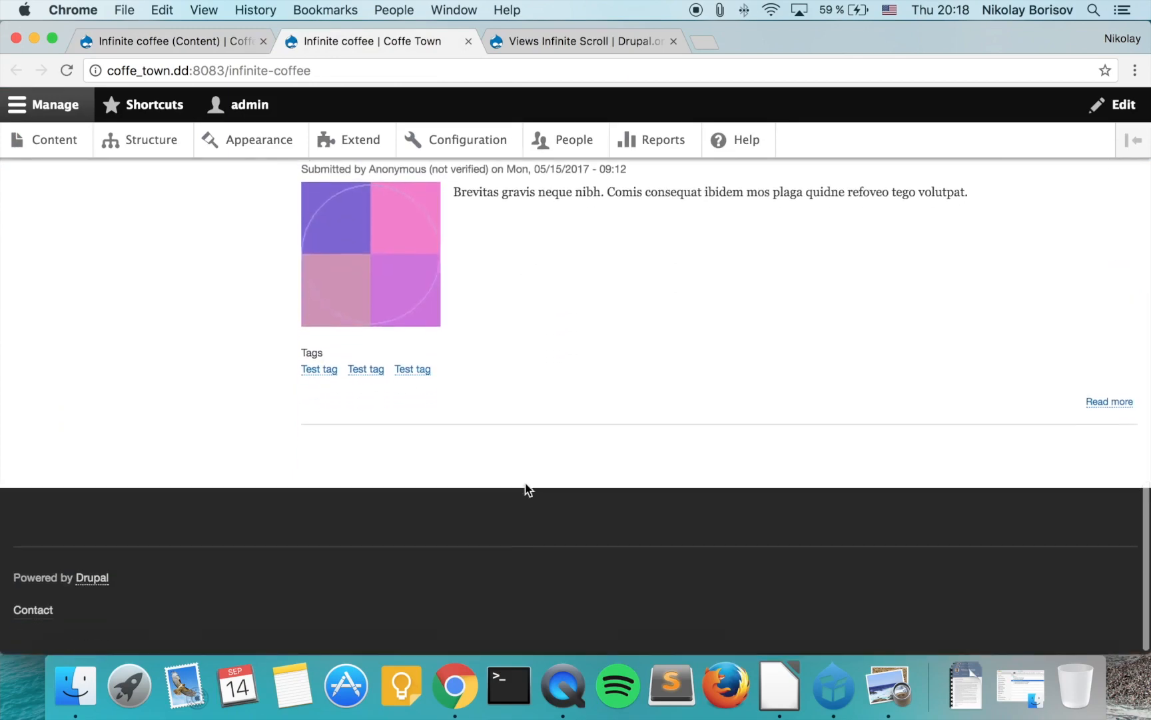
scroll("down", 3)
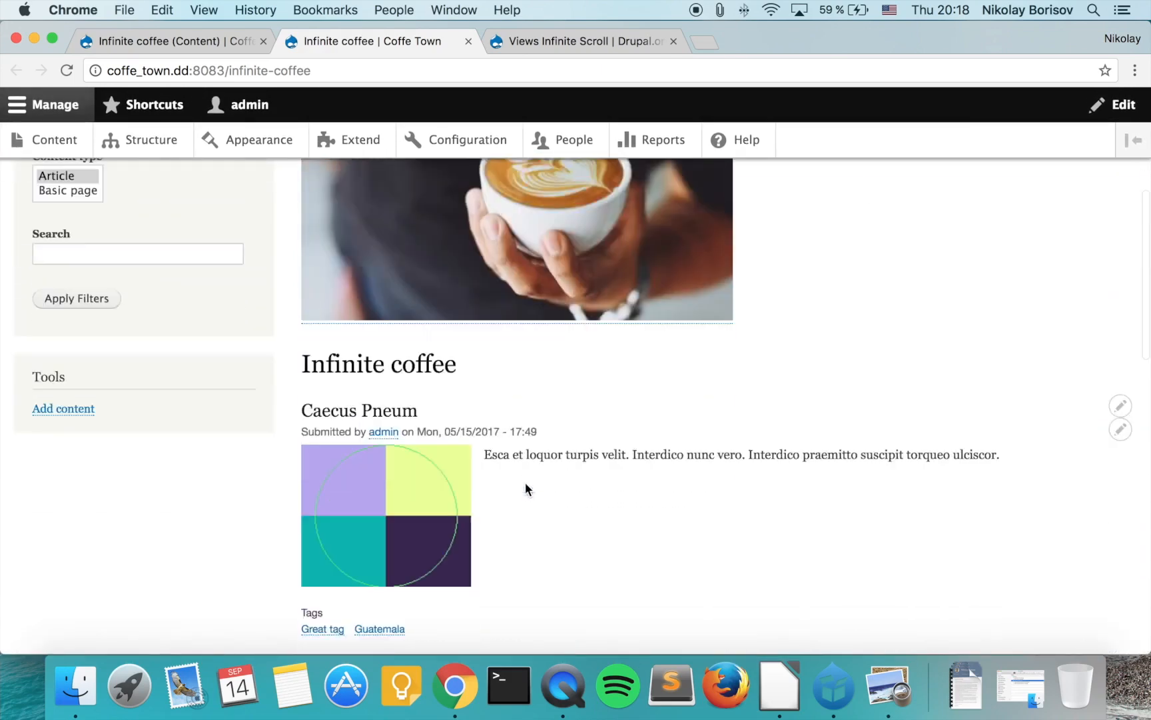
mouse_move(1119, 403)
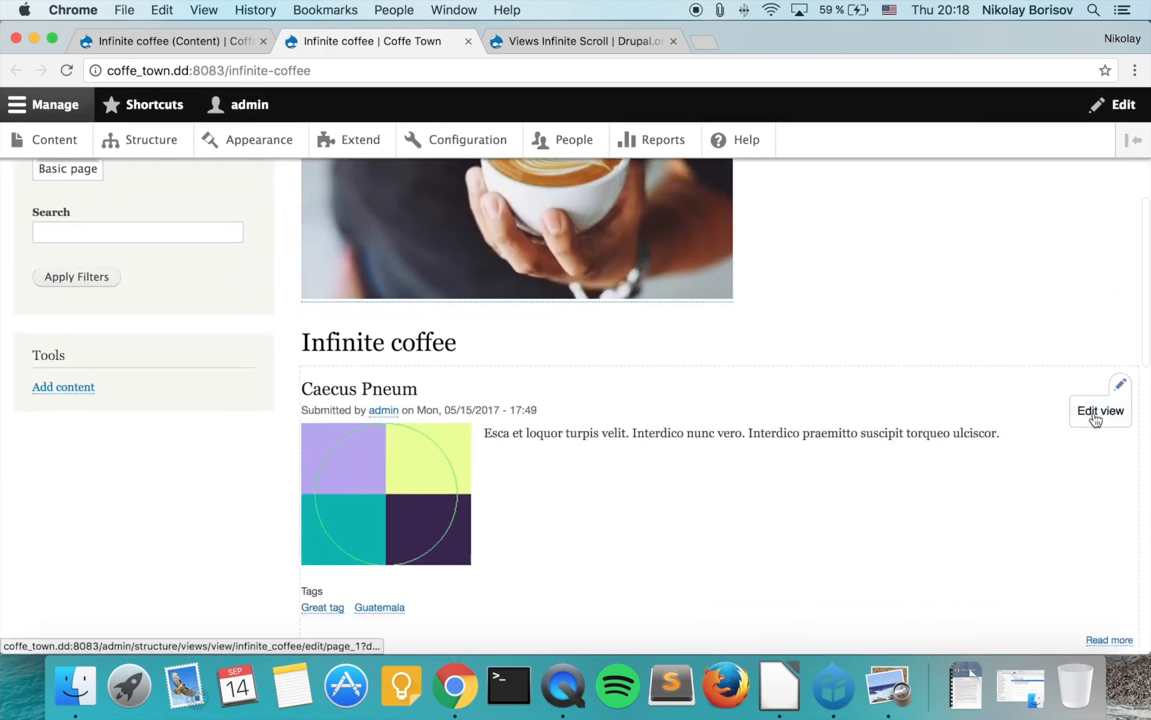
- Edit the Infinite coffee view to use AJAX and save it
left_click(1100, 411)
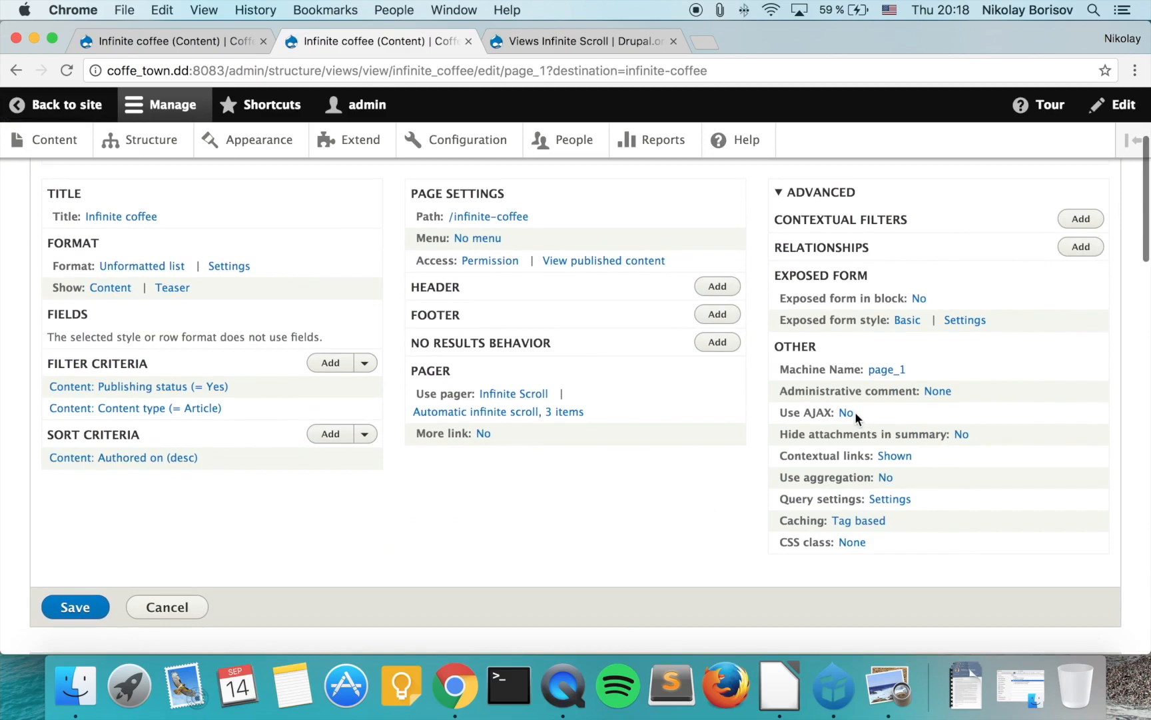
left_click(846, 413)
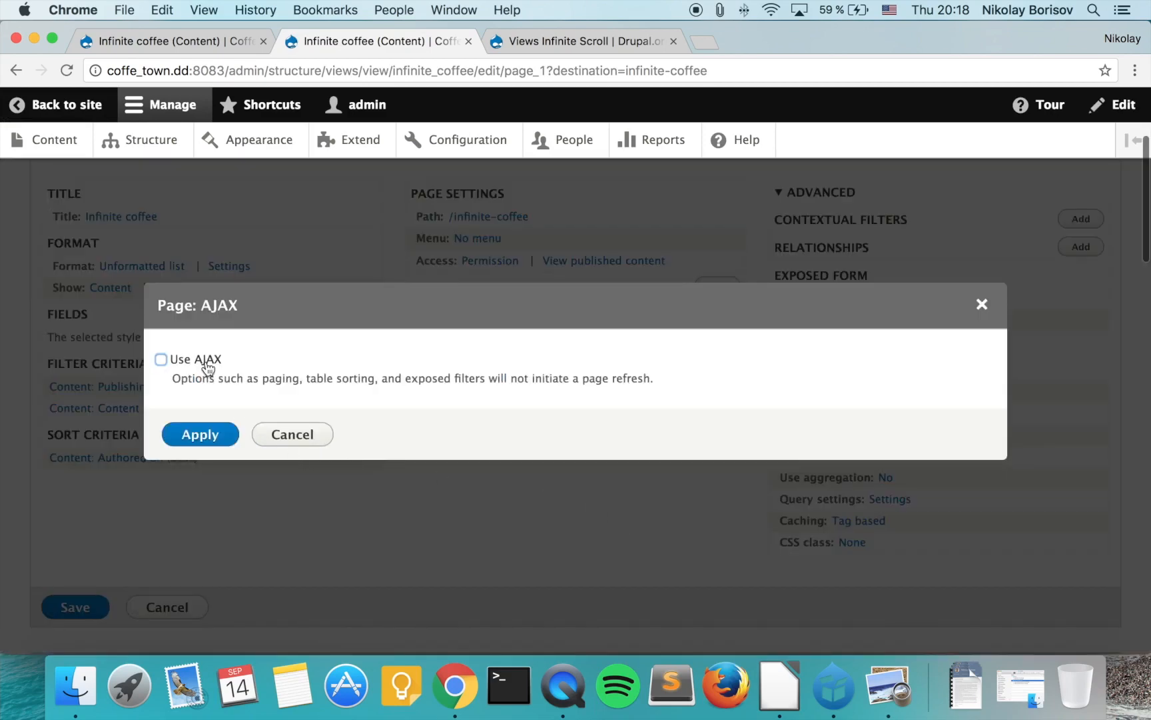
left_click(200, 434)
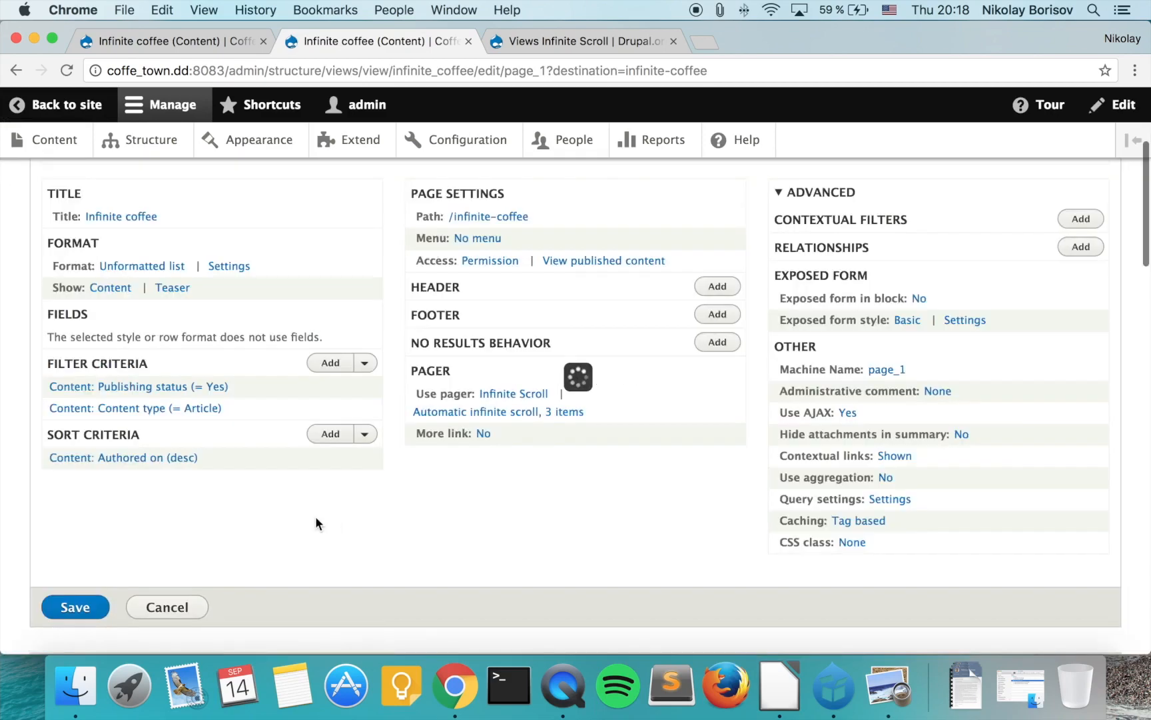
left_click(75, 607)
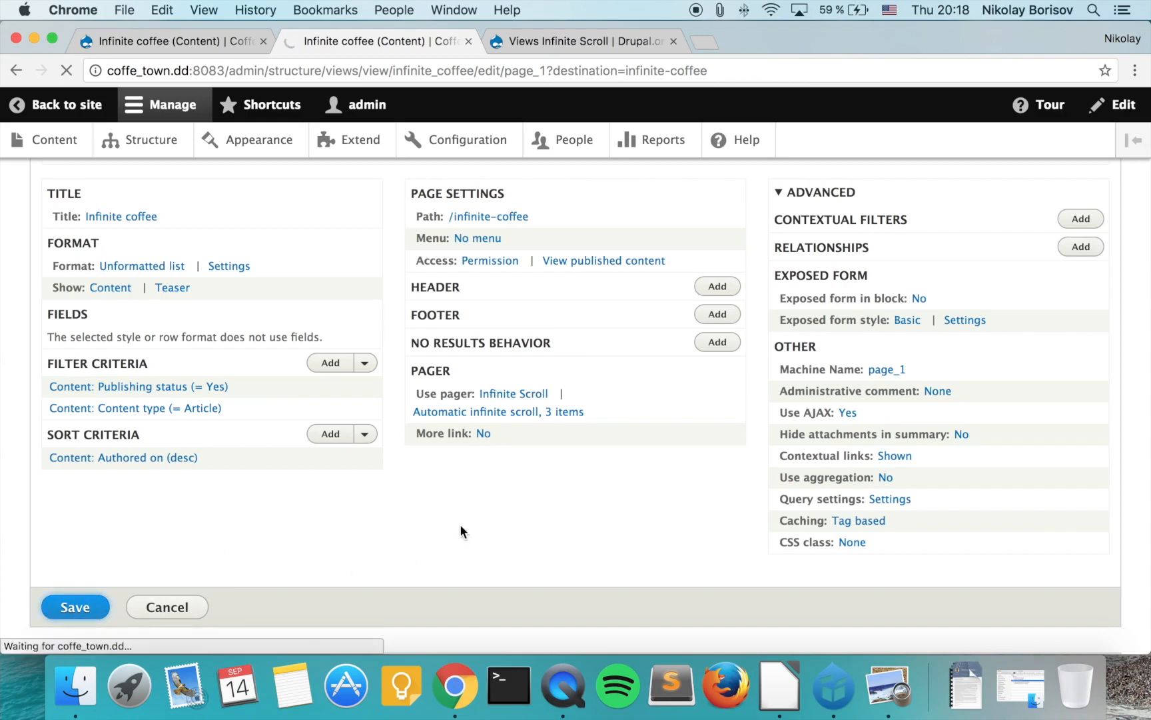
left_click(76, 606)
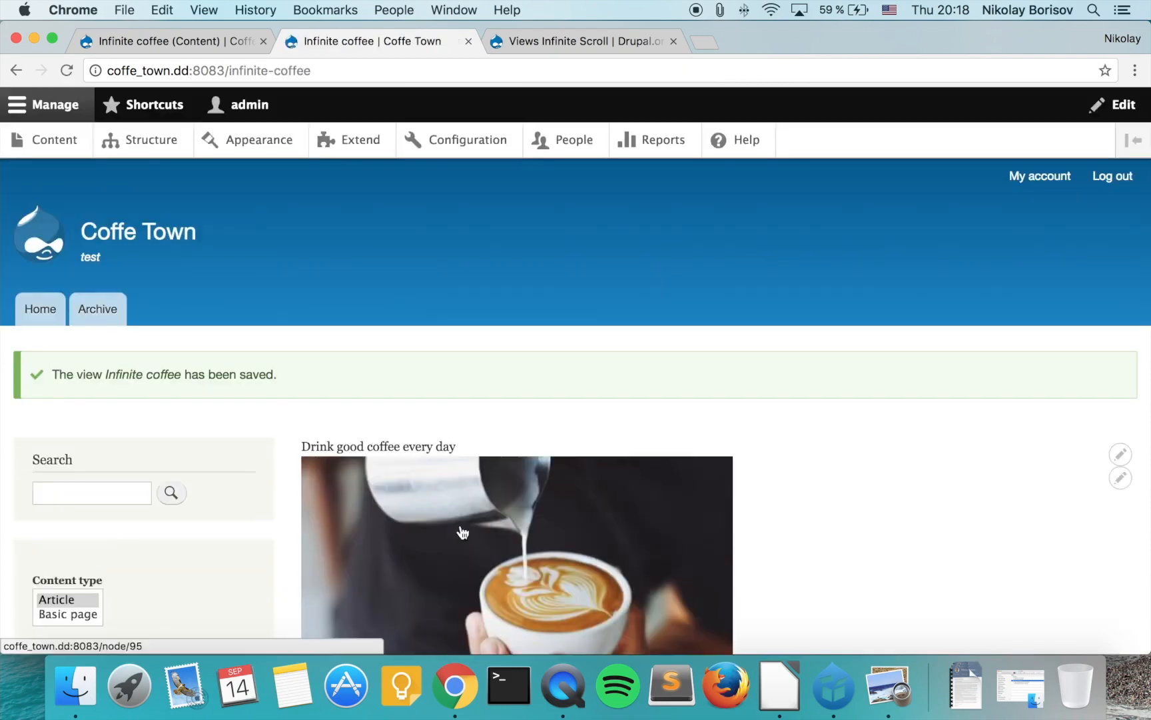
- Scroll down the /infinite-coffee page so more articles keep loading automatically
scroll("down", 3)
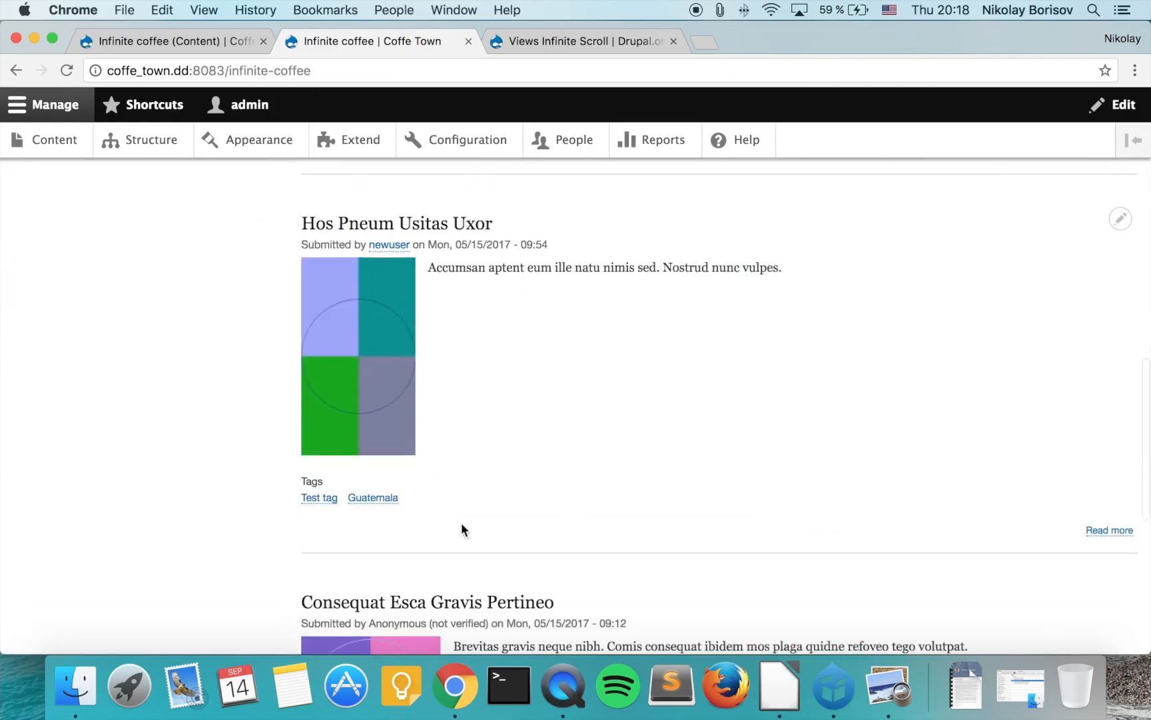
scroll("down", 3)
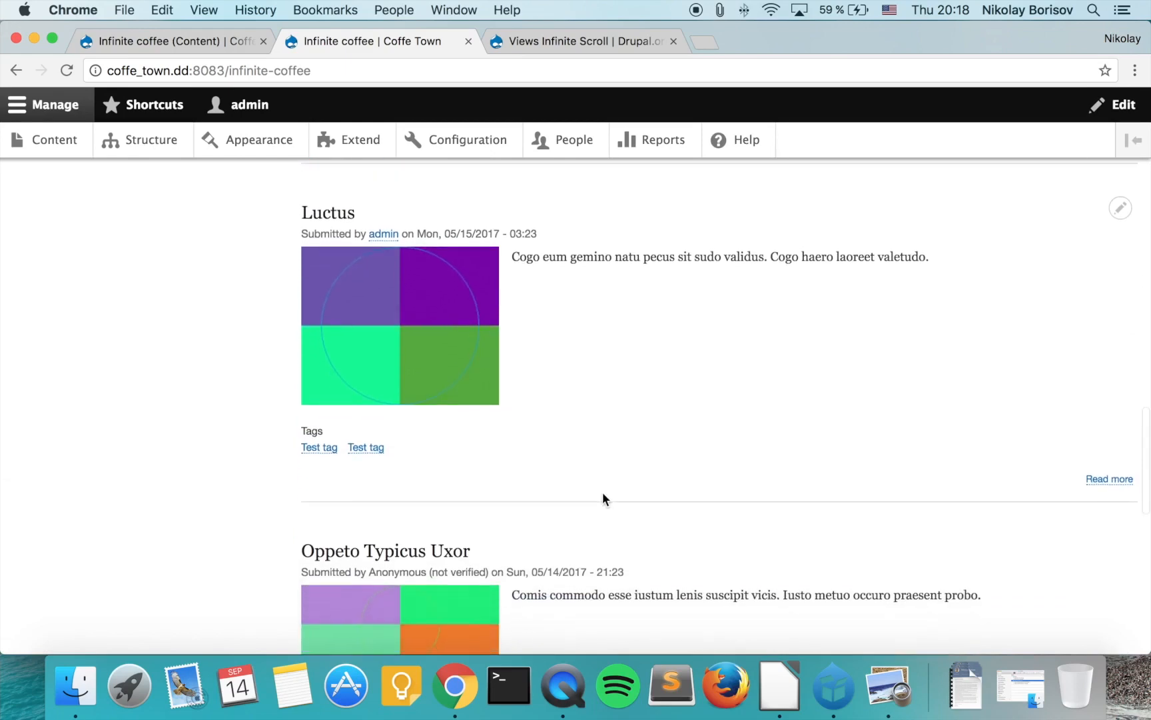
scroll("down", 3)
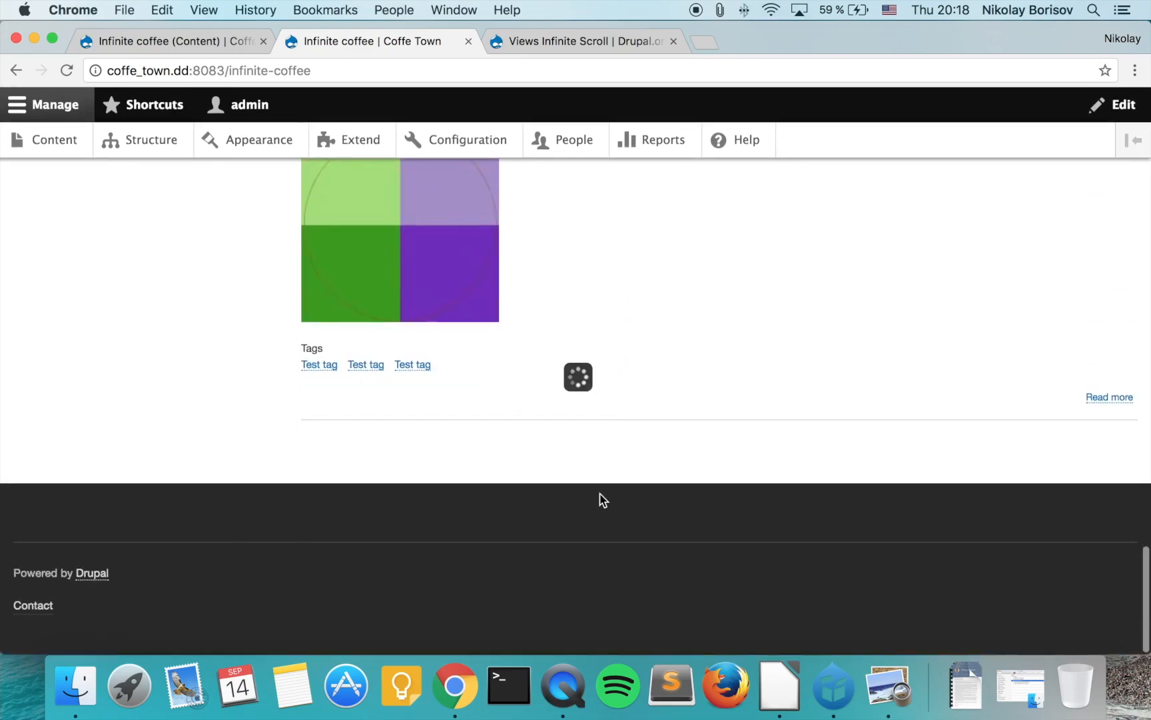
scroll("down", 3)
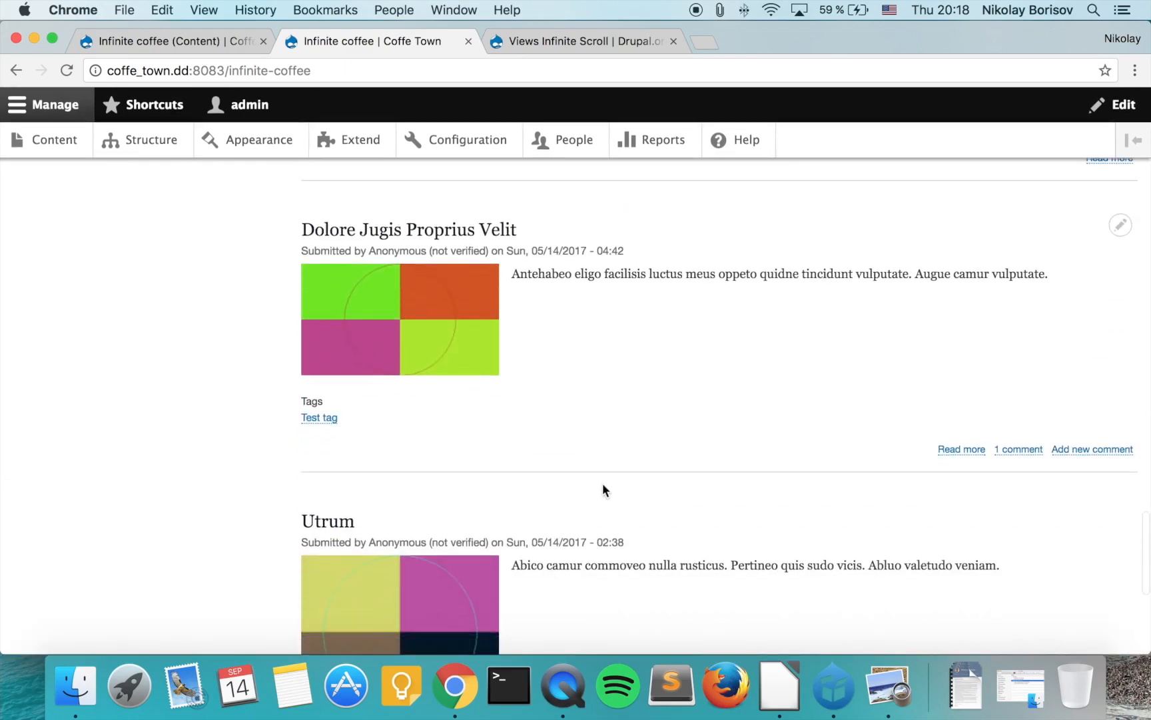
scroll("down", 3)
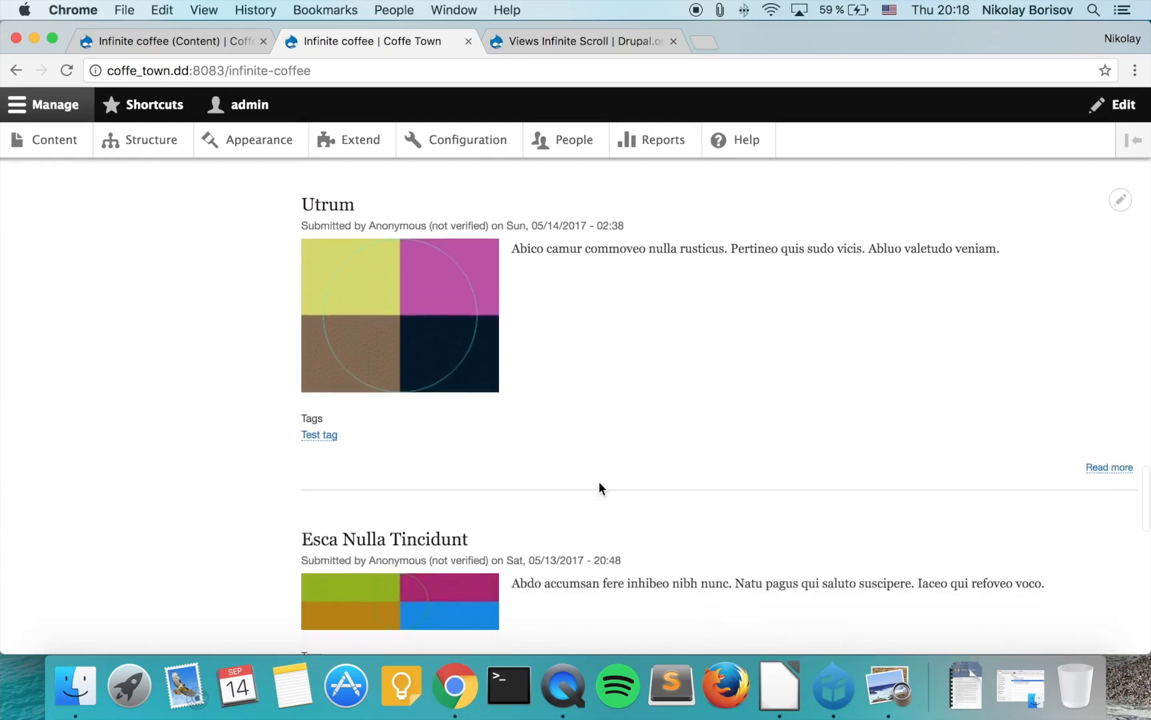
scroll("down", 3)
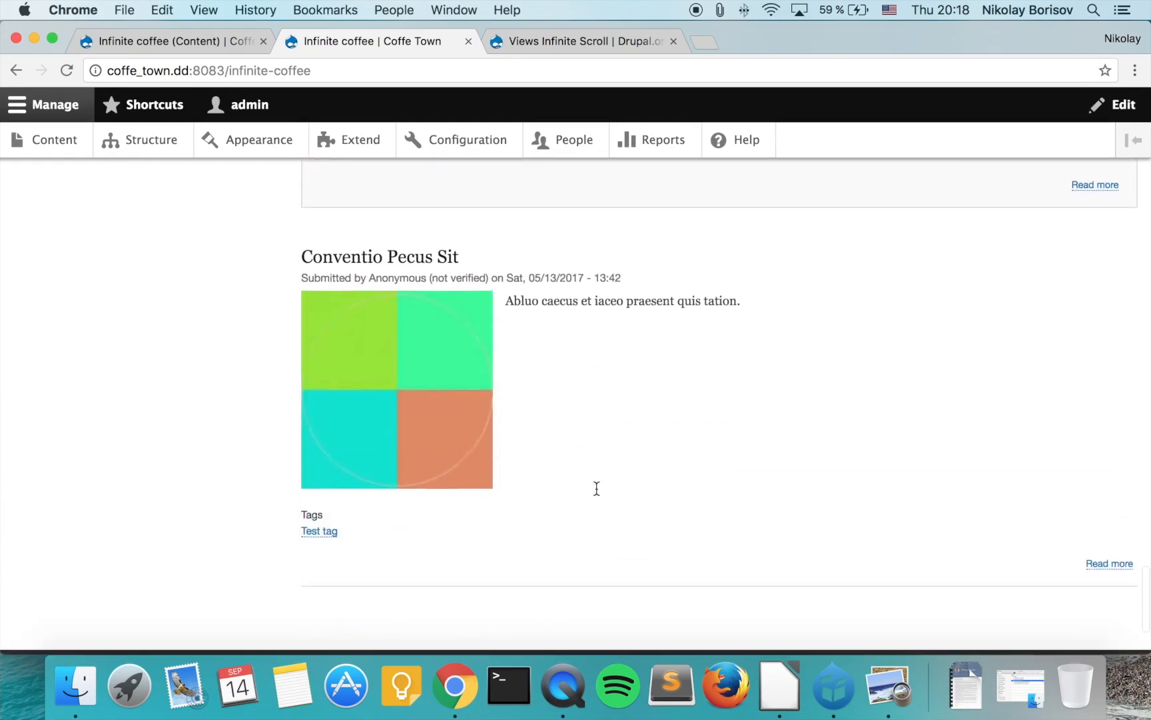
scroll("down", 3)
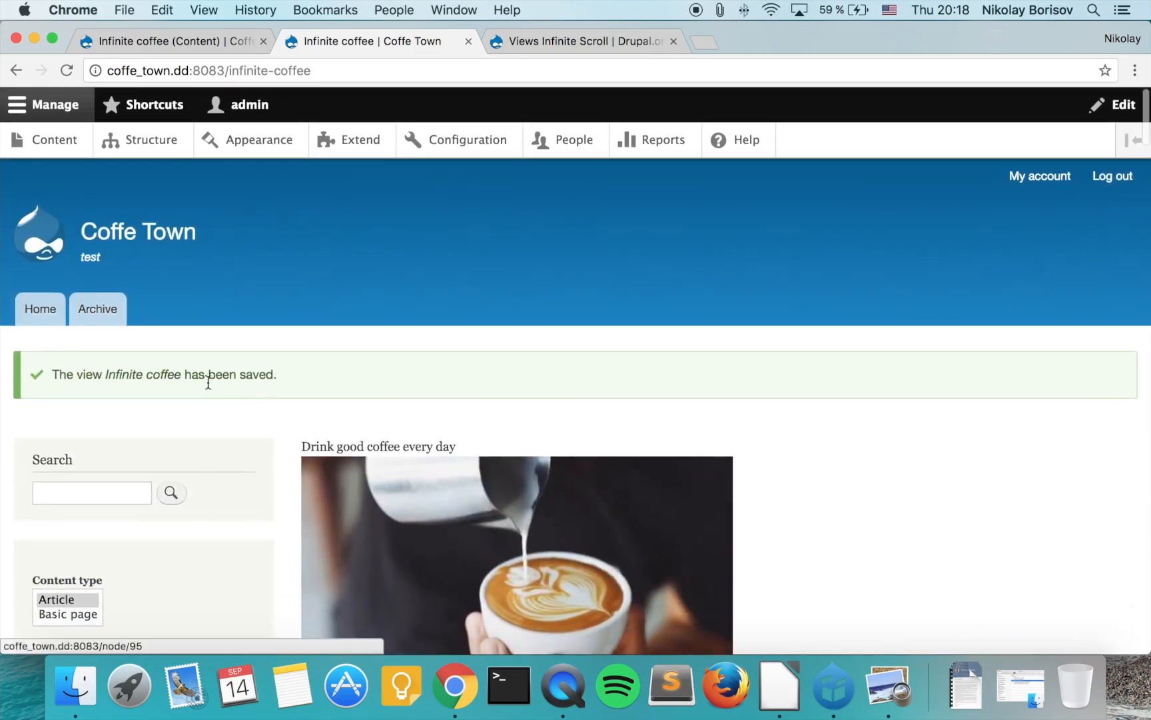
scroll("down", 3)
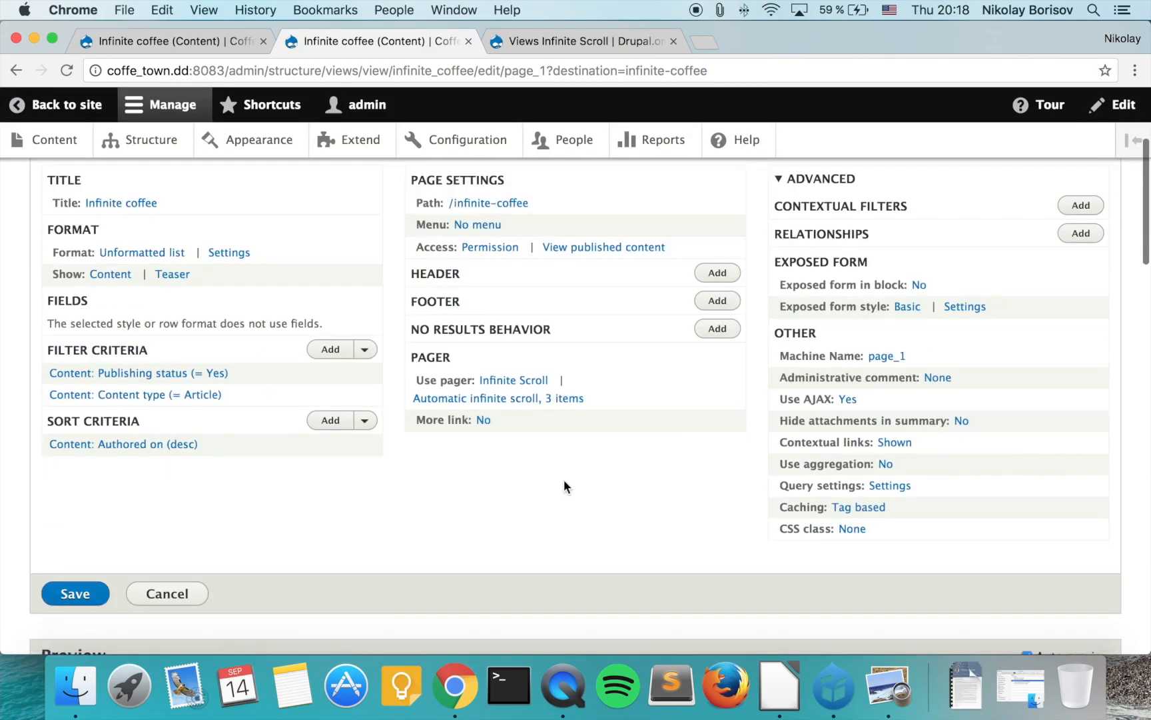
- Turn off Automatically Load Content and set the button text to 'Load More Coffee Articles', then apply
left_click(513, 379)
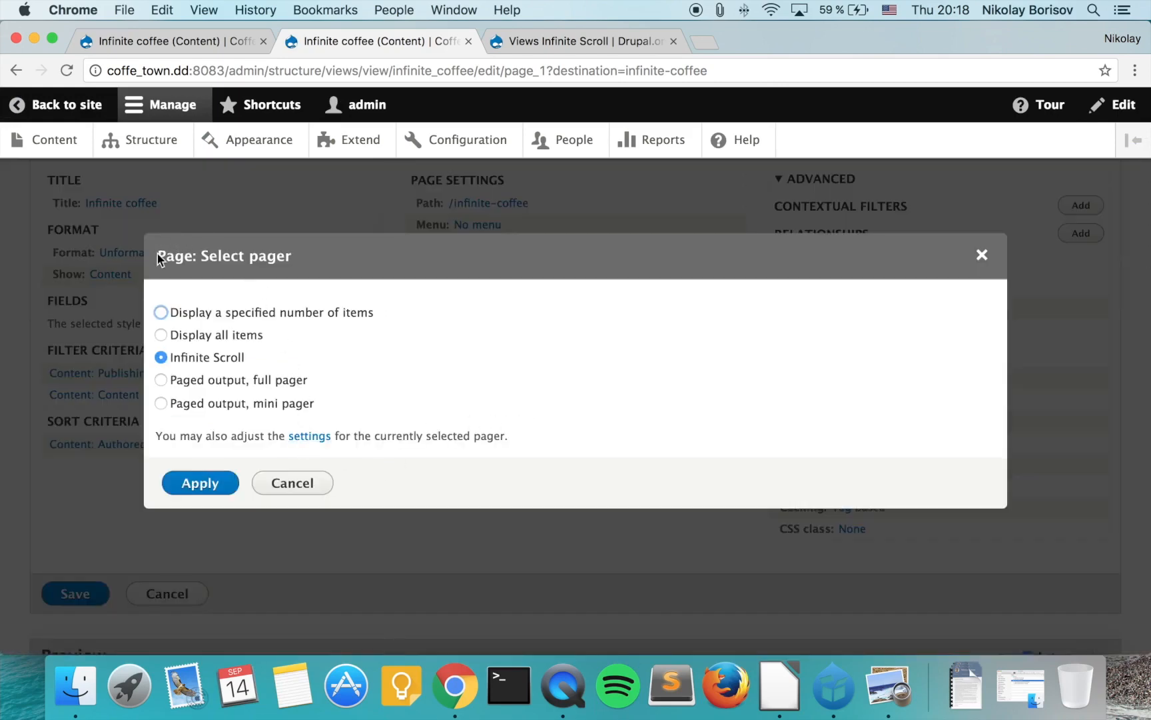
mouse_move(310, 440)
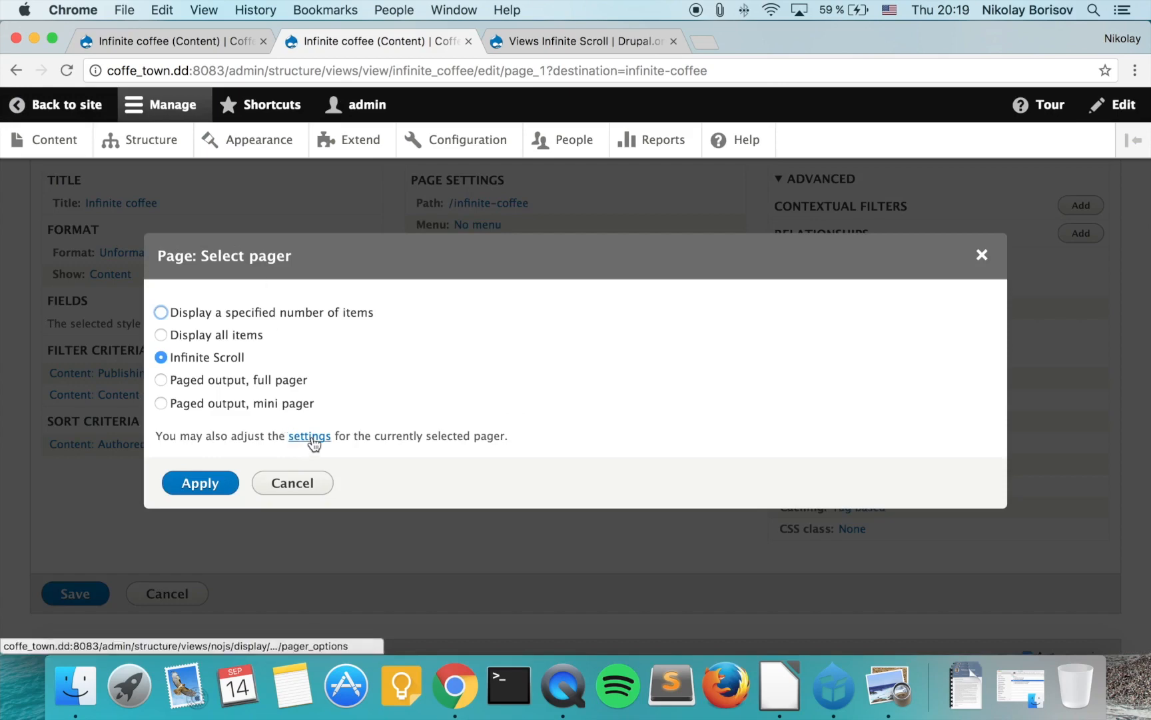
mouse_move(309, 435)
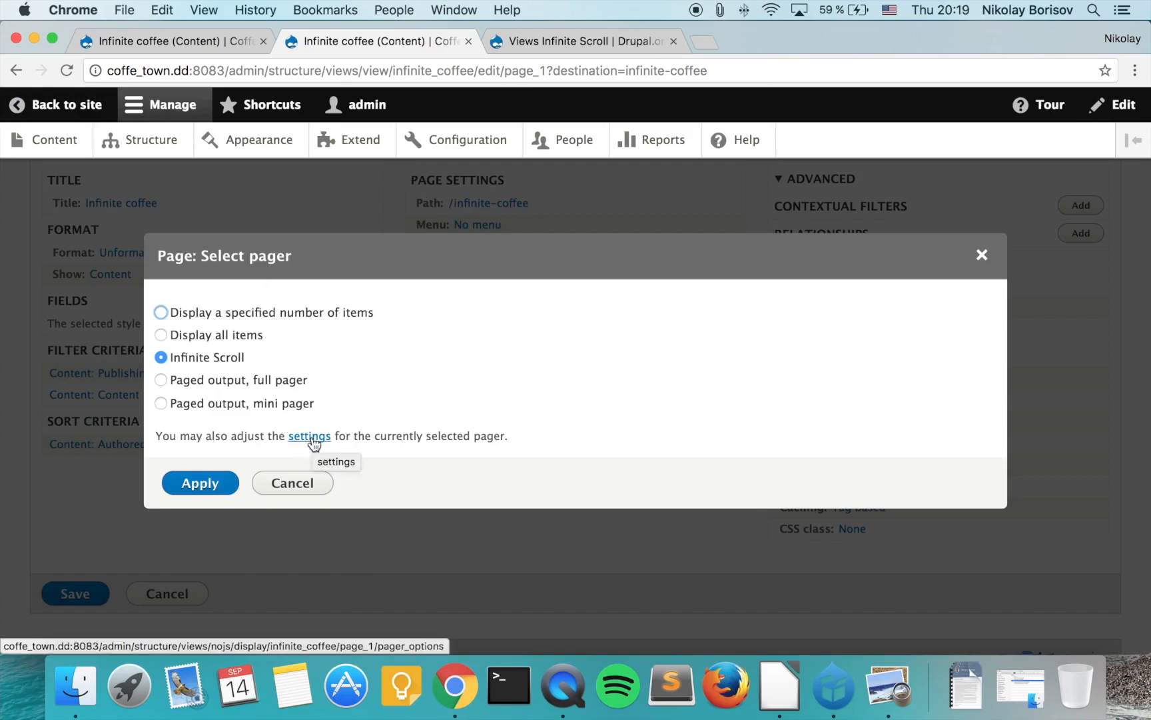
left_click(309, 435)
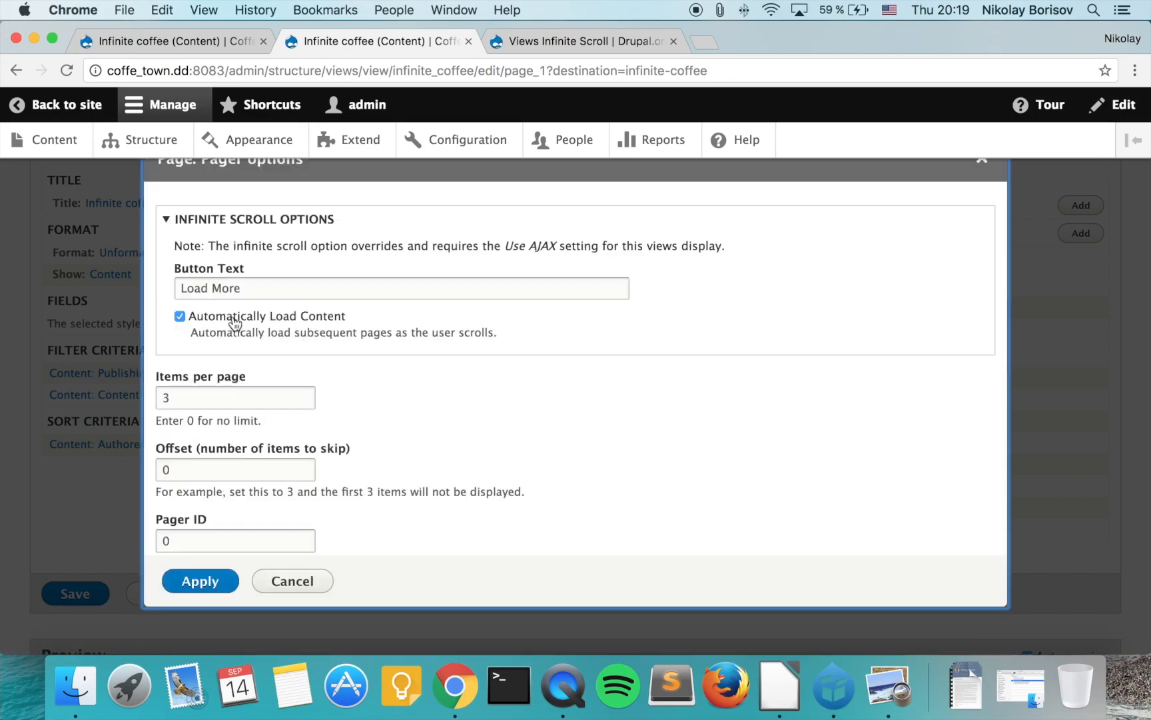
left_click(178, 316)
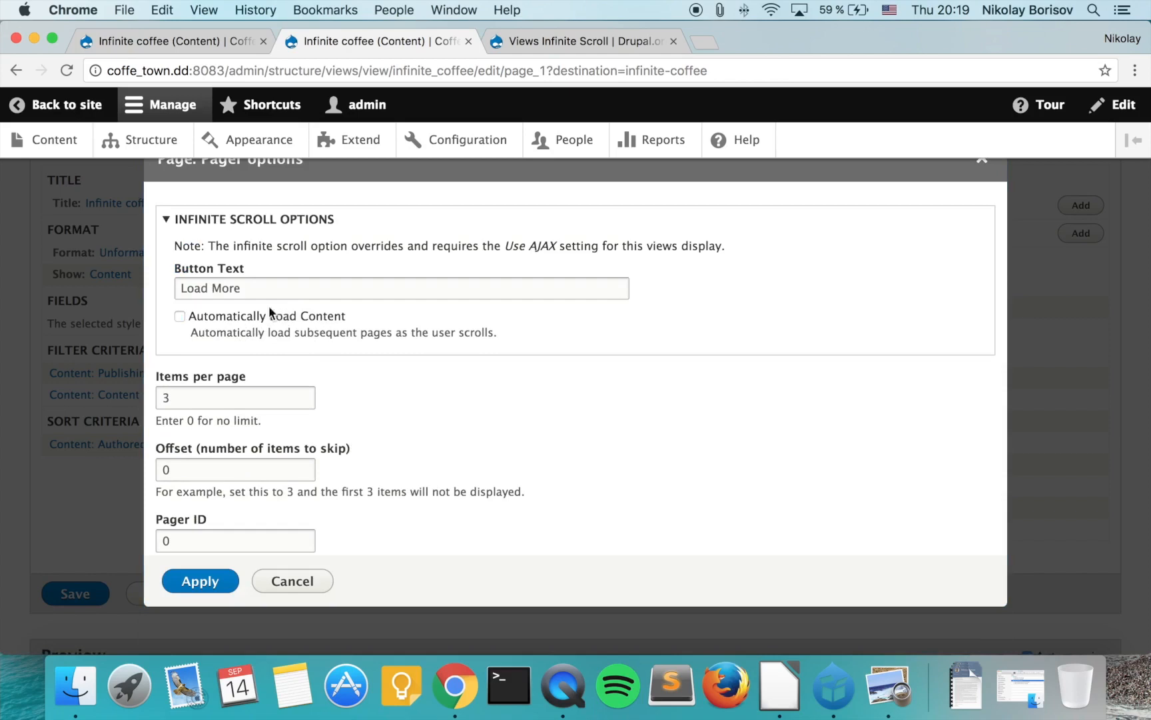
left_click(307, 290)
type(" Co")
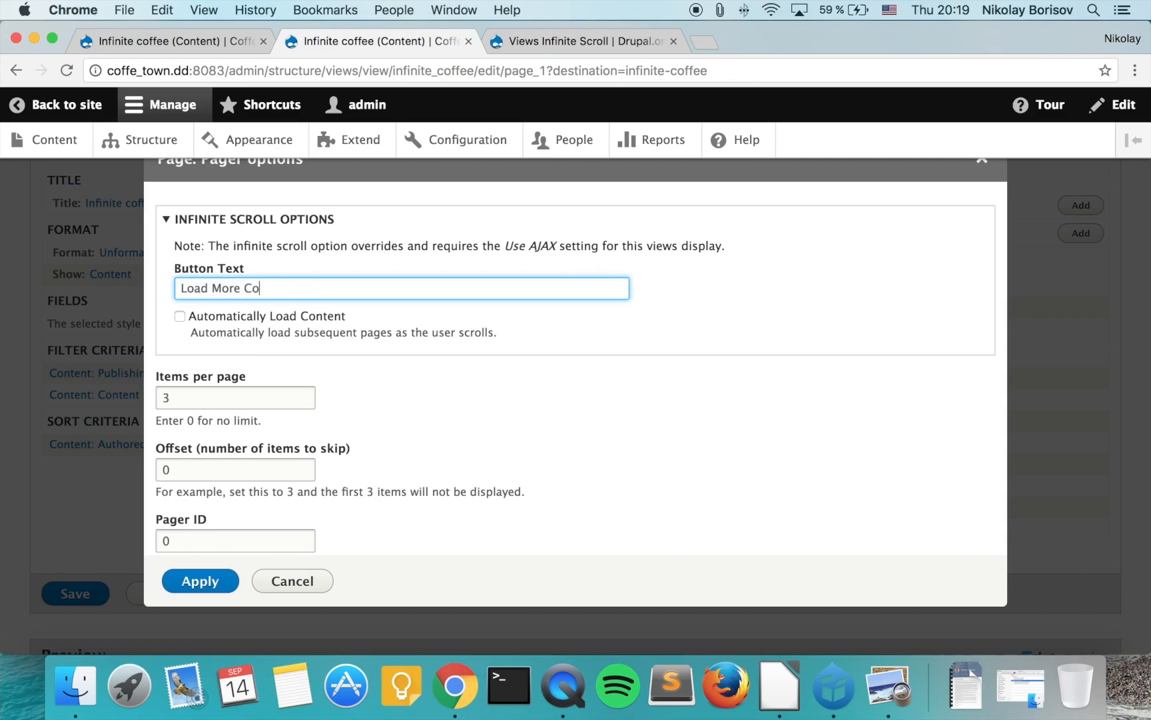
type("ffee")
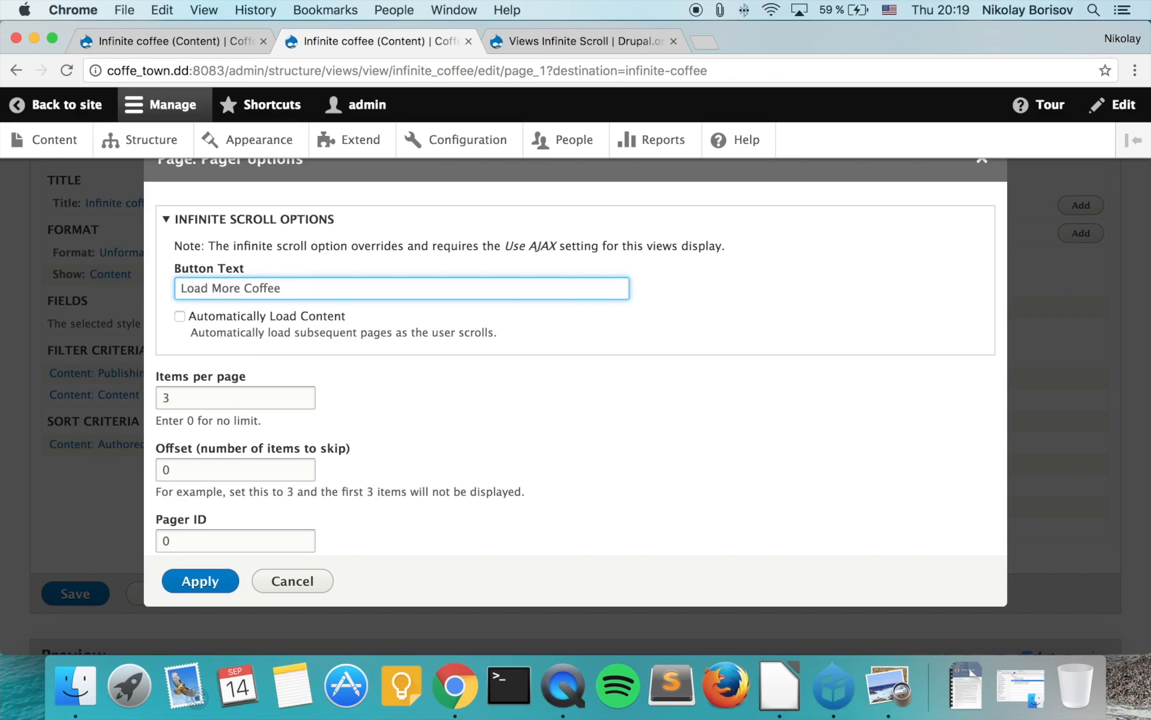
type("Articles")
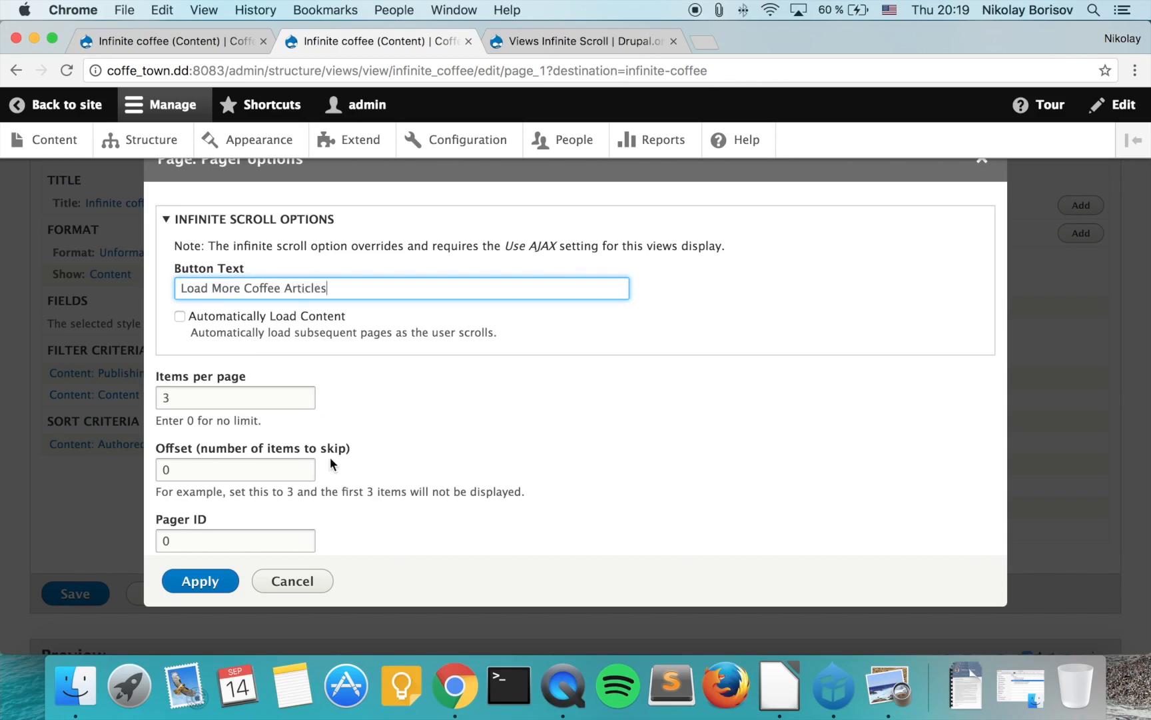
scroll("down", 3)
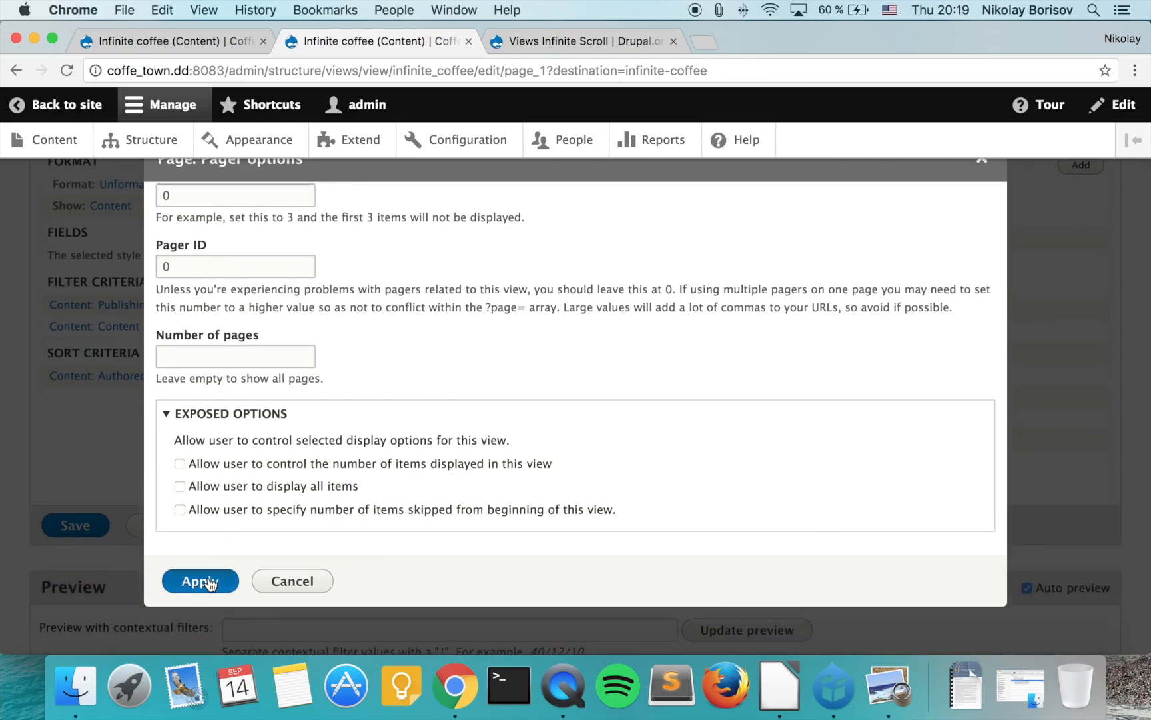
left_click(199, 581)
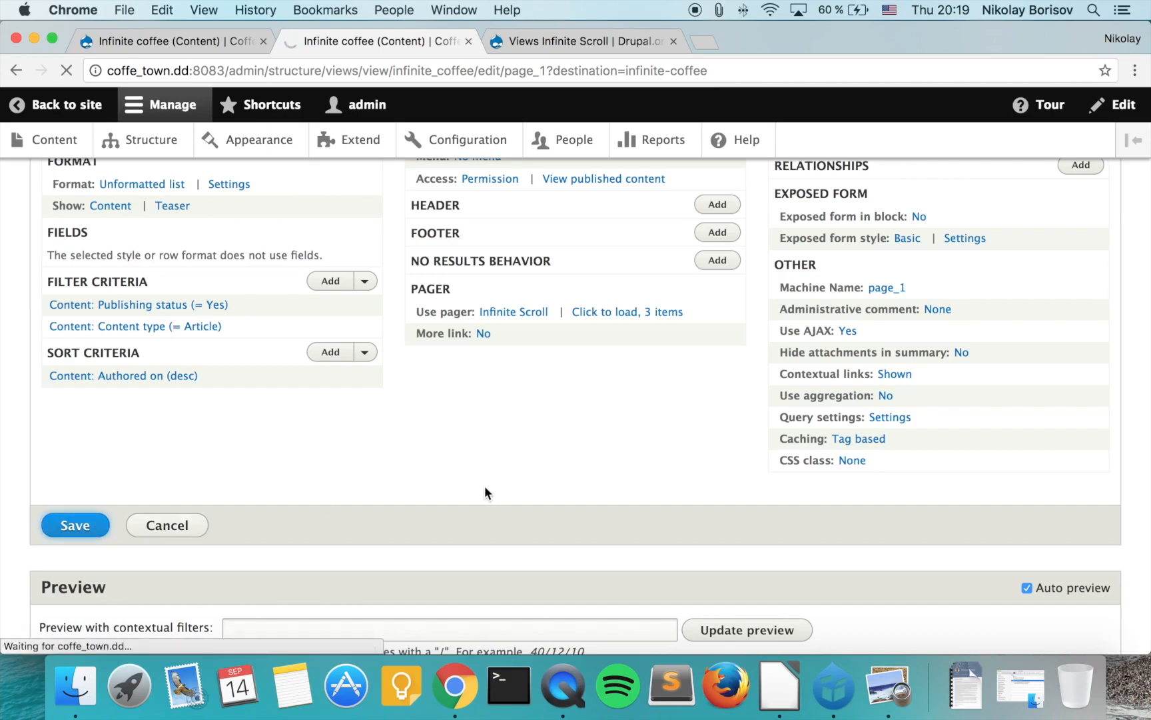
- Save the Infinite coffee view and scroll the coffee page down to the new button
left_click(74, 525)
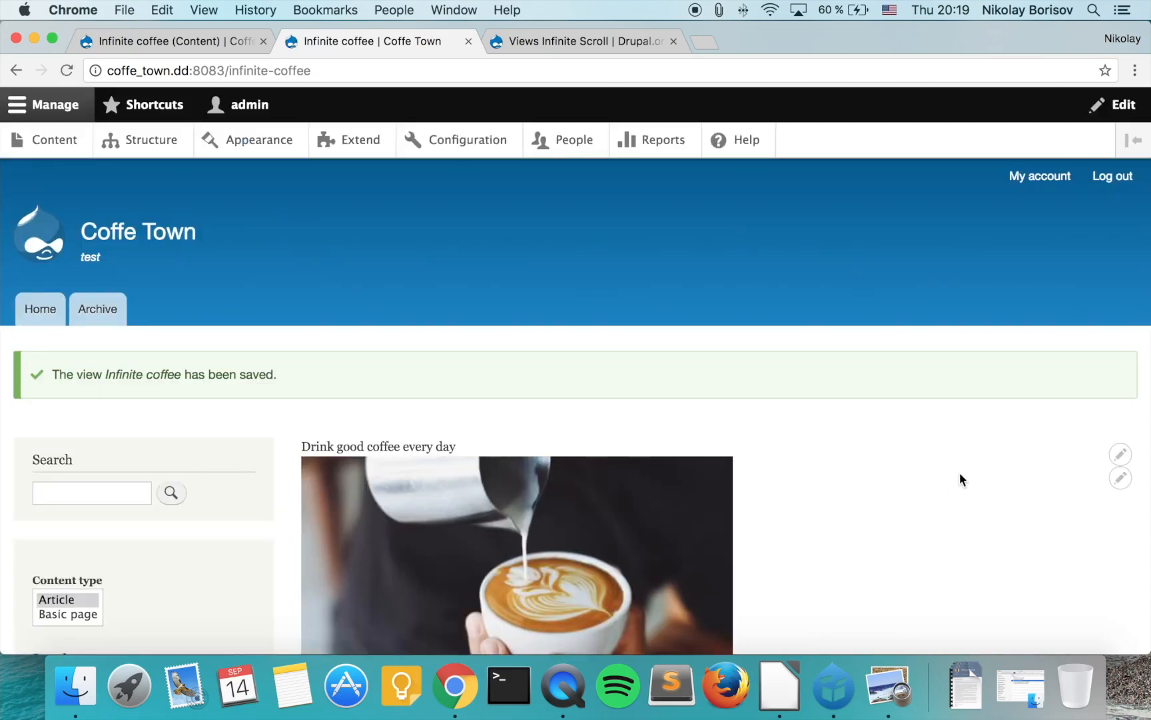
scroll("down", 3)
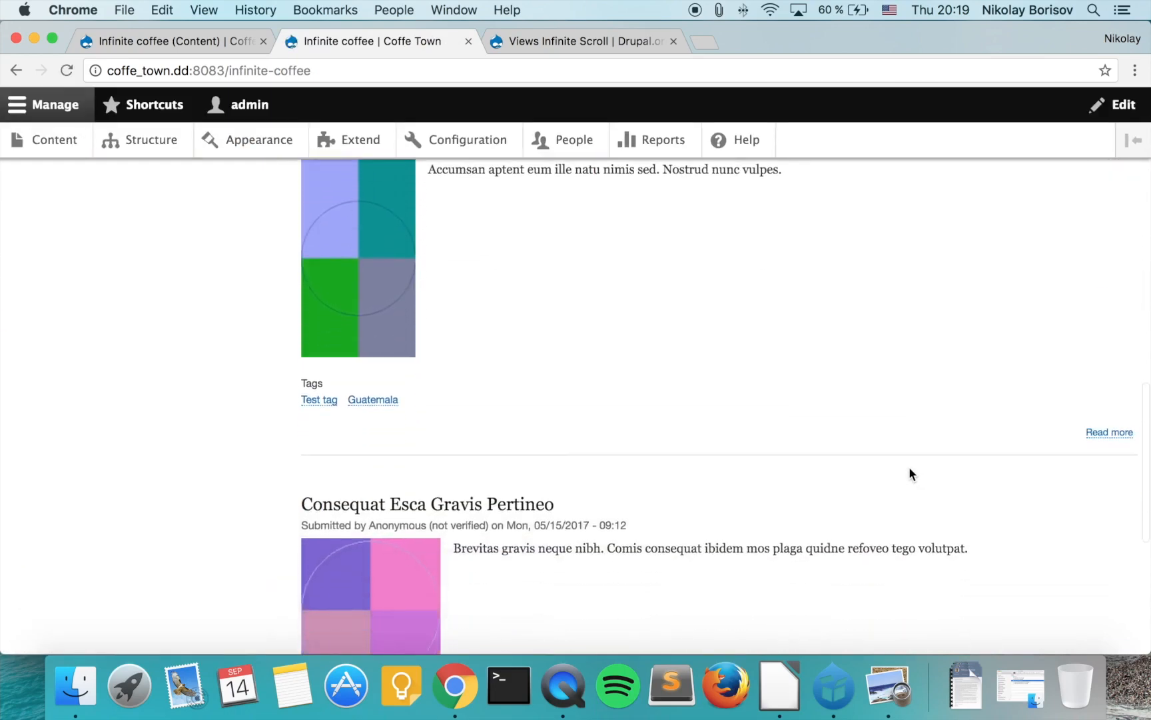
scroll("down", 3)
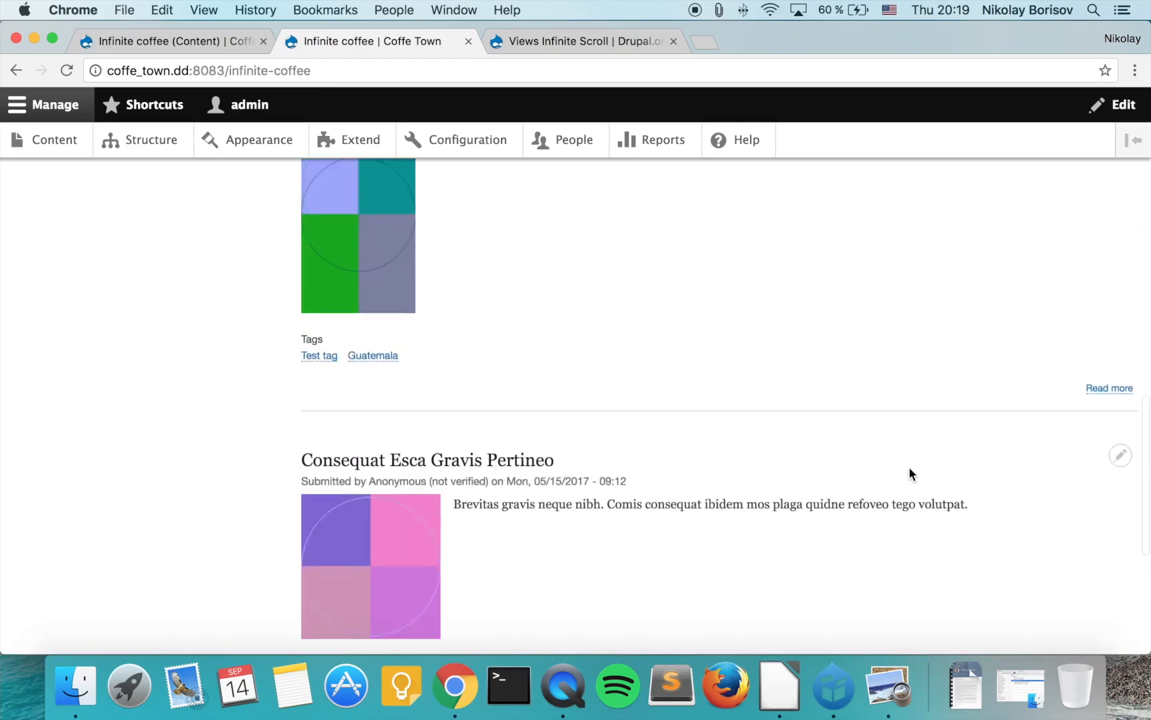
scroll("down", 3)
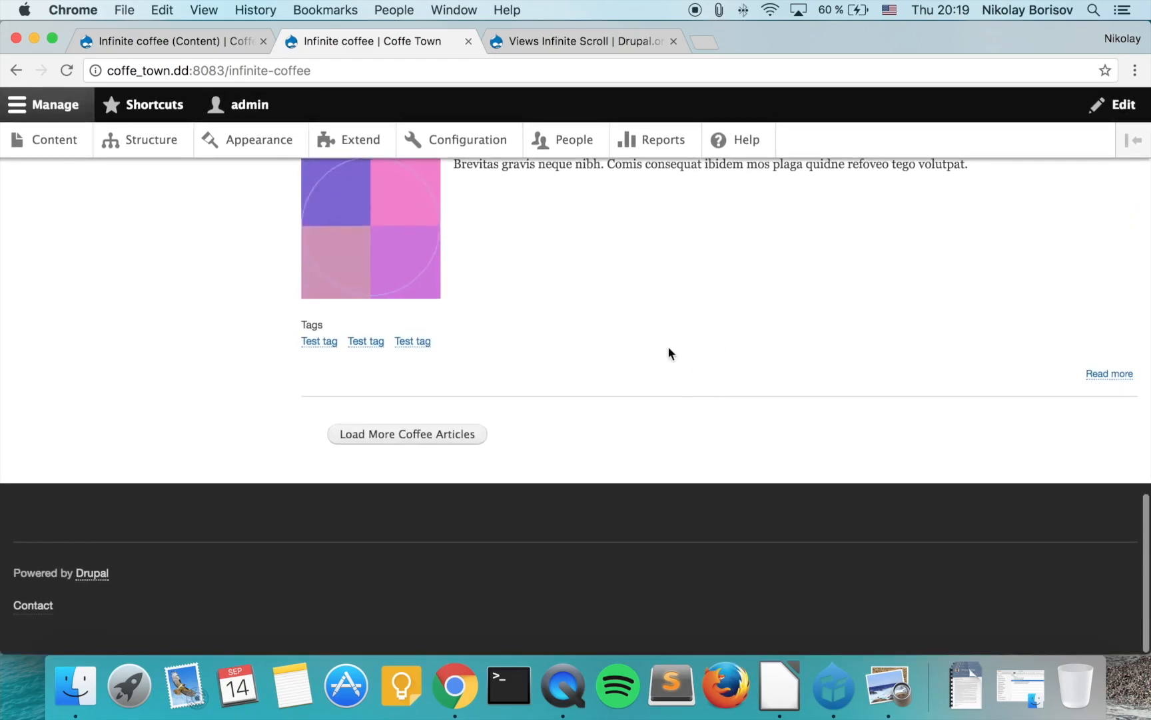
left_click(406, 435)
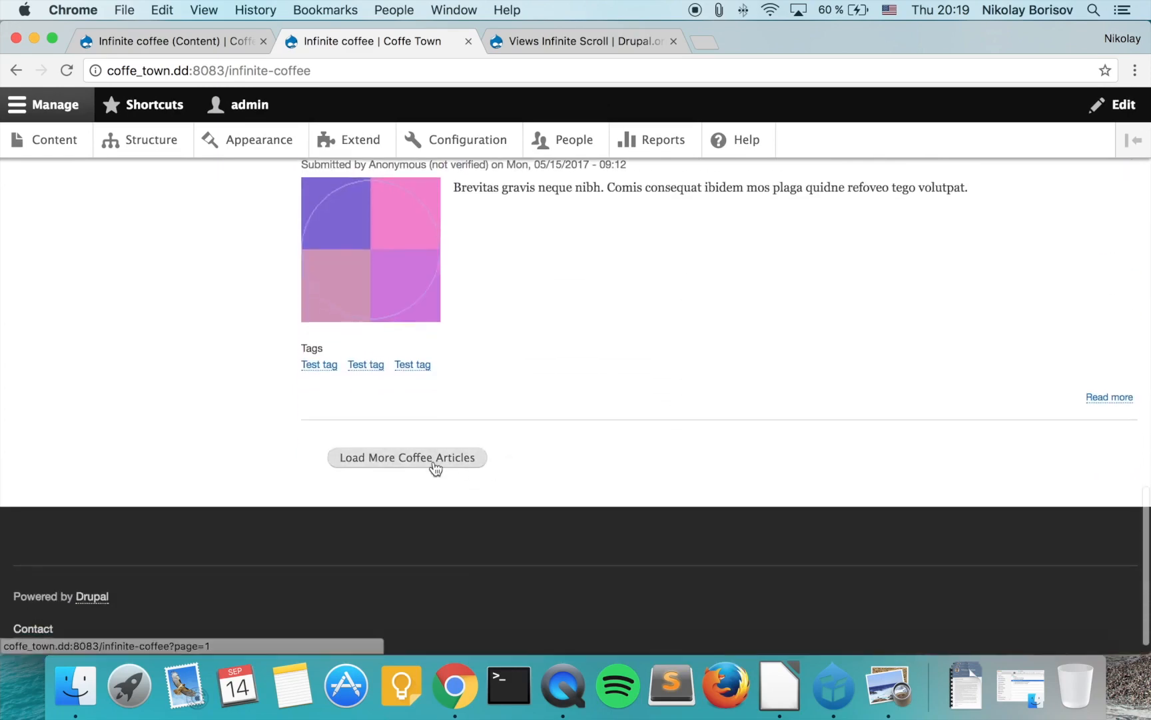
mouse_move(445, 461)
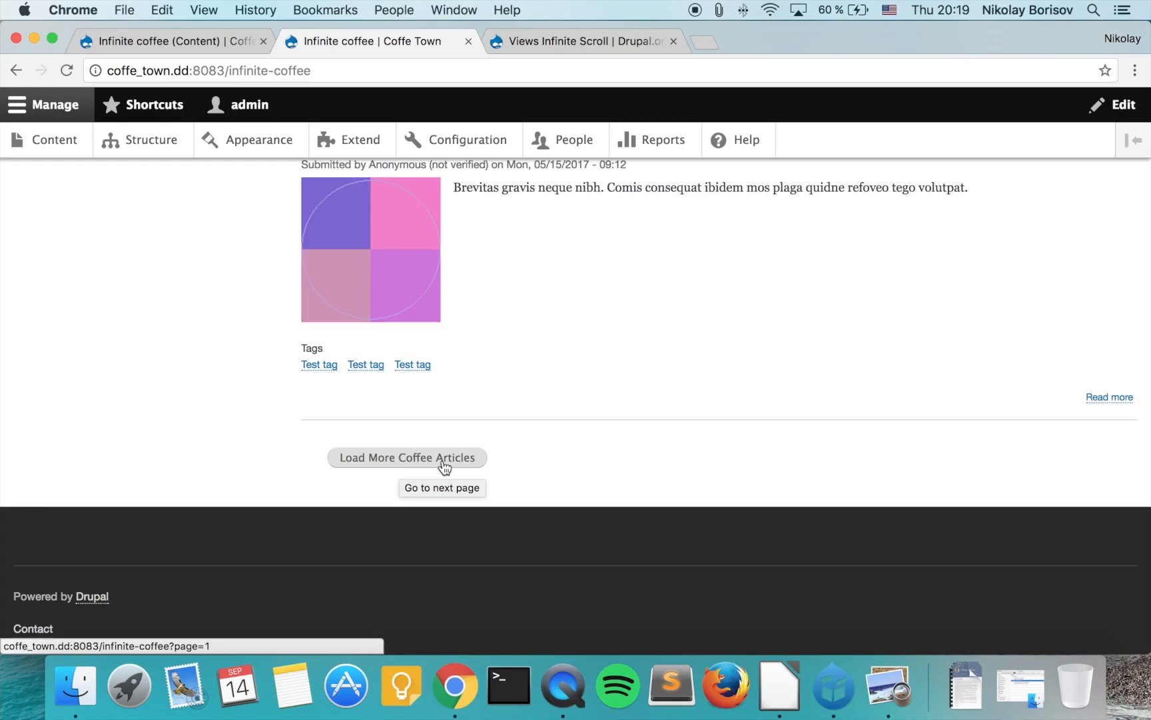
- Load two more batches of articles with the 'Load More Coffee Articles' button
left_click(407, 459)
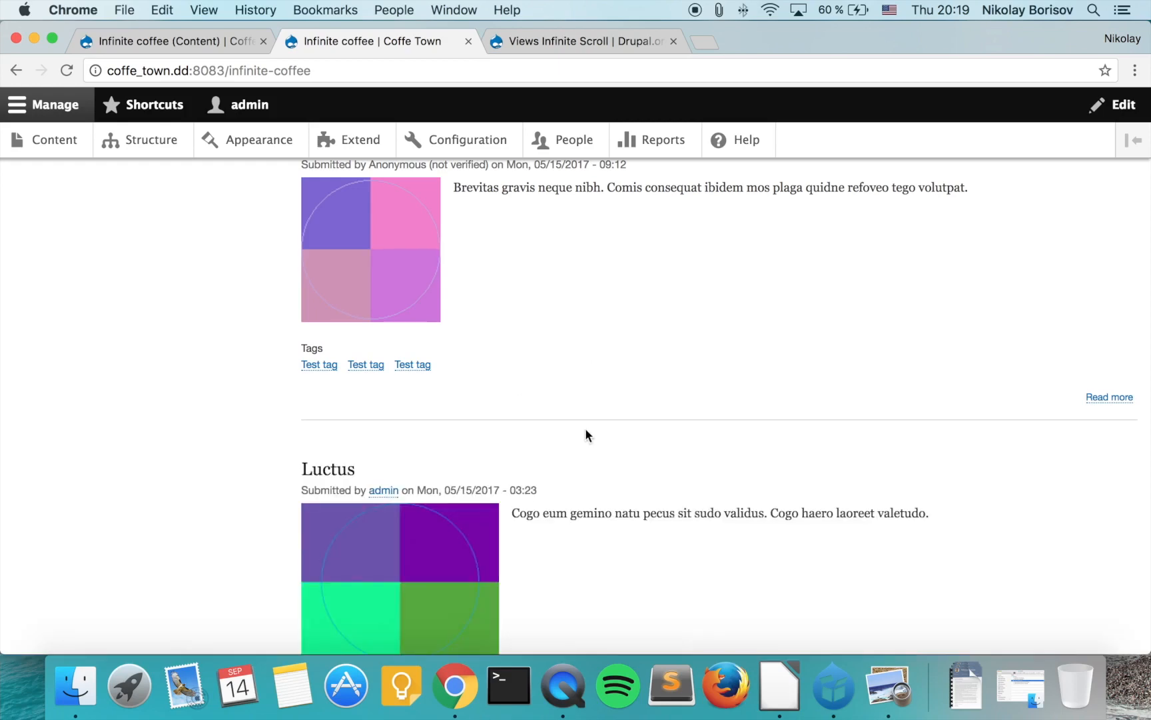
scroll("down", 3)
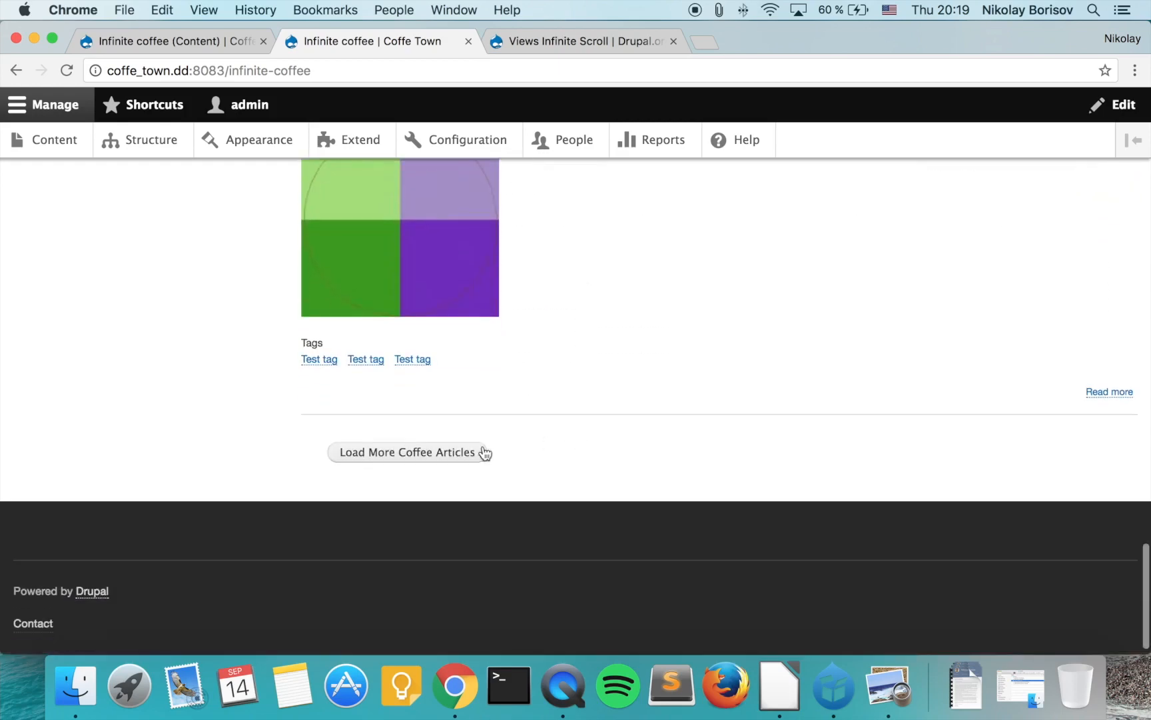
left_click(408, 452)
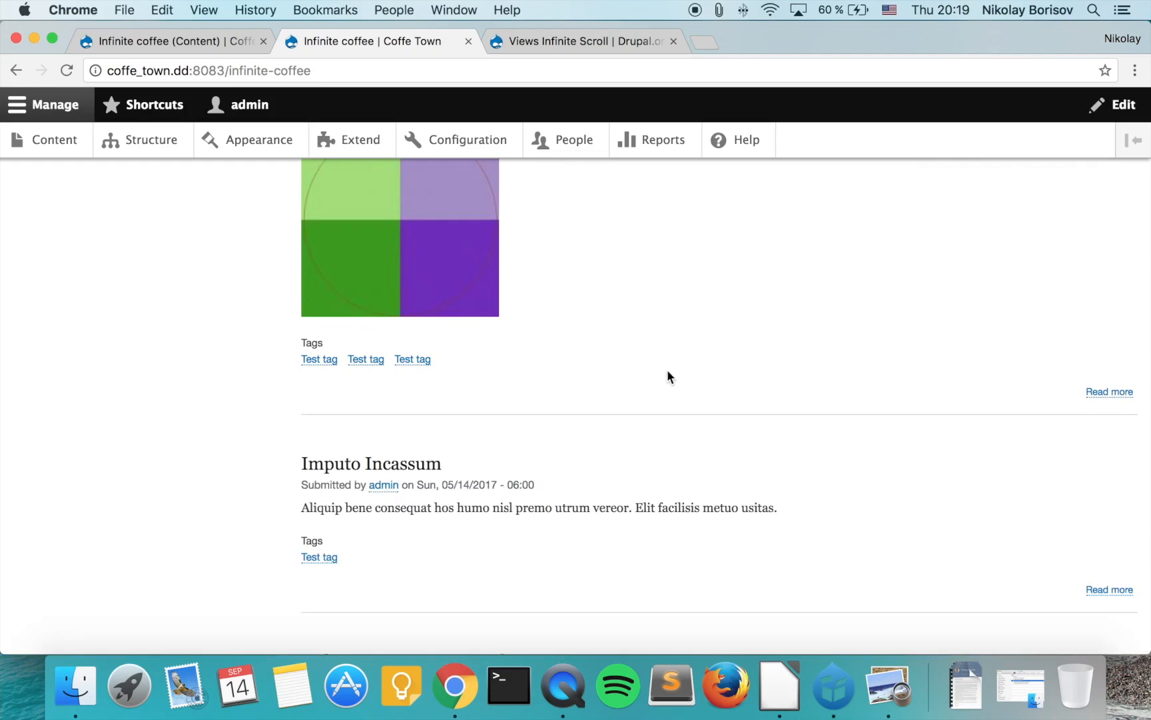
scroll("down", 3)
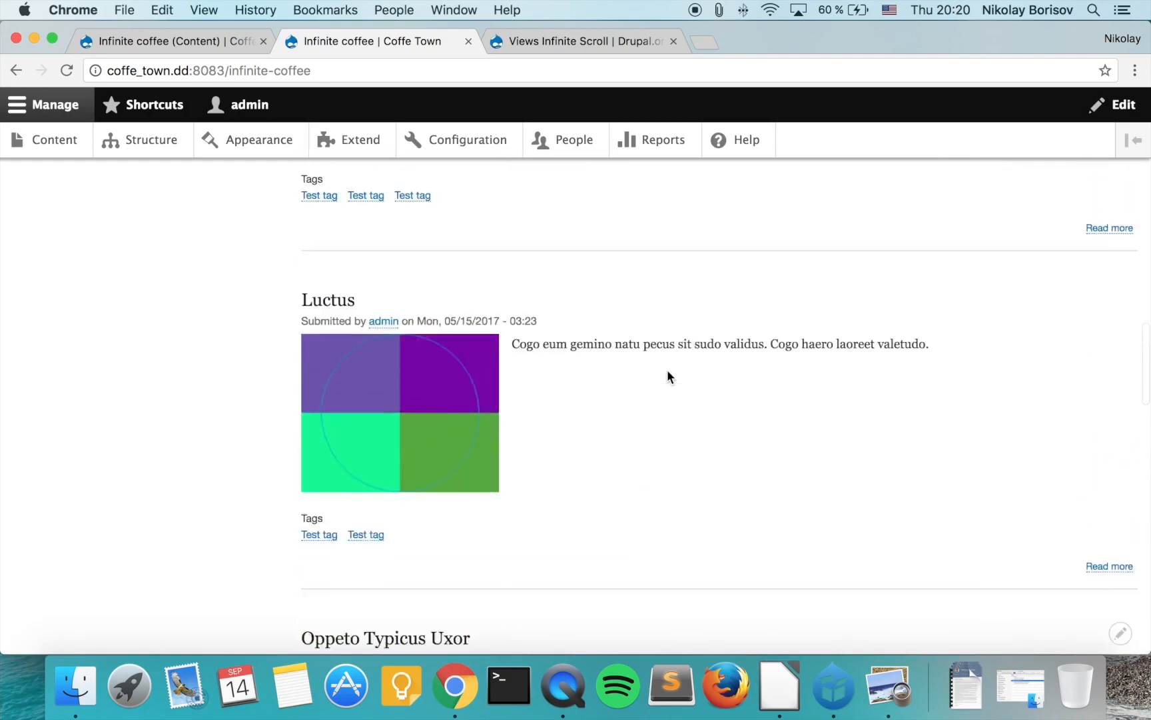
scroll("up", 3)
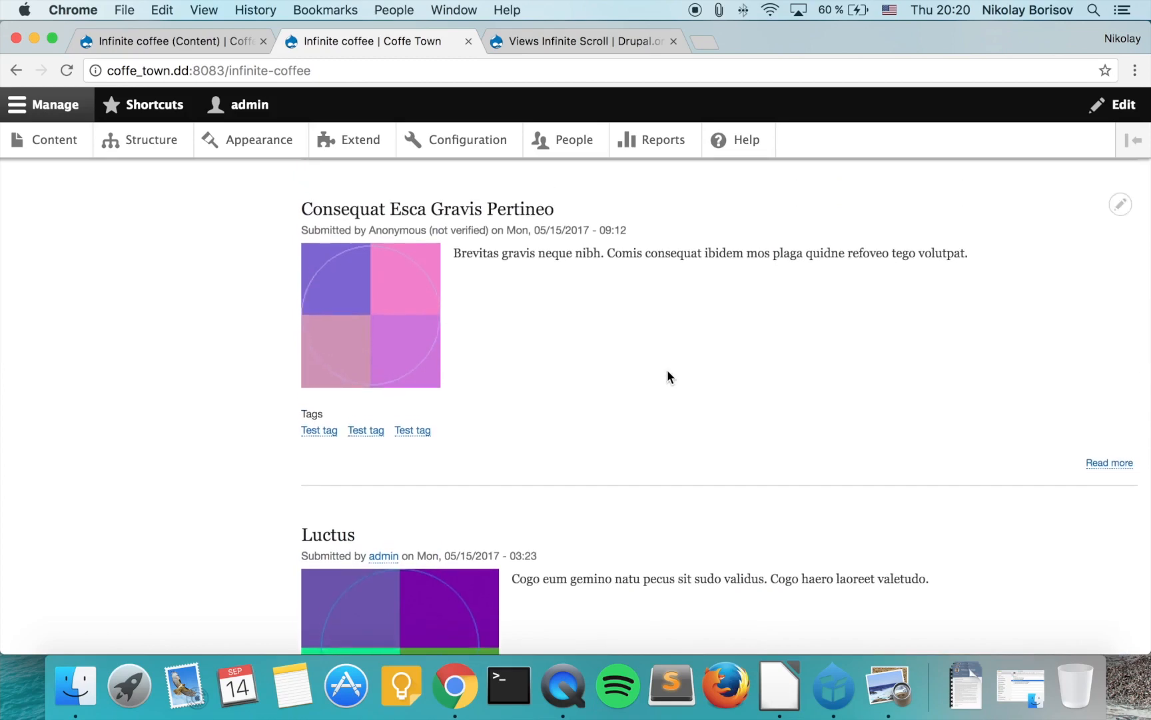